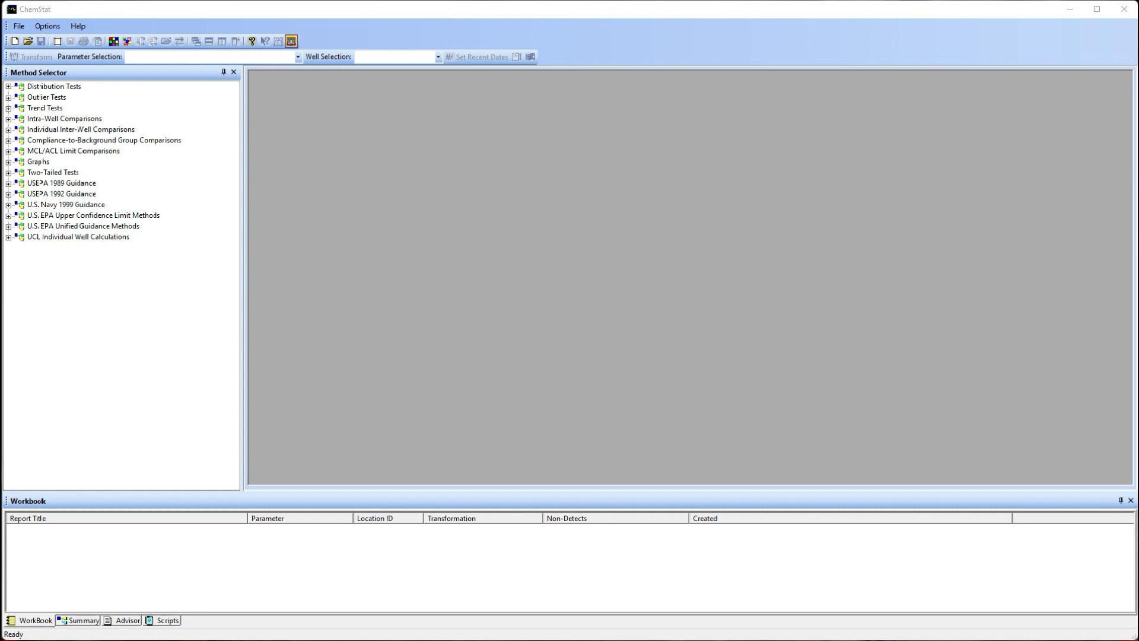
mouse_move(469, 61)
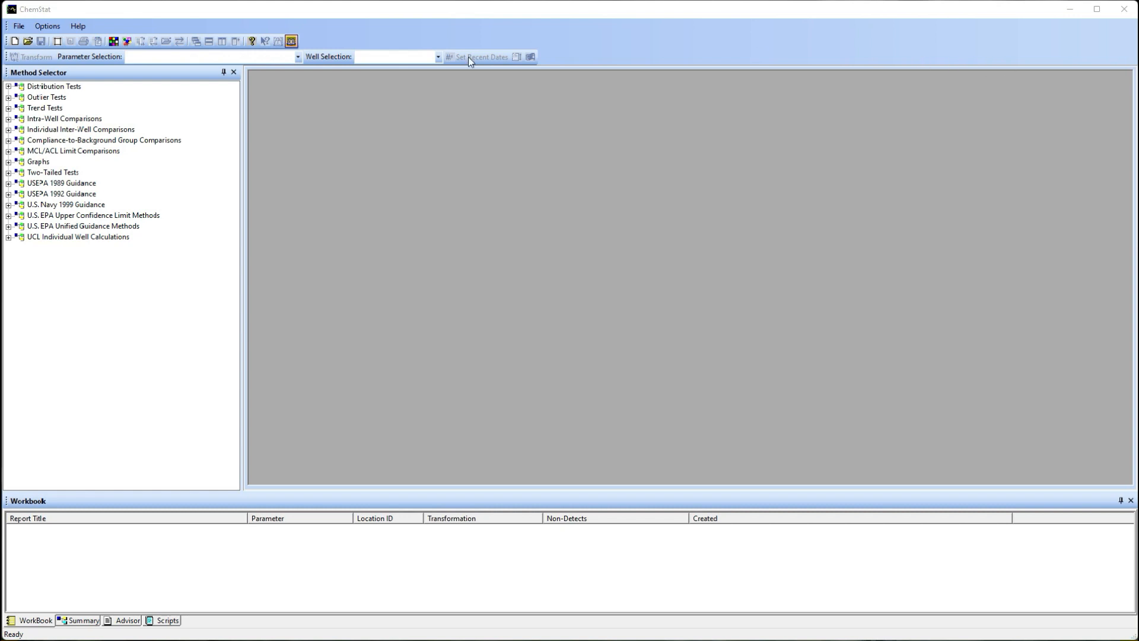
Show the File menu's New Project data-source choices.
left_click(18, 24)
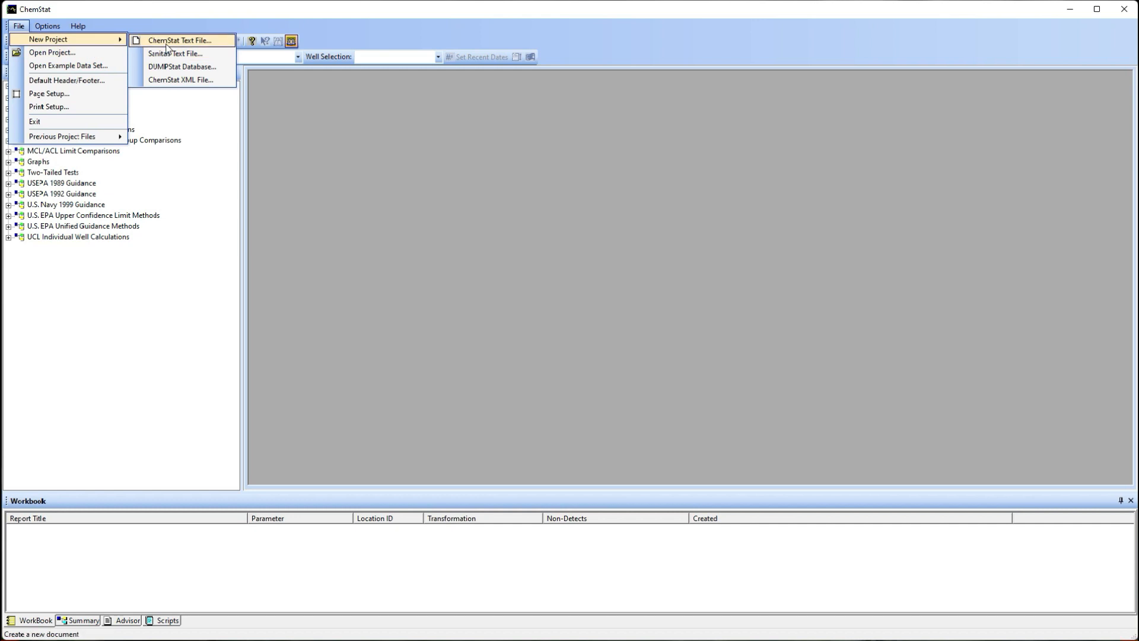
Create a project from the ChemStat text file Landfill.txt with default date range and filters.
left_click(178, 40)
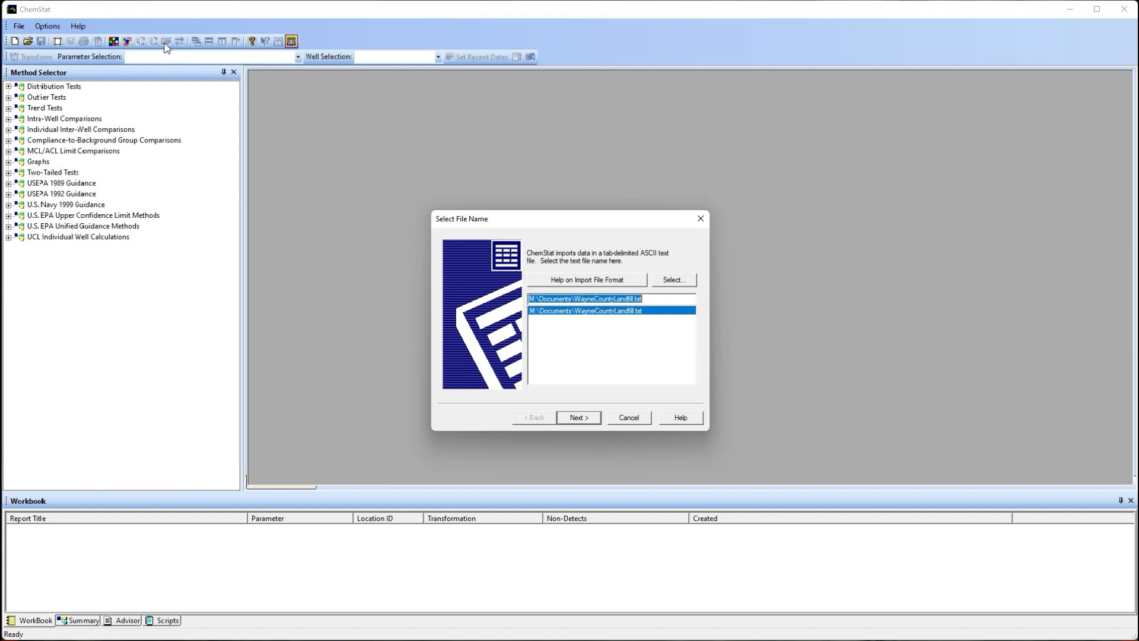
mouse_move(499, 225)
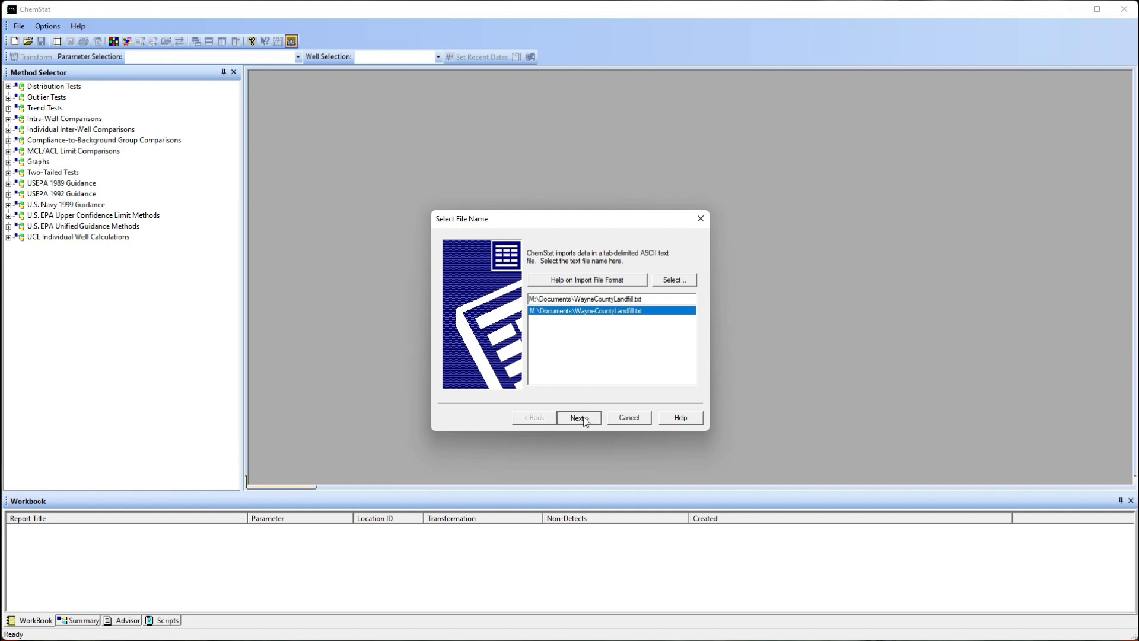
left_click(579, 418)
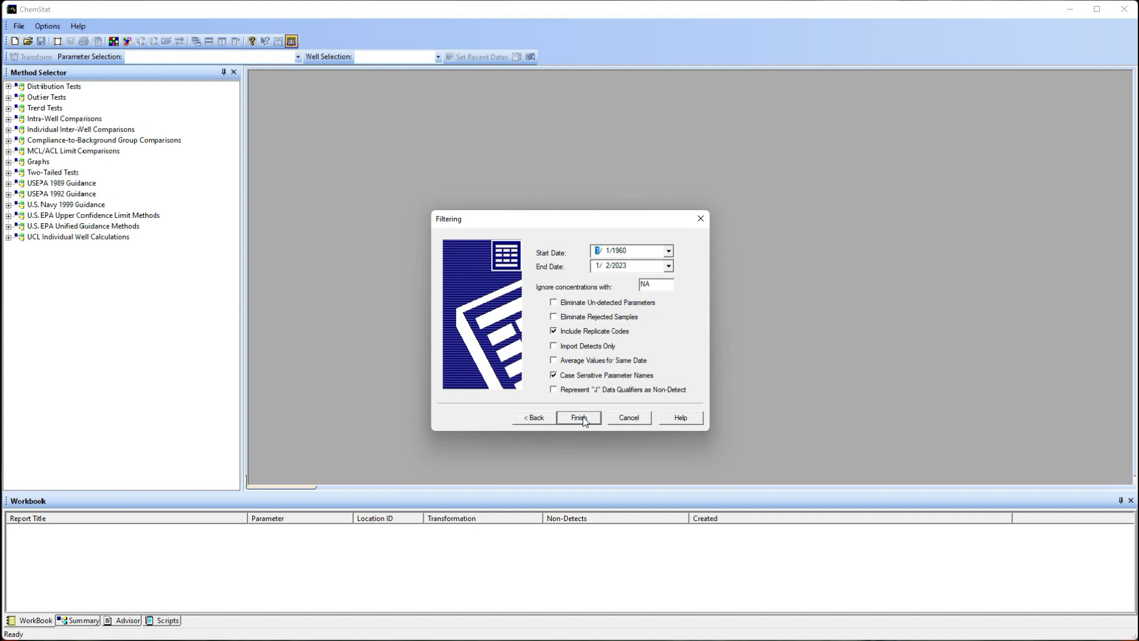
mouse_move(642, 278)
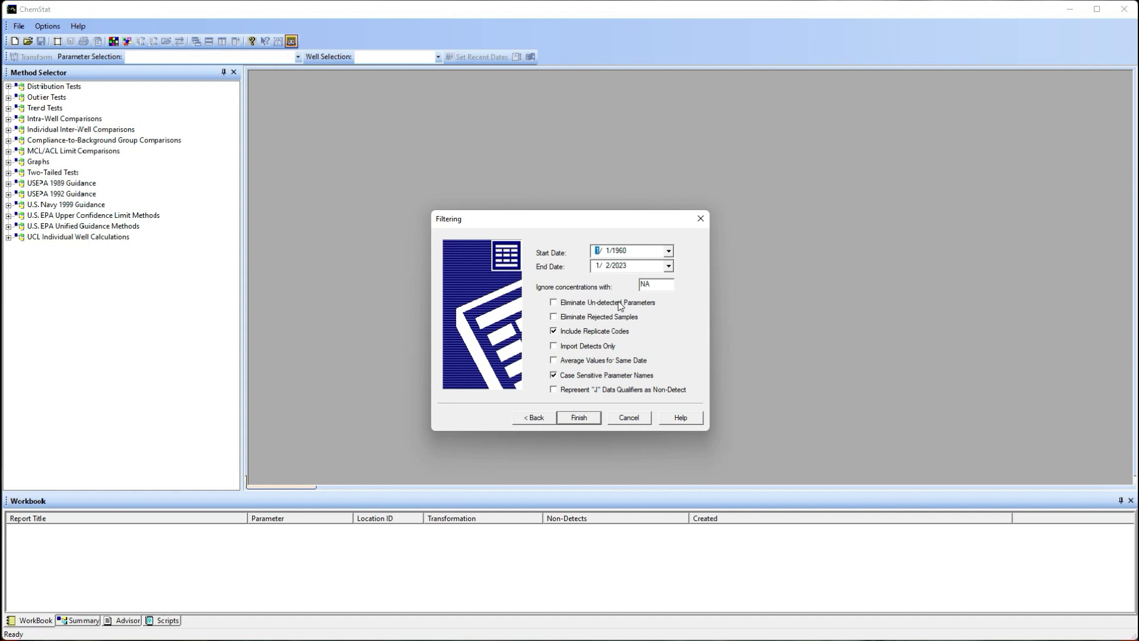
mouse_move(592, 420)
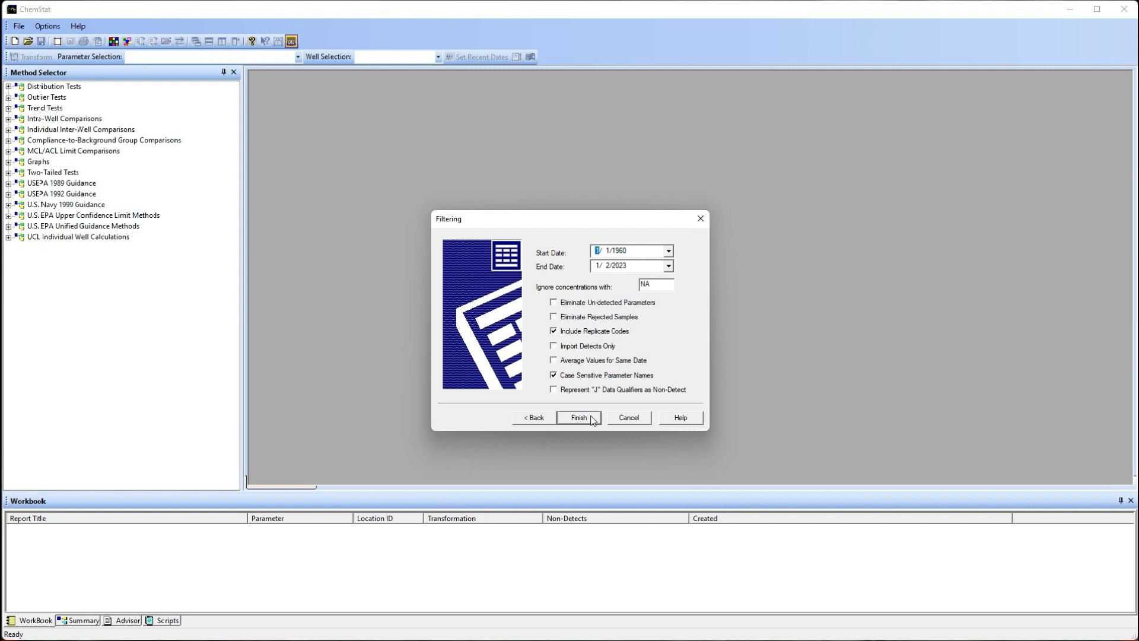
left_click(578, 417)
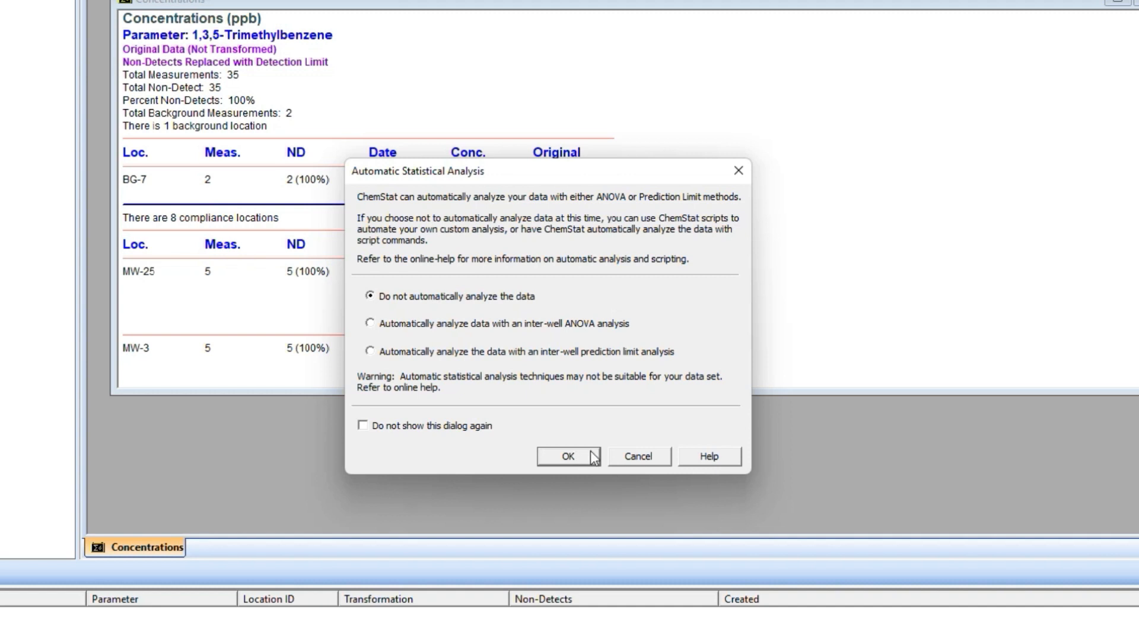
Decline automatic analysis so the 1,3,5-Trimethylbenzene concentrations report for BG-7 shows.
left_click(568, 455)
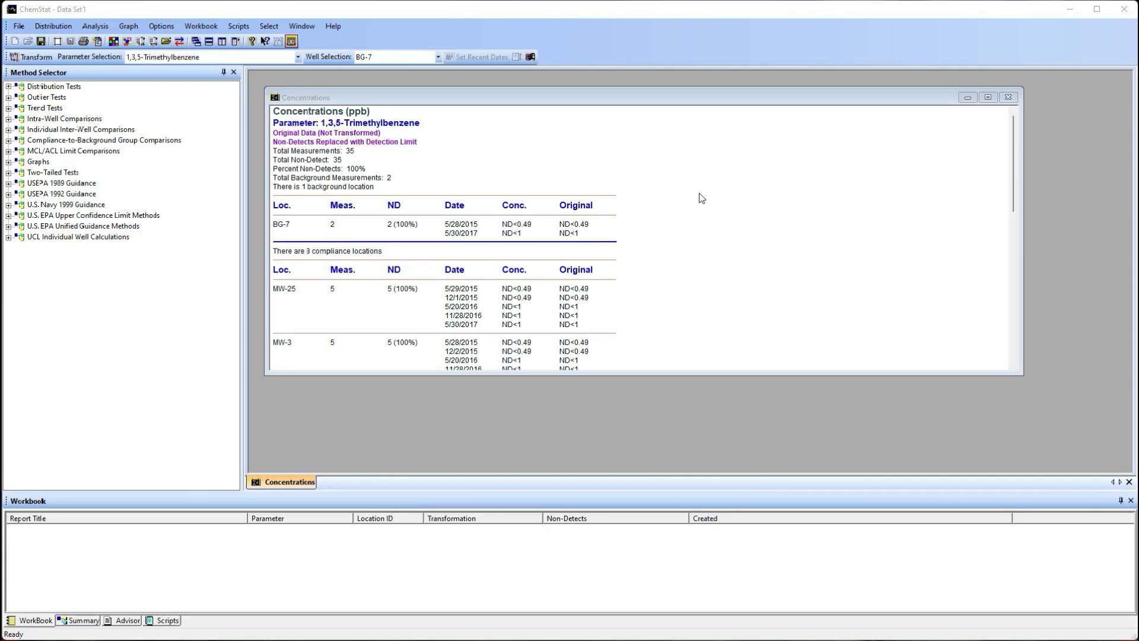
mouse_move(530, 171)
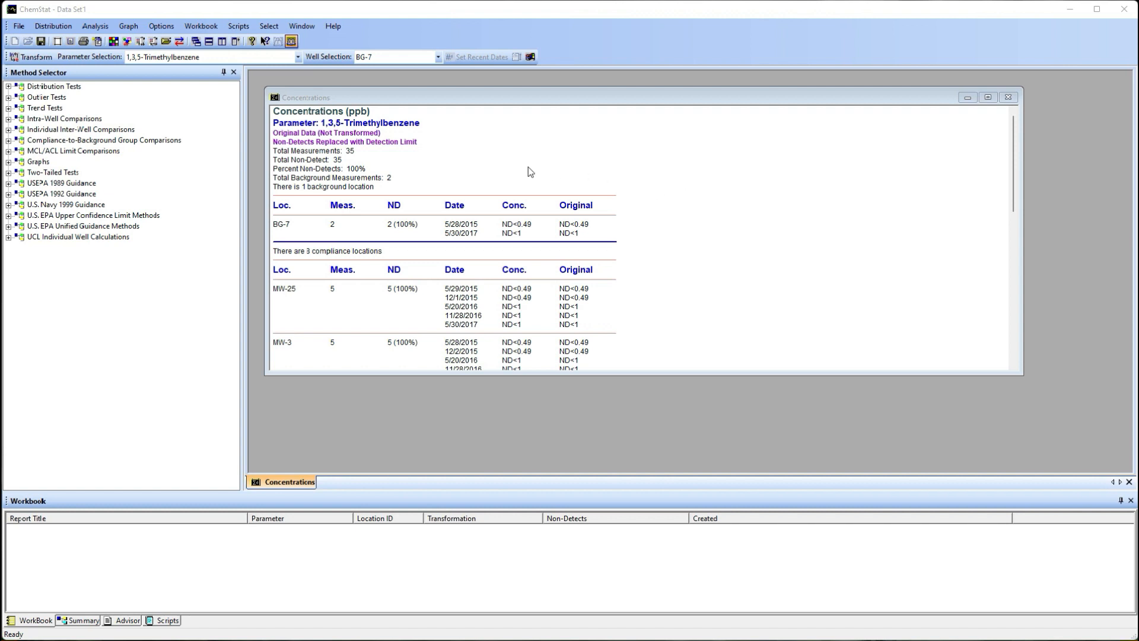
Show the 1,1,1-Trichloroethane concentrations report and choose well MW-24.
left_click(298, 57)
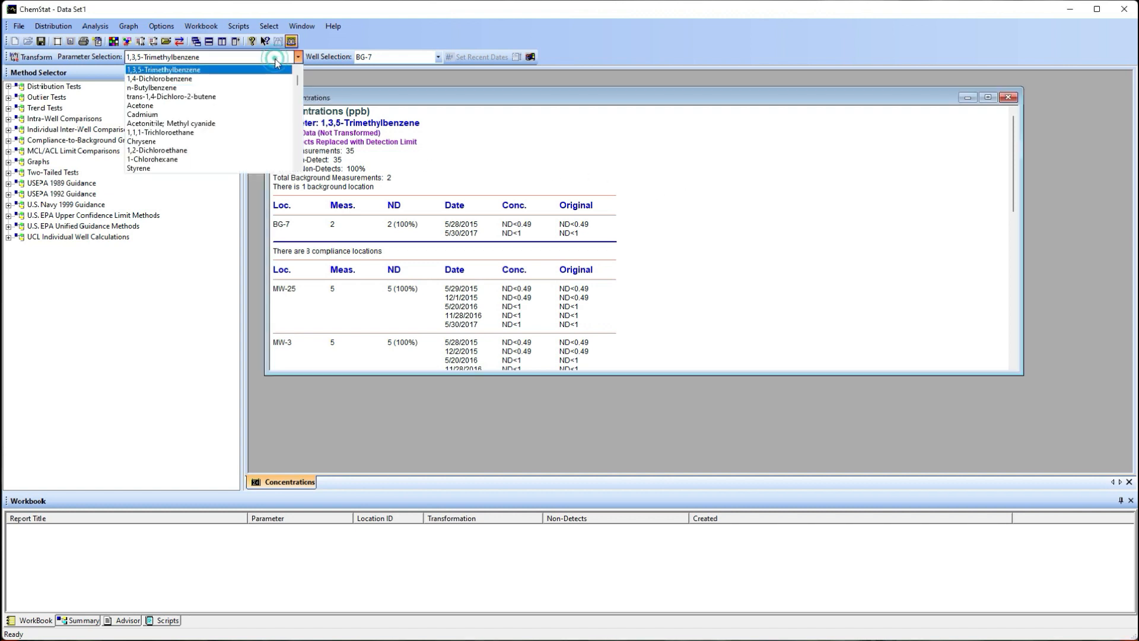
mouse_move(263, 106)
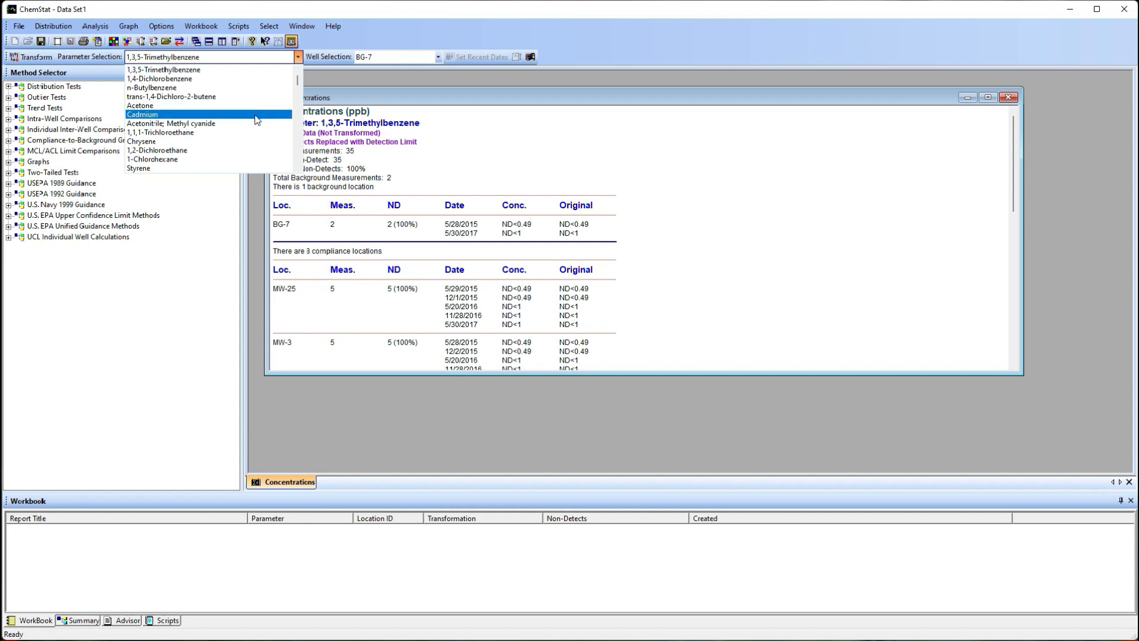
left_click(143, 114)
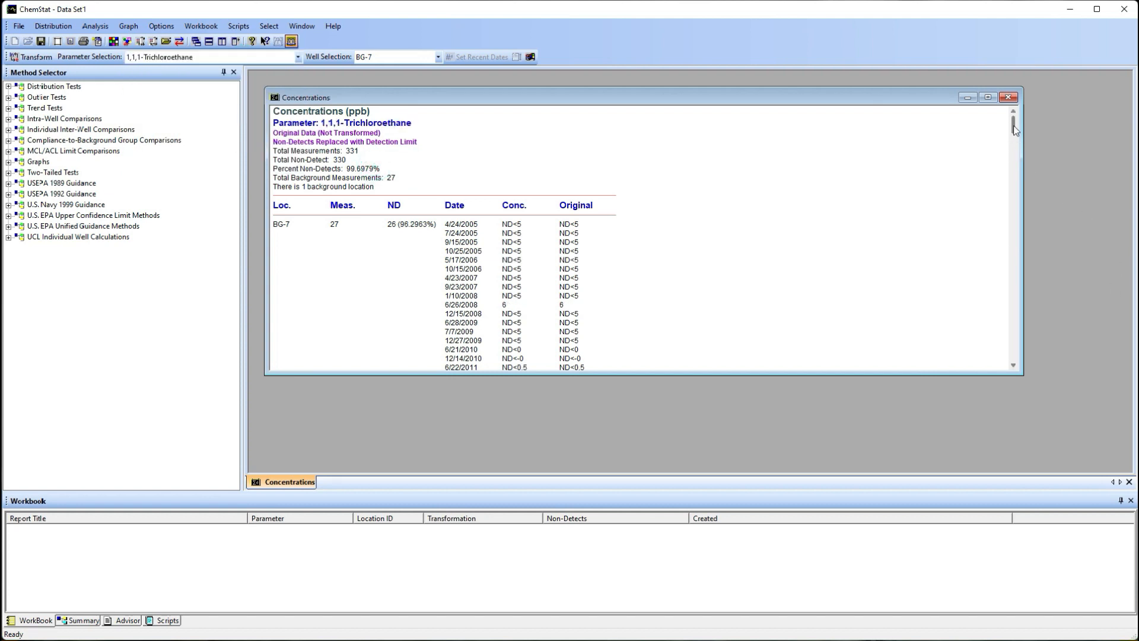
scroll("down", 3)
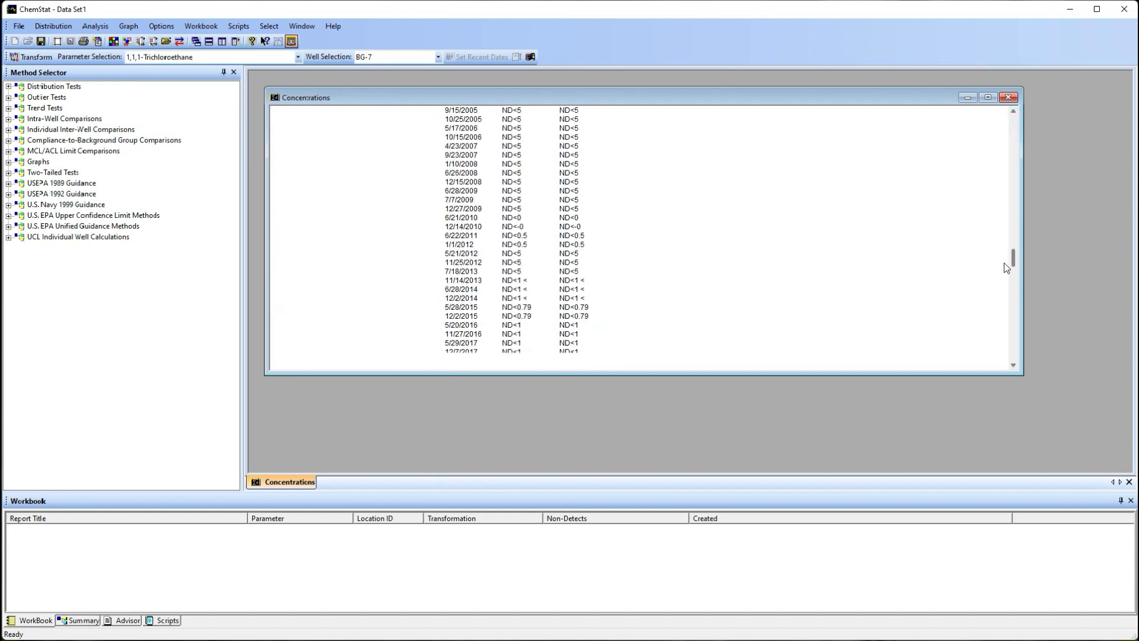
scroll("down", 3)
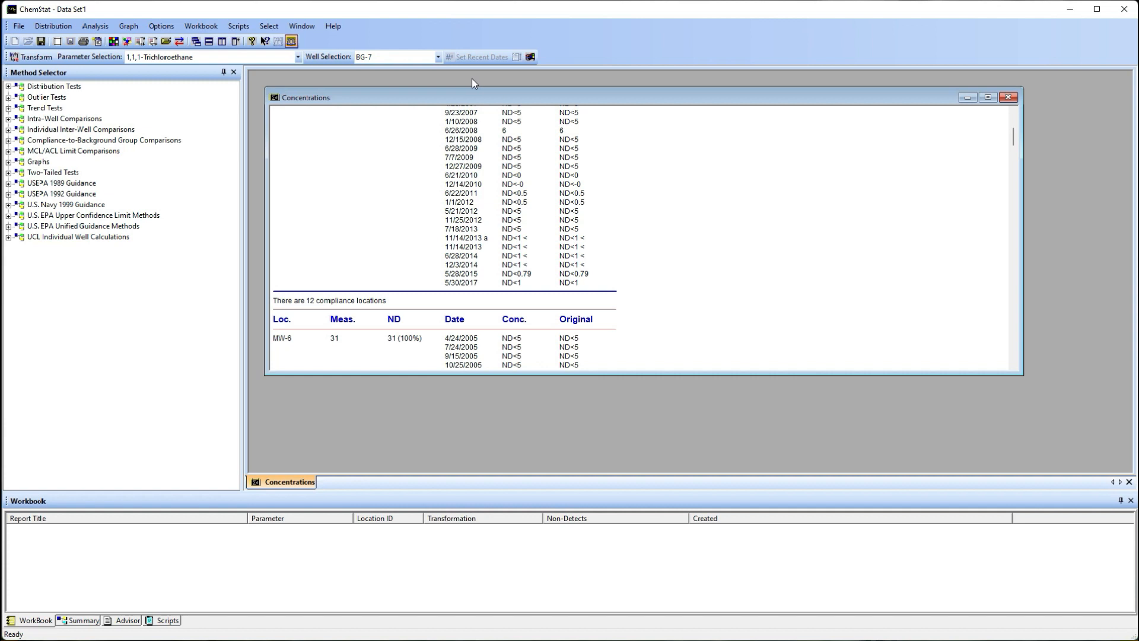
left_click(438, 57)
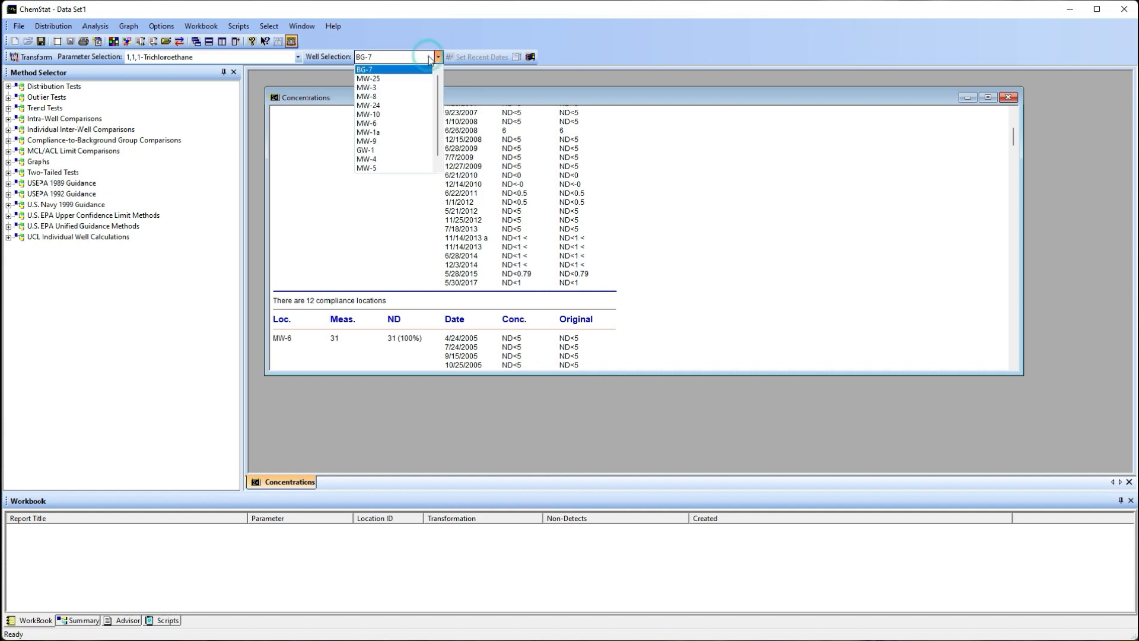
mouse_move(406, 106)
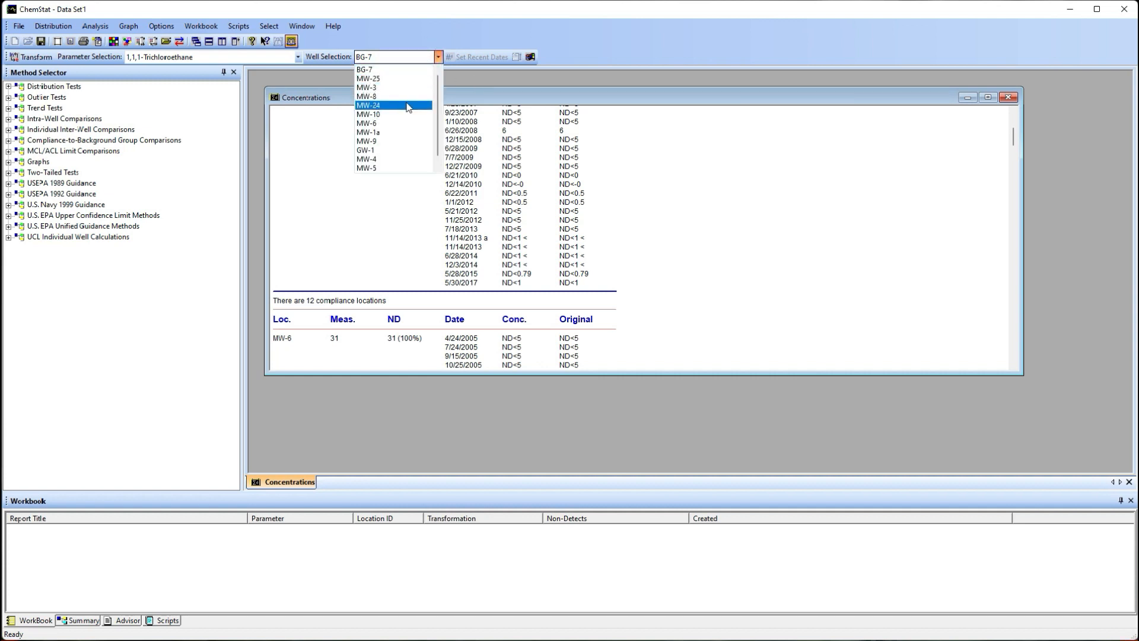
left_click(368, 104)
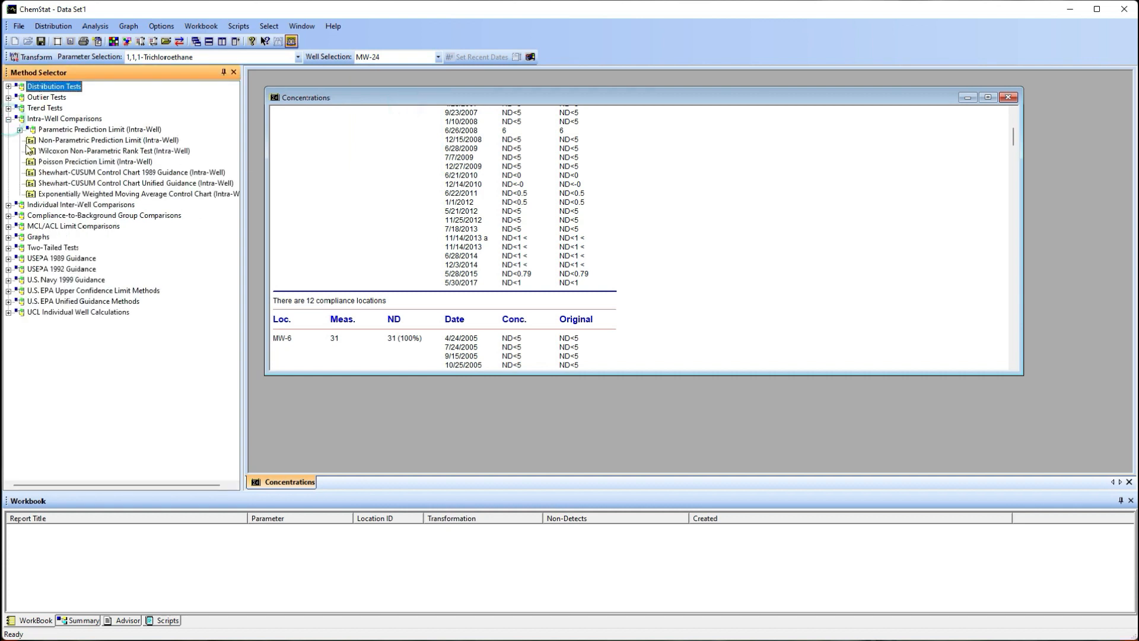
Run the Discordance Outlier Test at 99% confidence from the Method Selector.
left_click(28, 129)
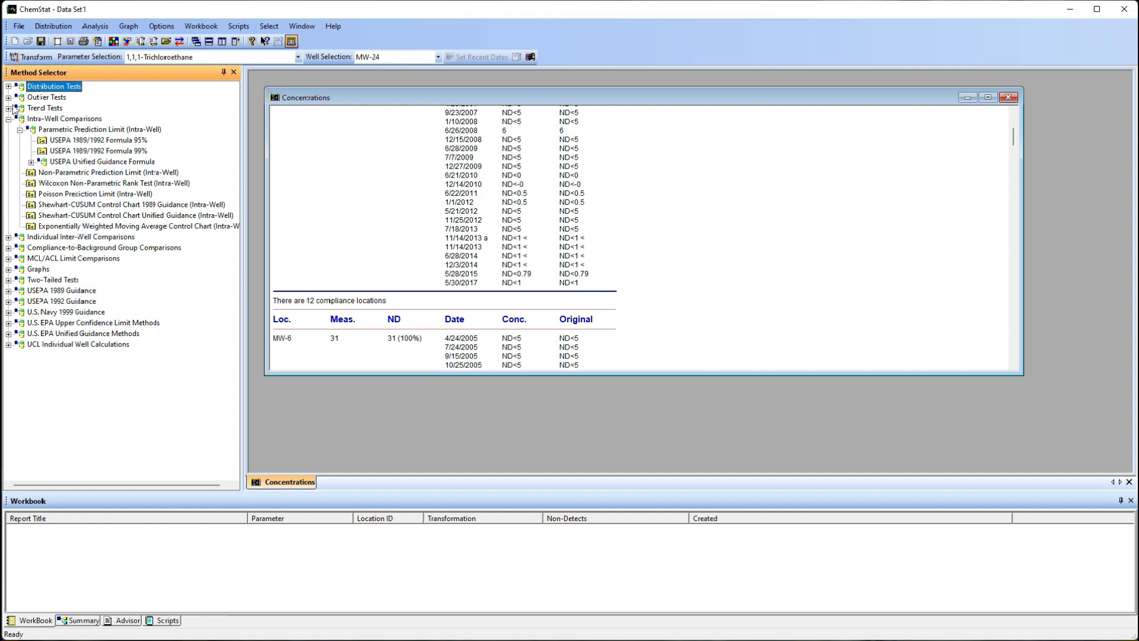
left_click(9, 96)
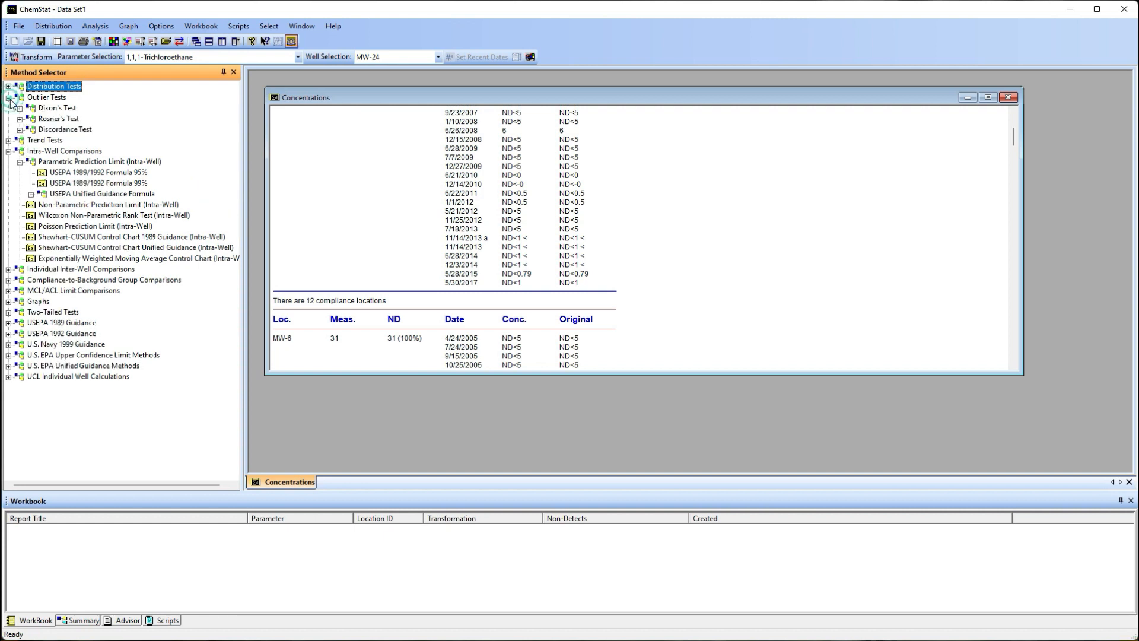
left_click(20, 108)
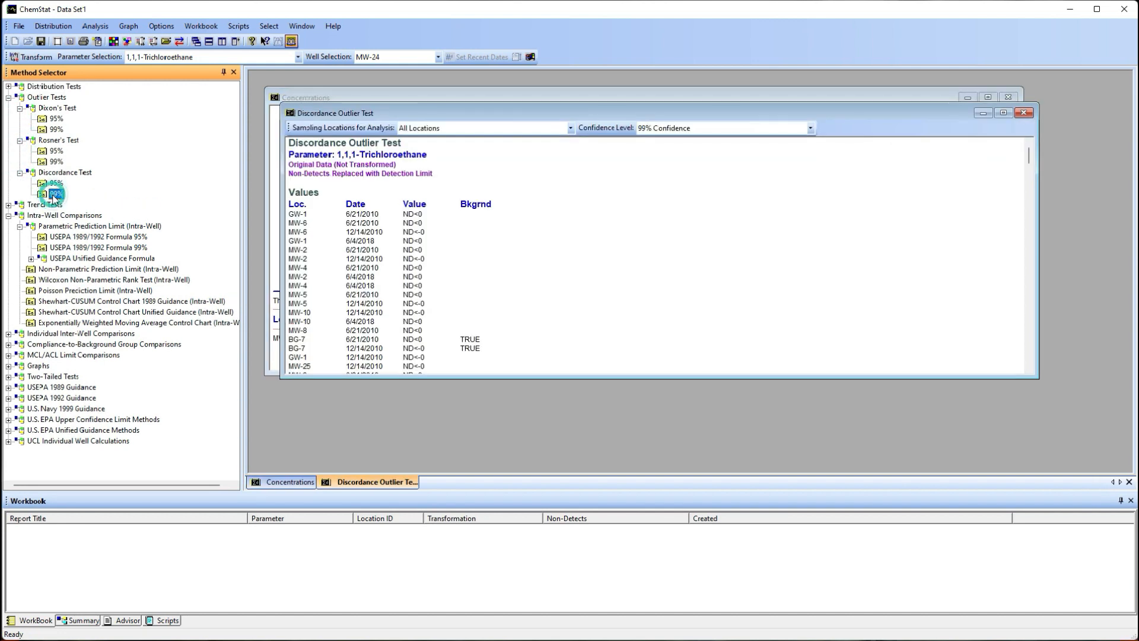
left_click(56, 194)
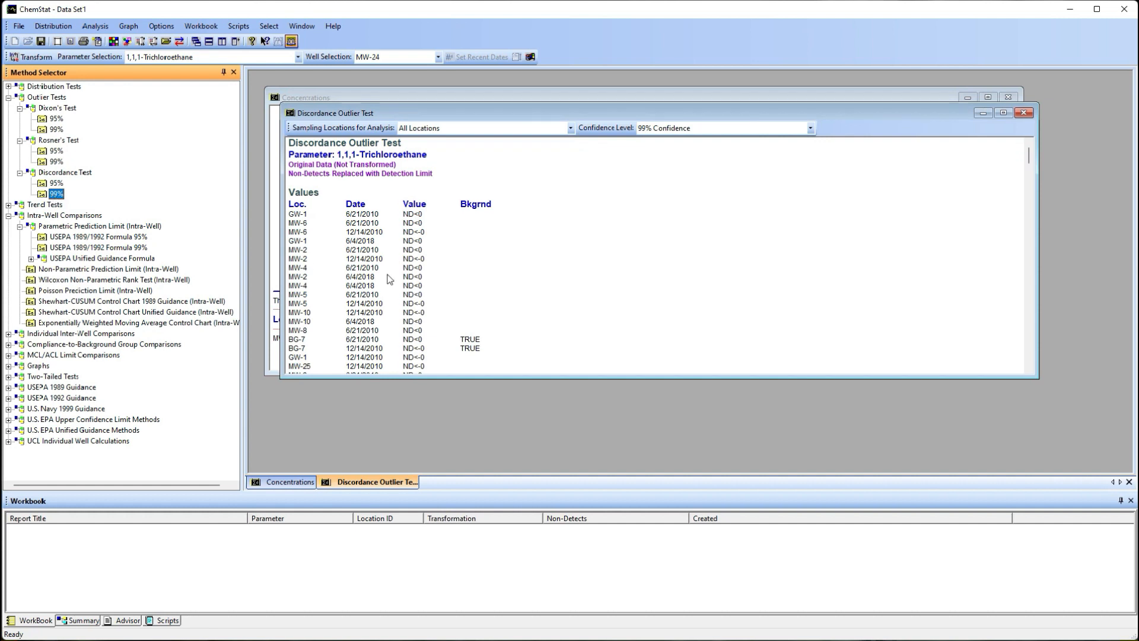
mouse_move(565, 254)
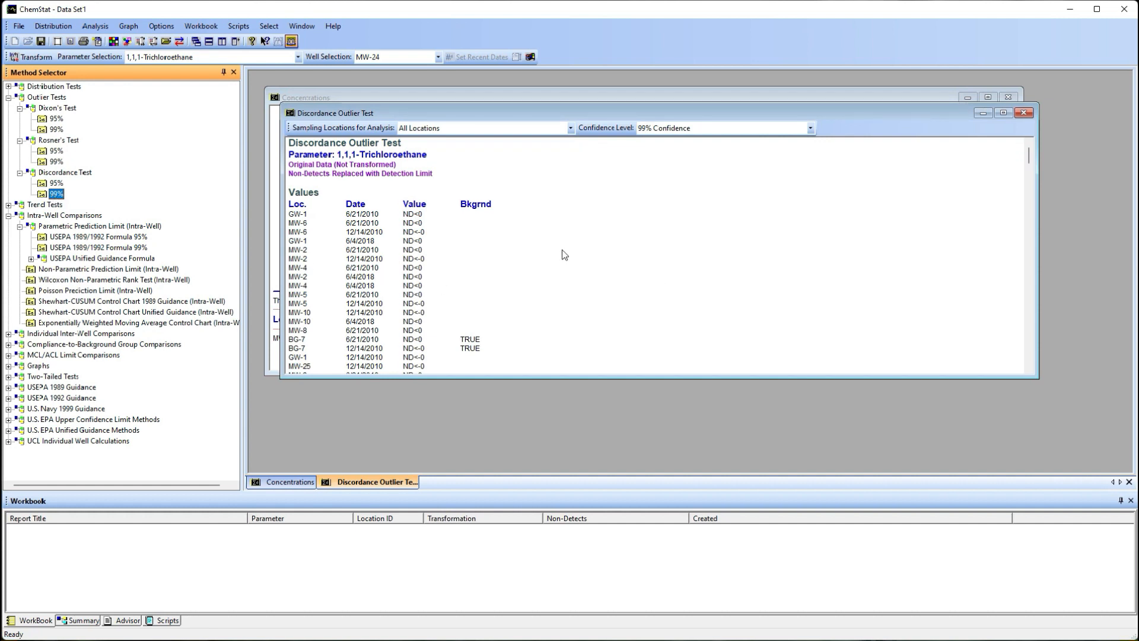
Rerun the outlier test for Cadmium and review the sampling-location and confidence-level choices.
left_click(297, 57)
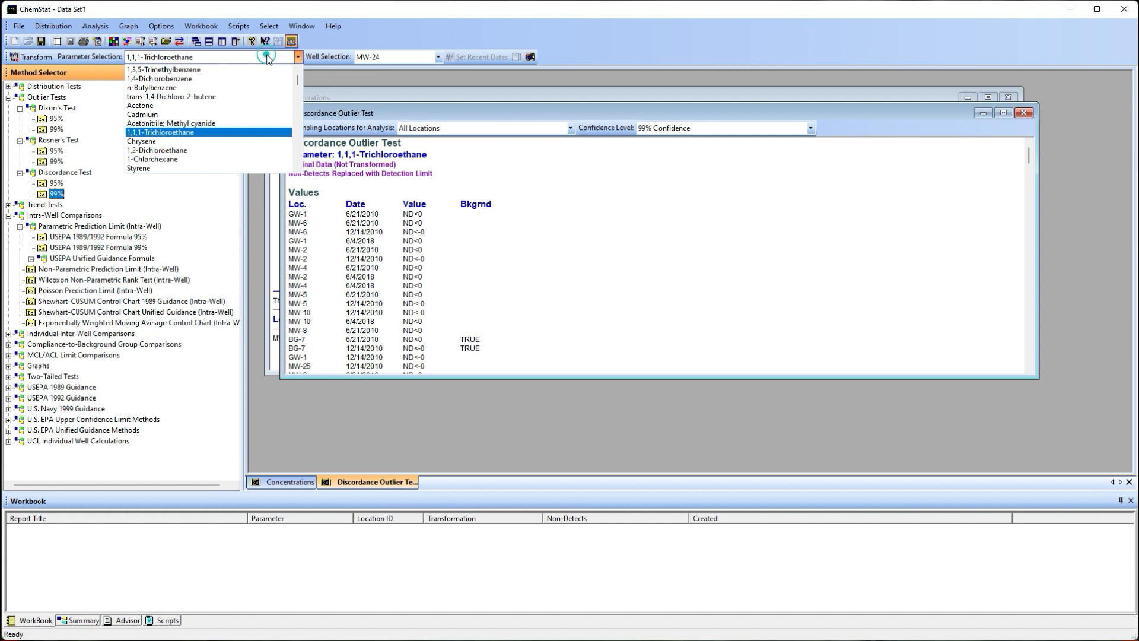
left_click(143, 114)
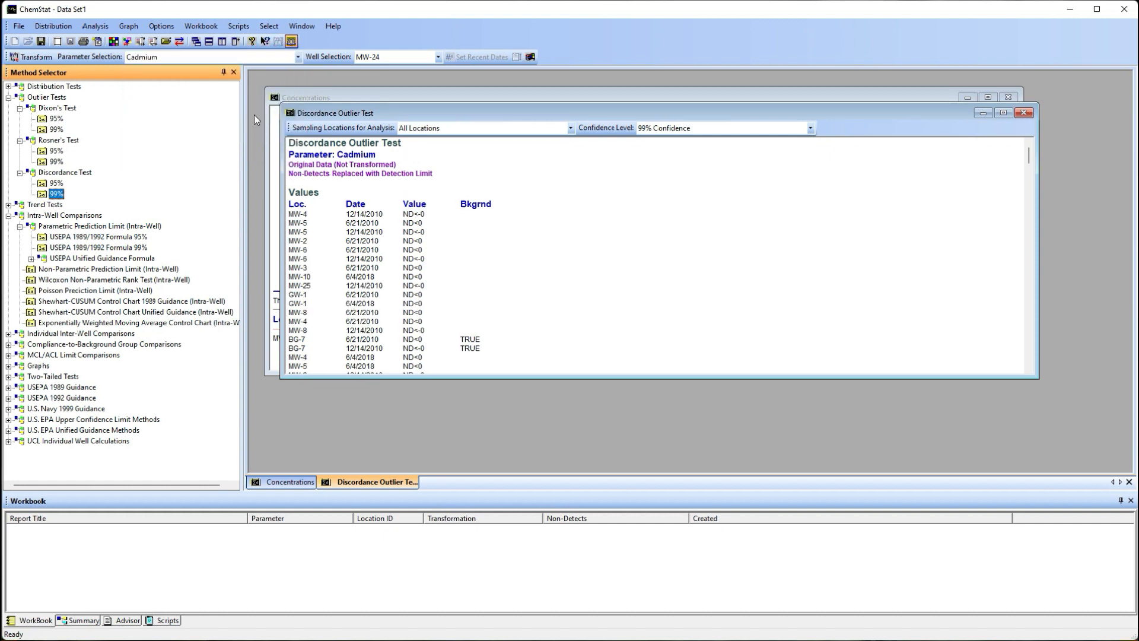
left_click(571, 128)
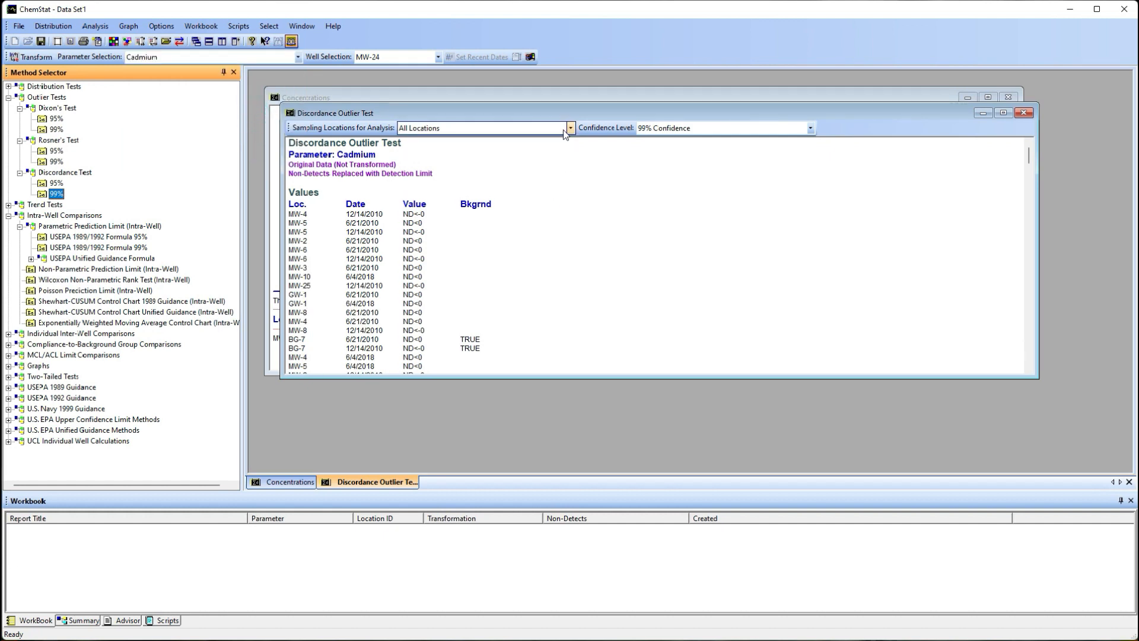
left_click(571, 128)
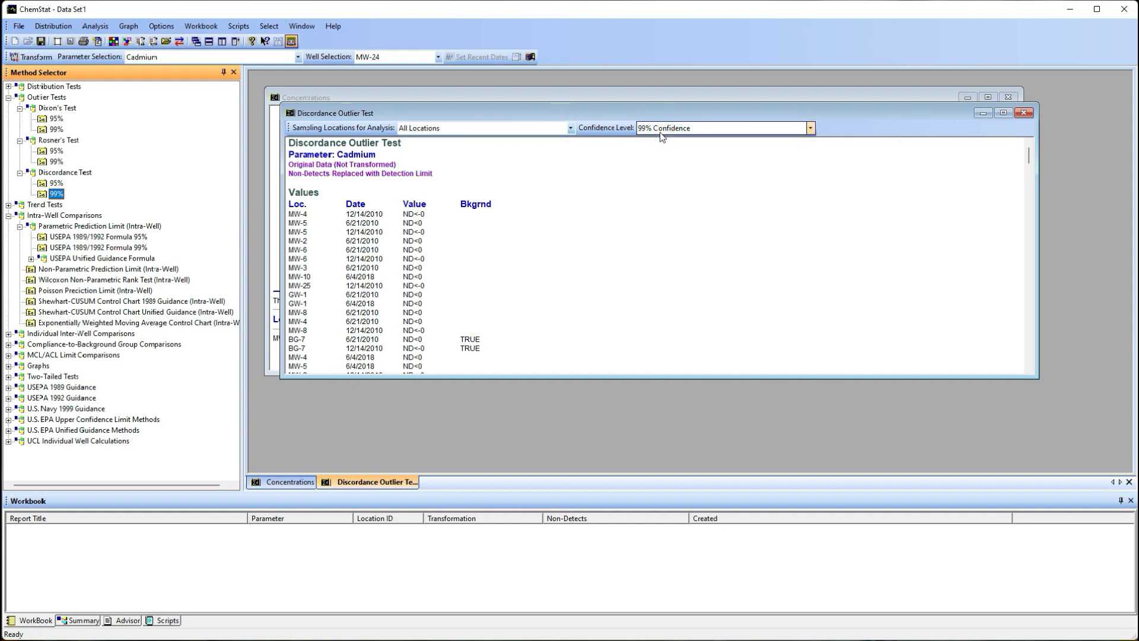
left_click(289, 482)
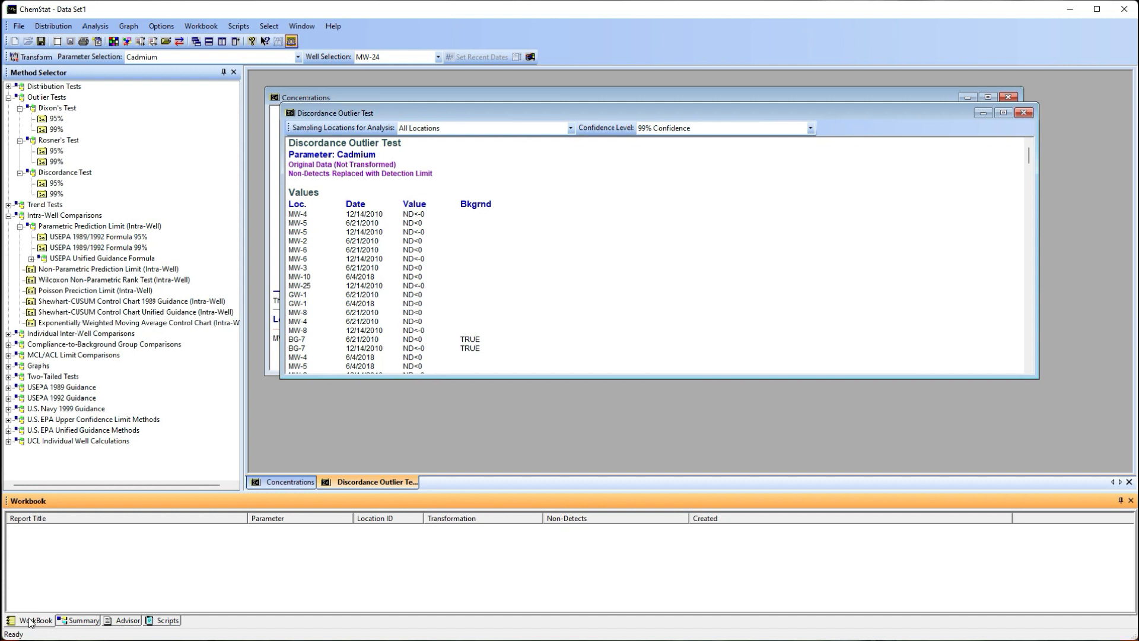
Review the method summary and advisor note, then show the empty scripts list.
left_click(79, 619)
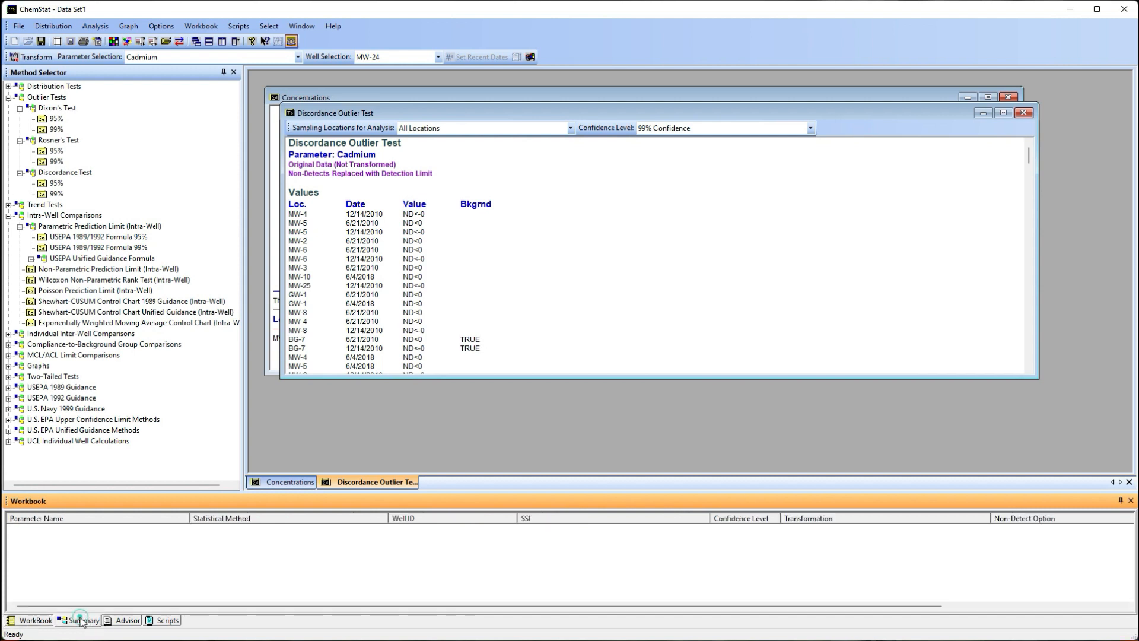
left_click(128, 620)
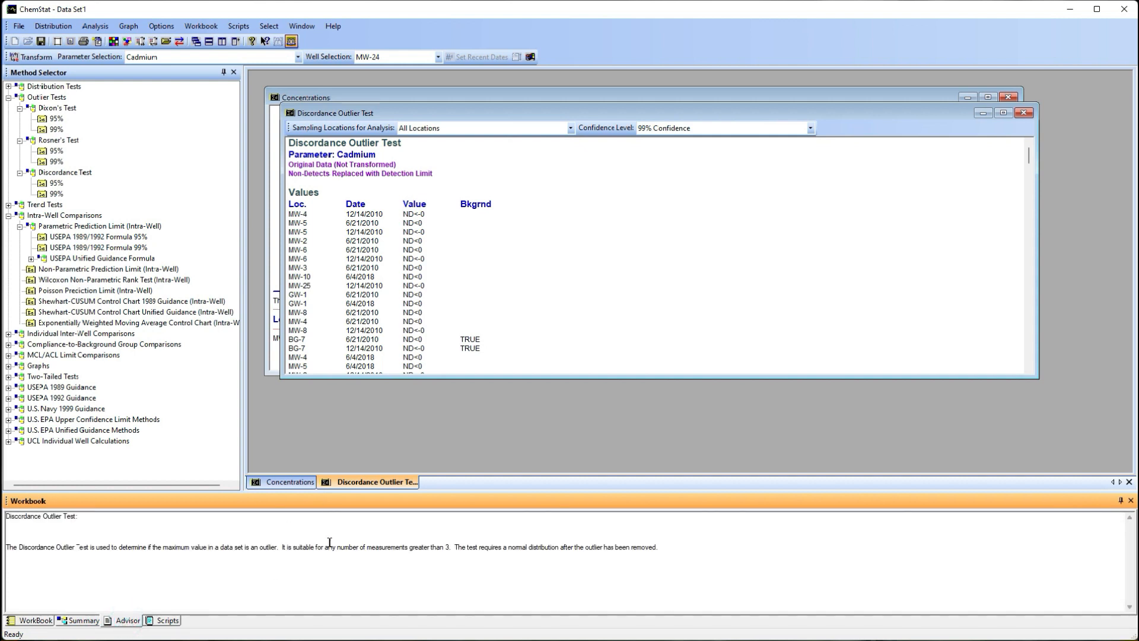
mouse_move(283, 423)
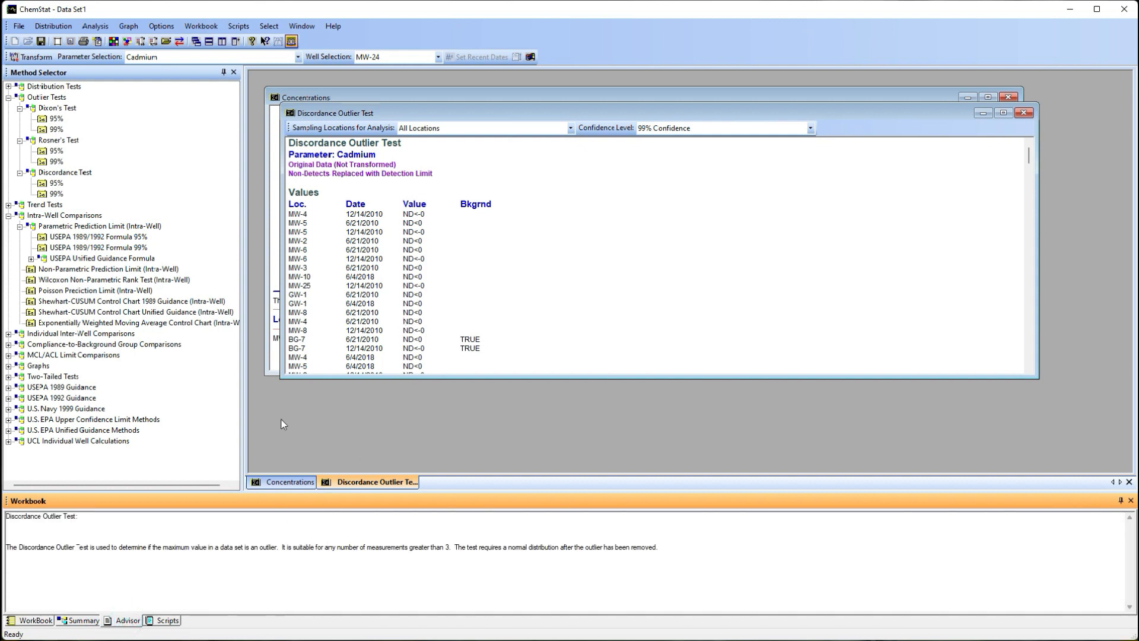
left_click(166, 620)
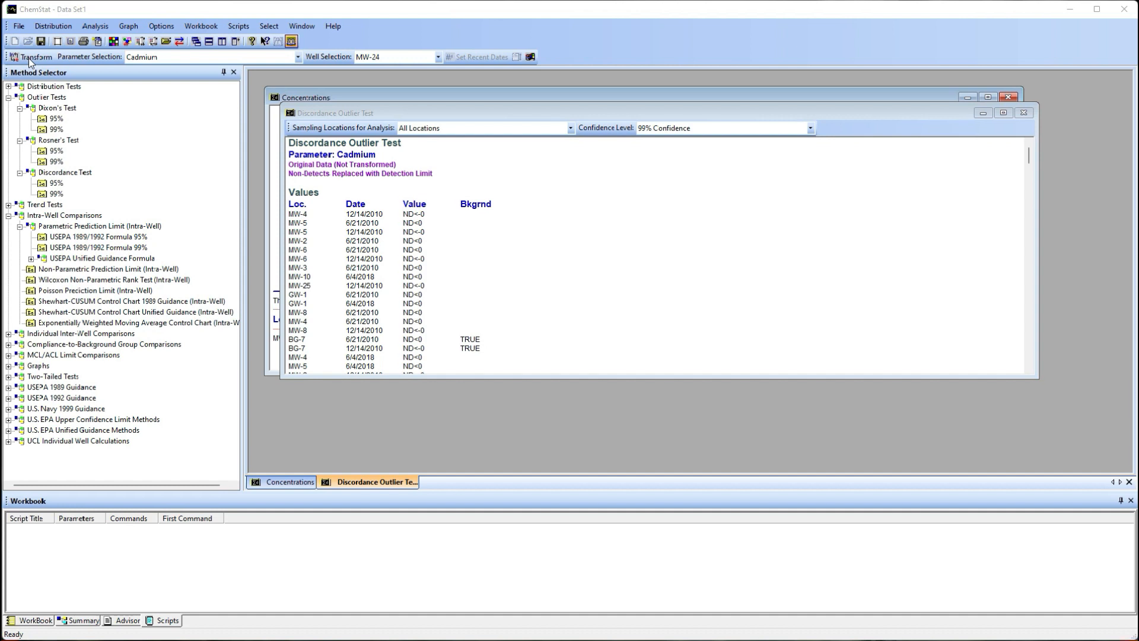
left_click(35, 57)
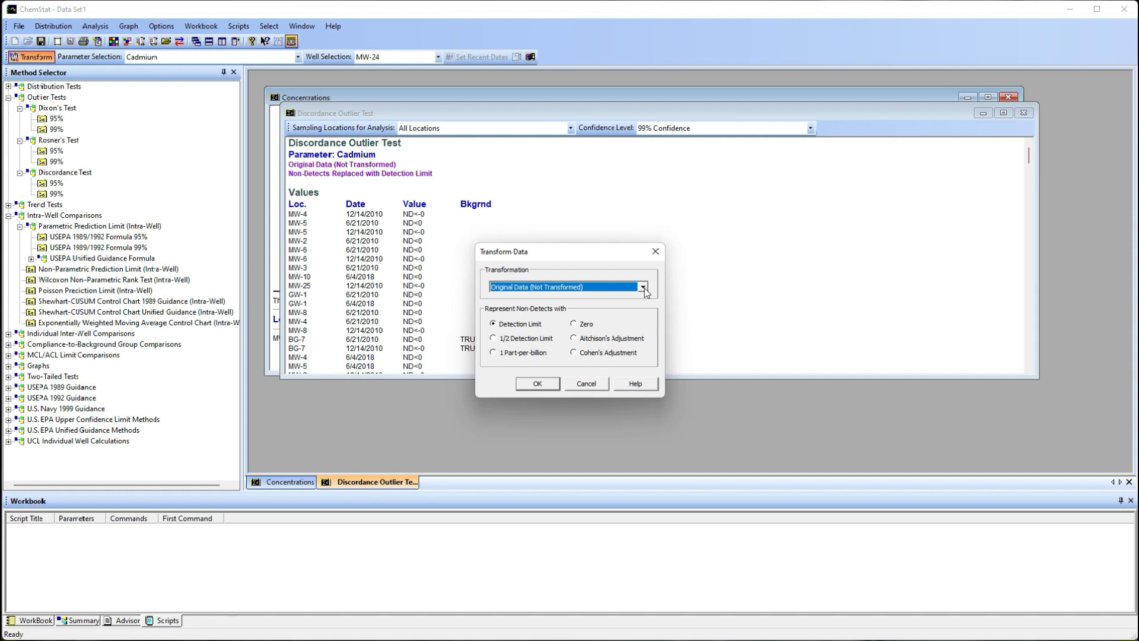
left_click(642, 286)
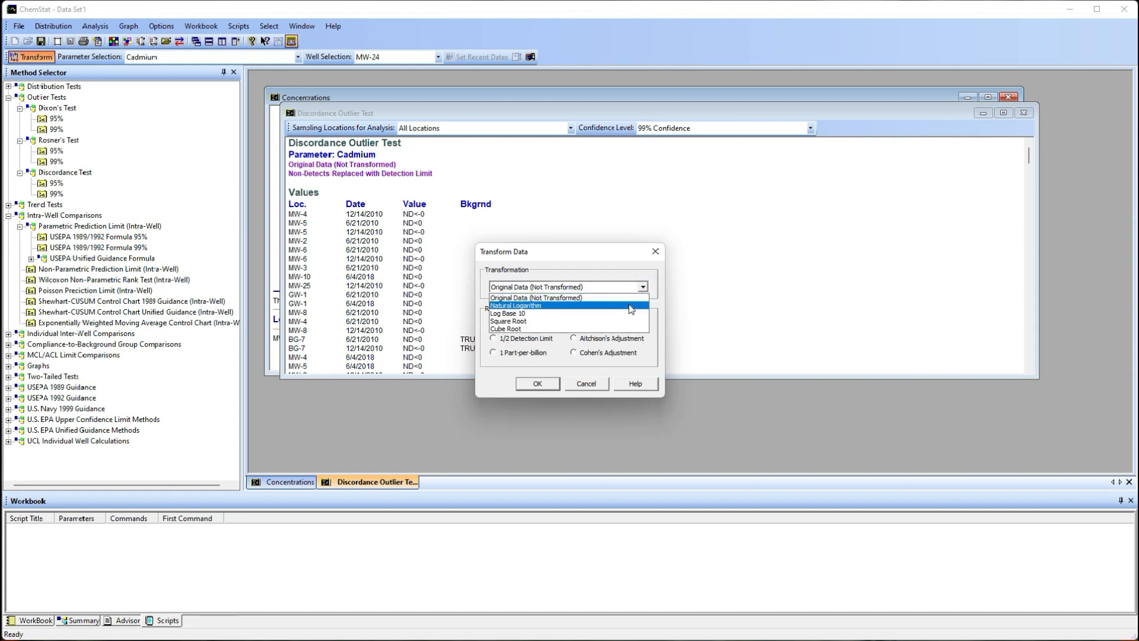
left_click(536, 296)
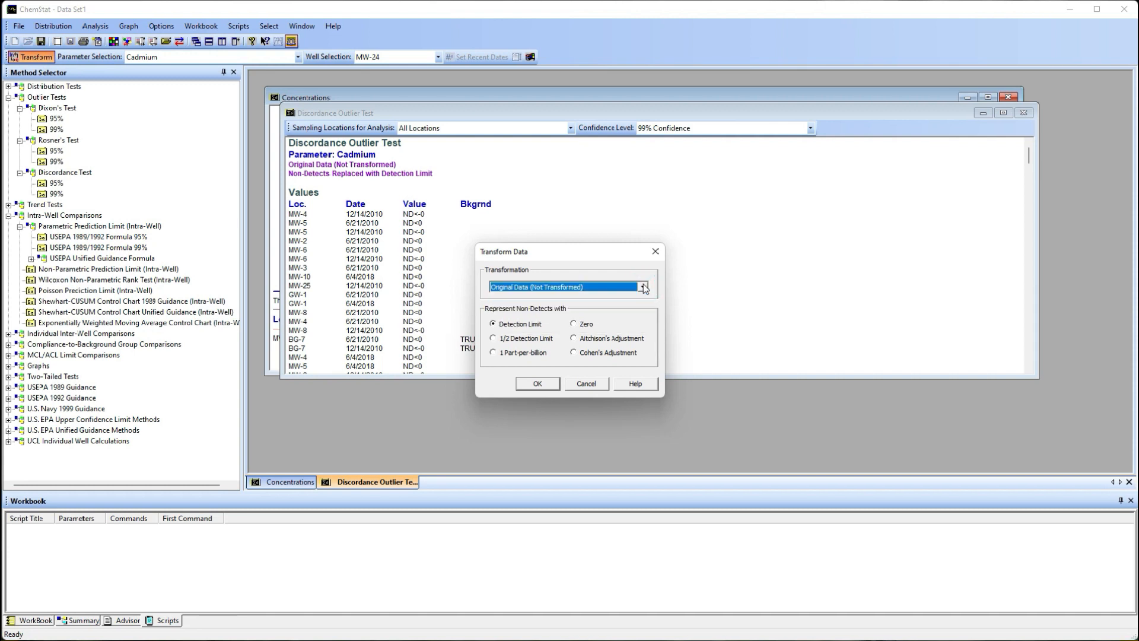
mouse_move(607, 375)
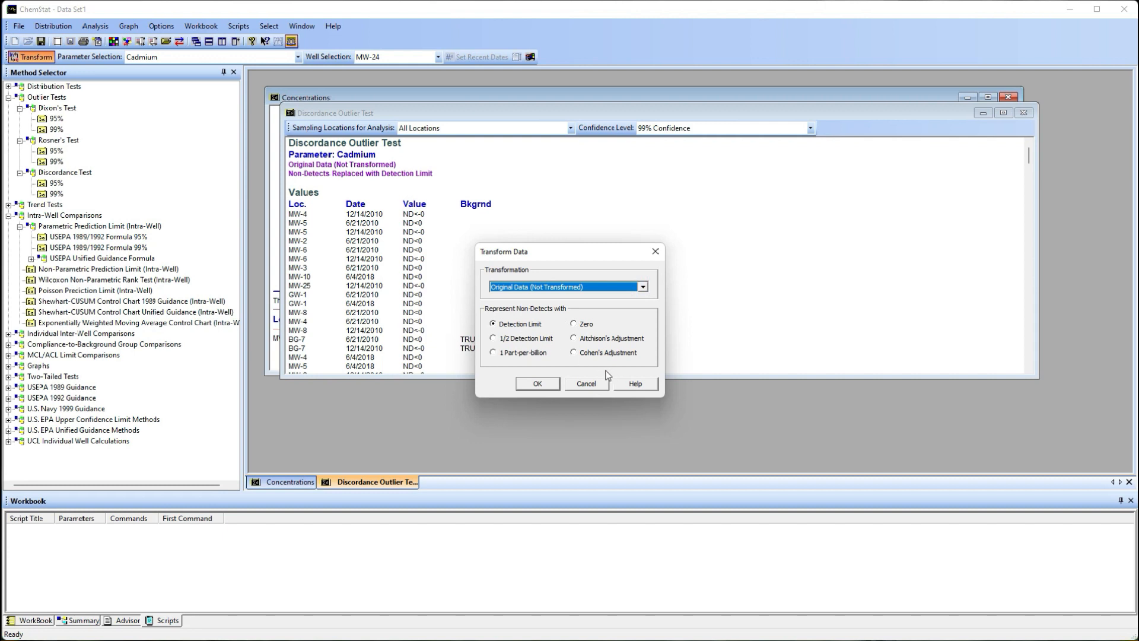
left_click(536, 383)
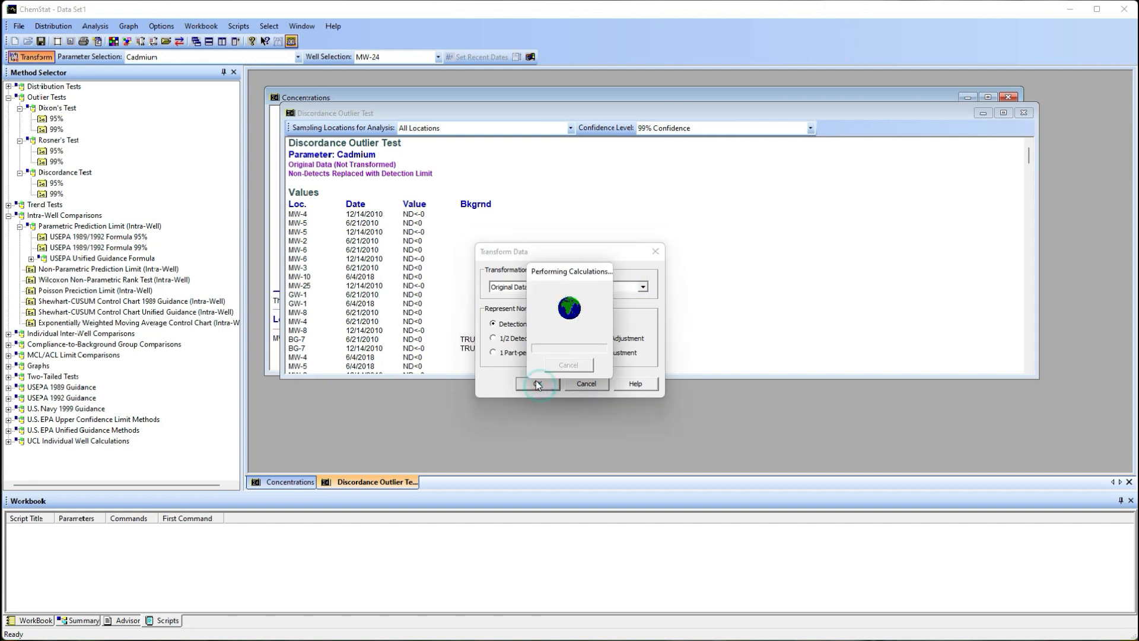
left_click(536, 383)
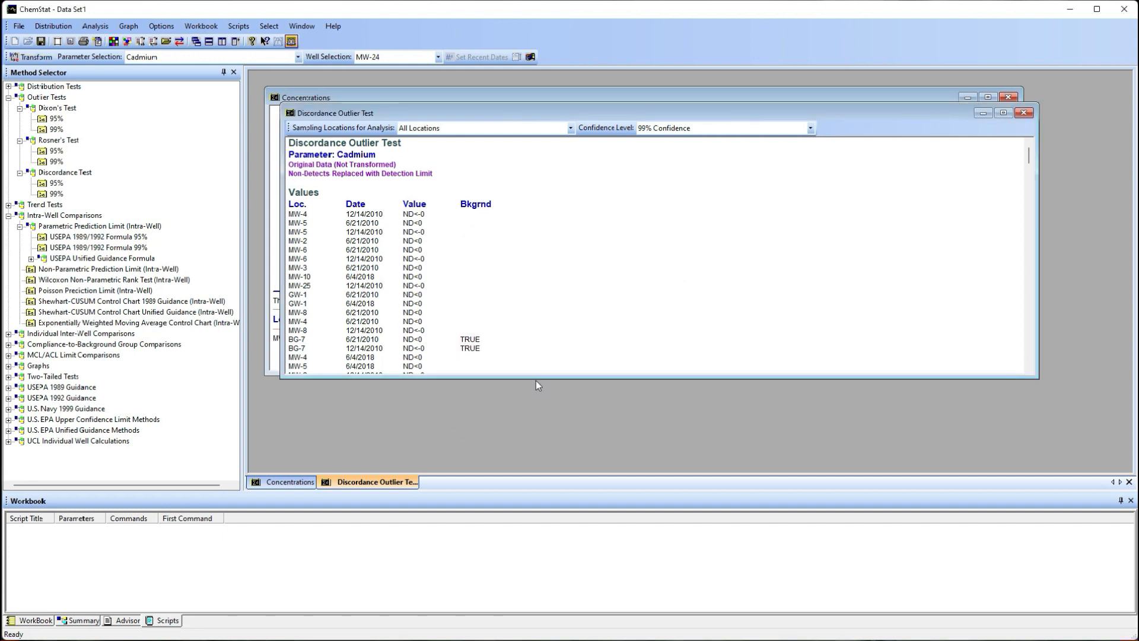
Run an upward Mann-Kendall Trend Analysis for cadmium at well MW-24.
left_click(18, 27)
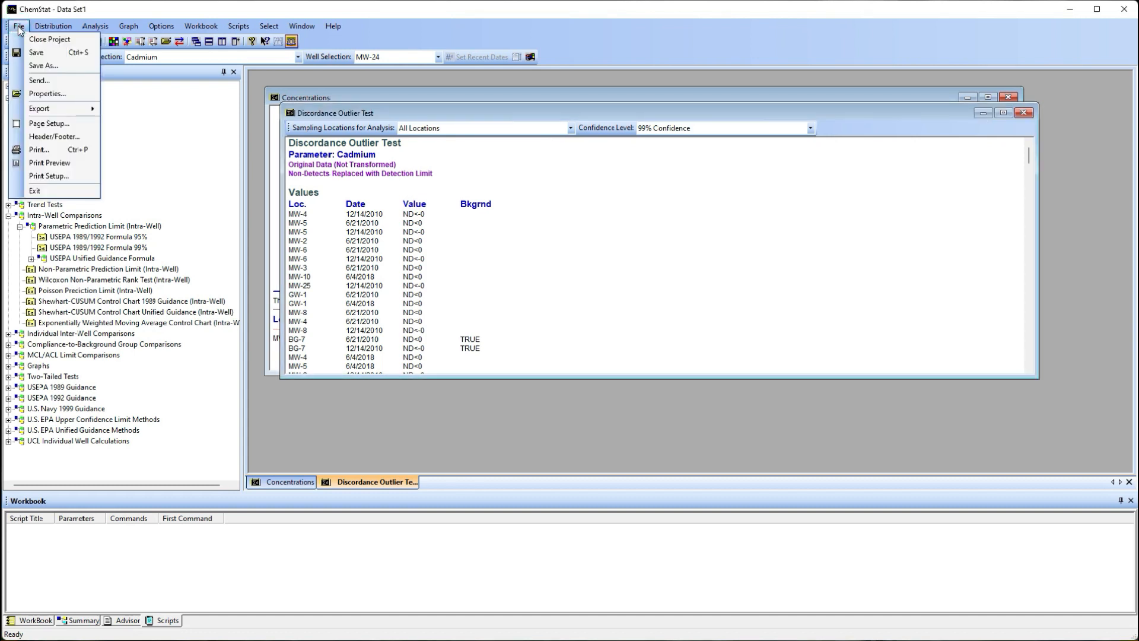
left_click(53, 25)
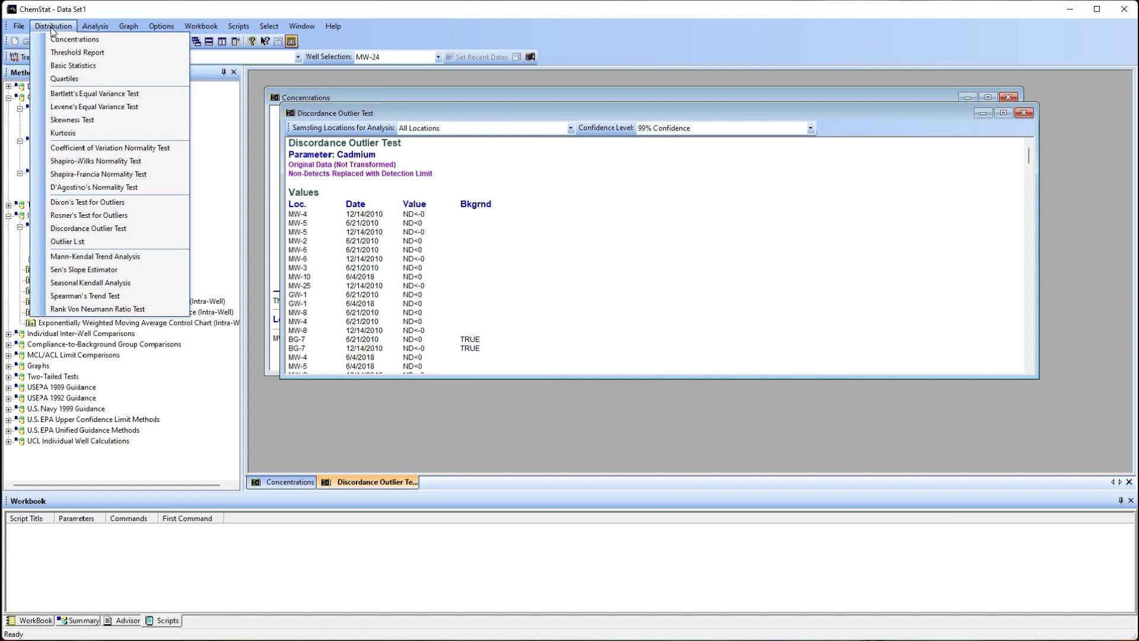
mouse_move(95, 256)
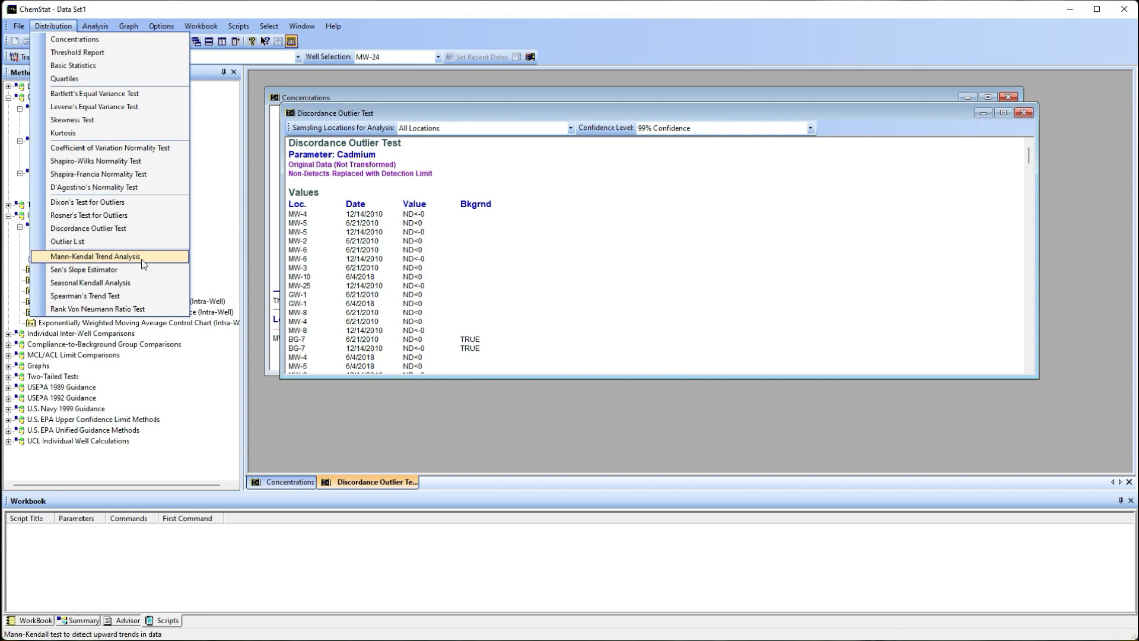
left_click(94, 256)
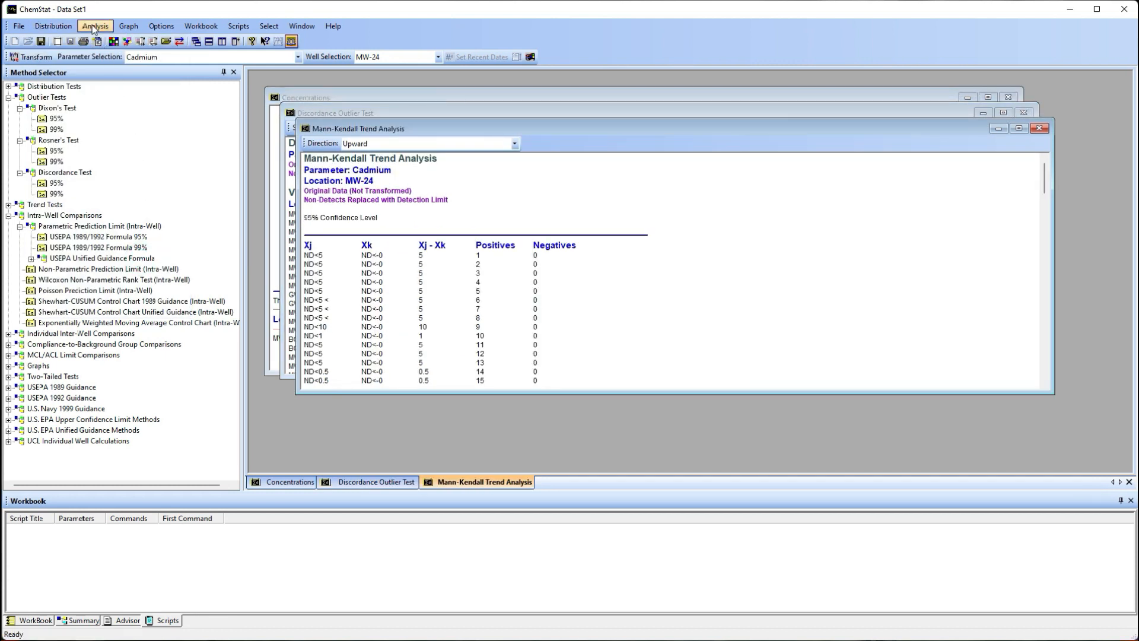
left_click(95, 25)
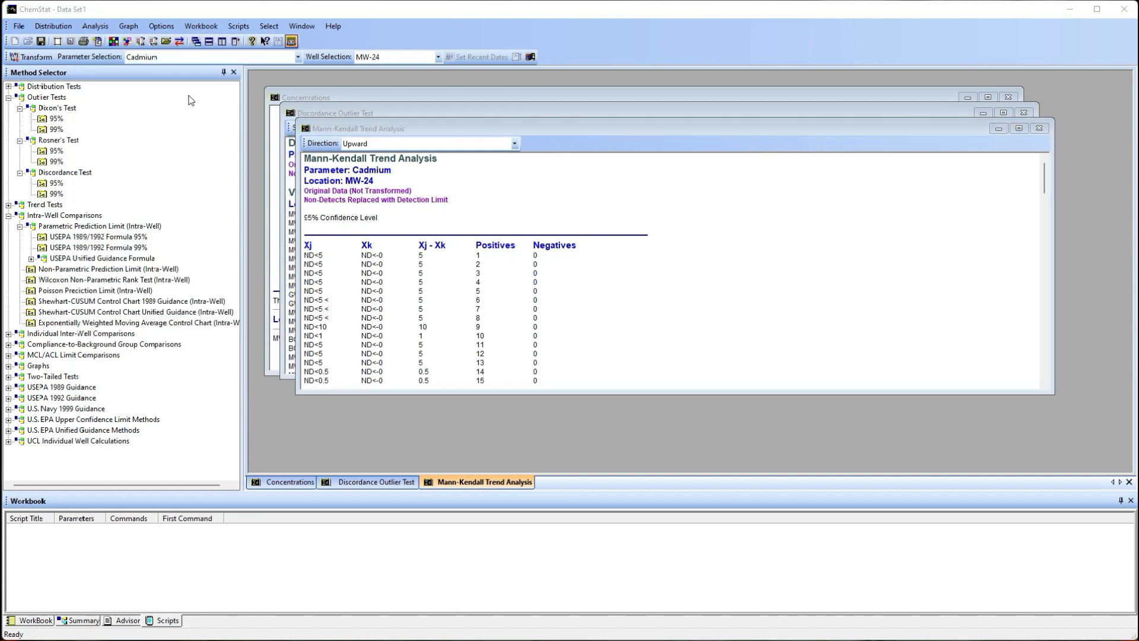
Create a cadmium probability plot limited to background locations with censored detects filtering.
left_click(128, 26)
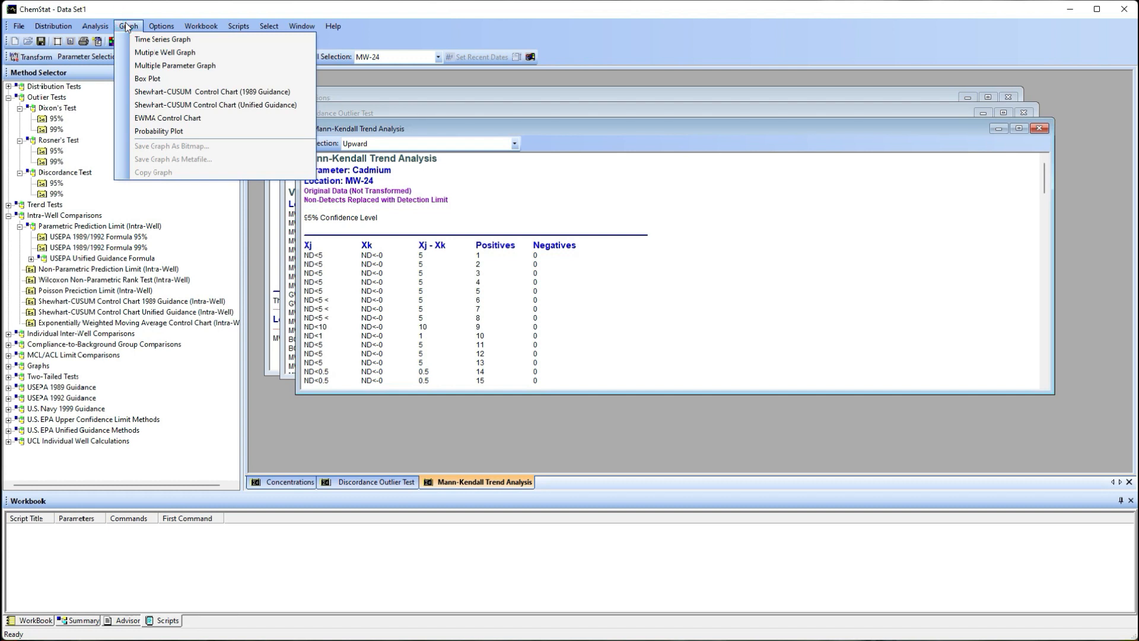
mouse_move(153, 56)
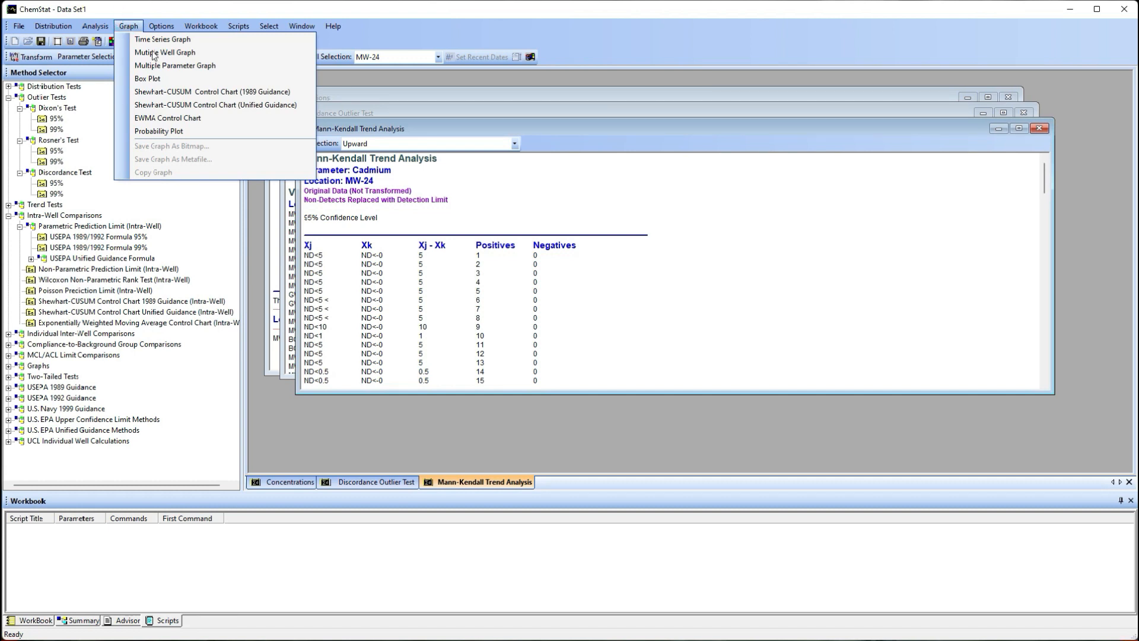
left_click(158, 131)
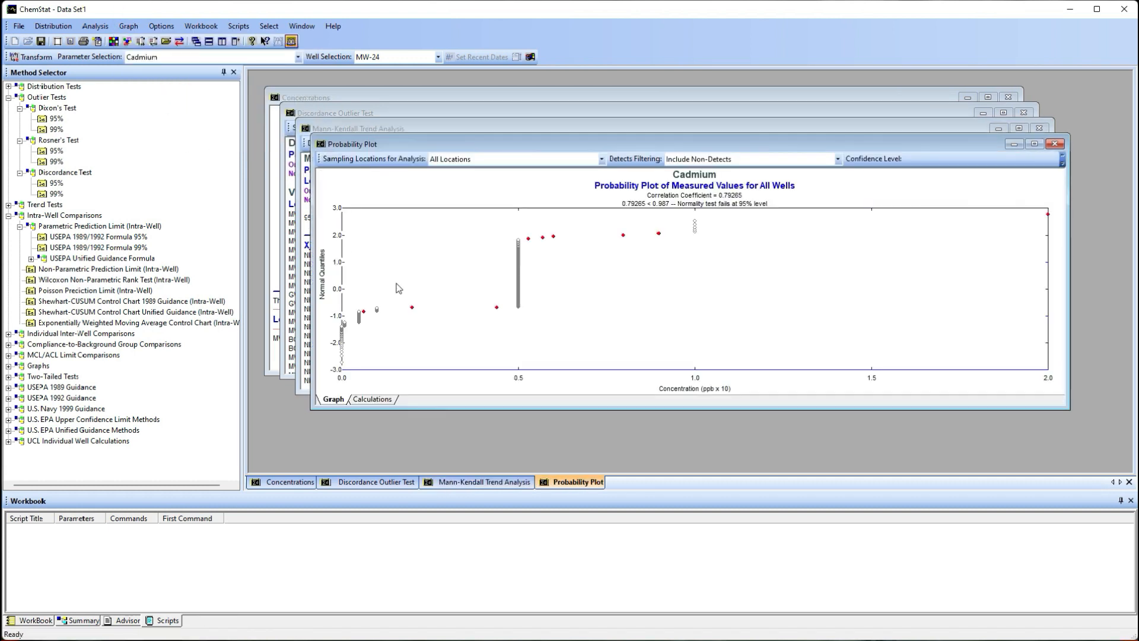
mouse_move(597, 154)
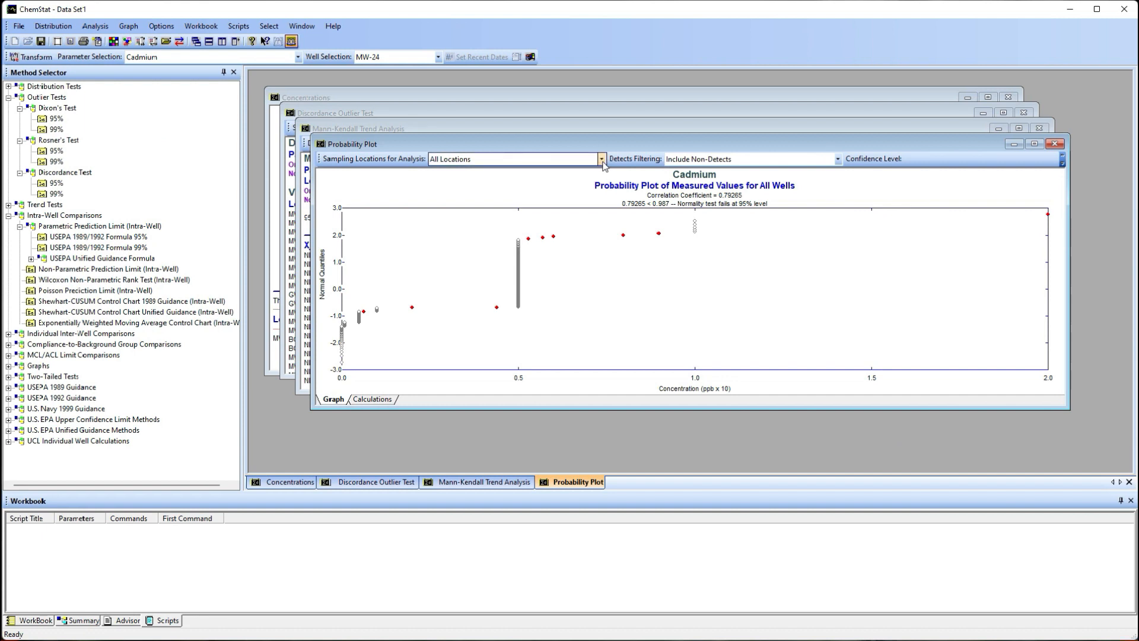
left_click(602, 158)
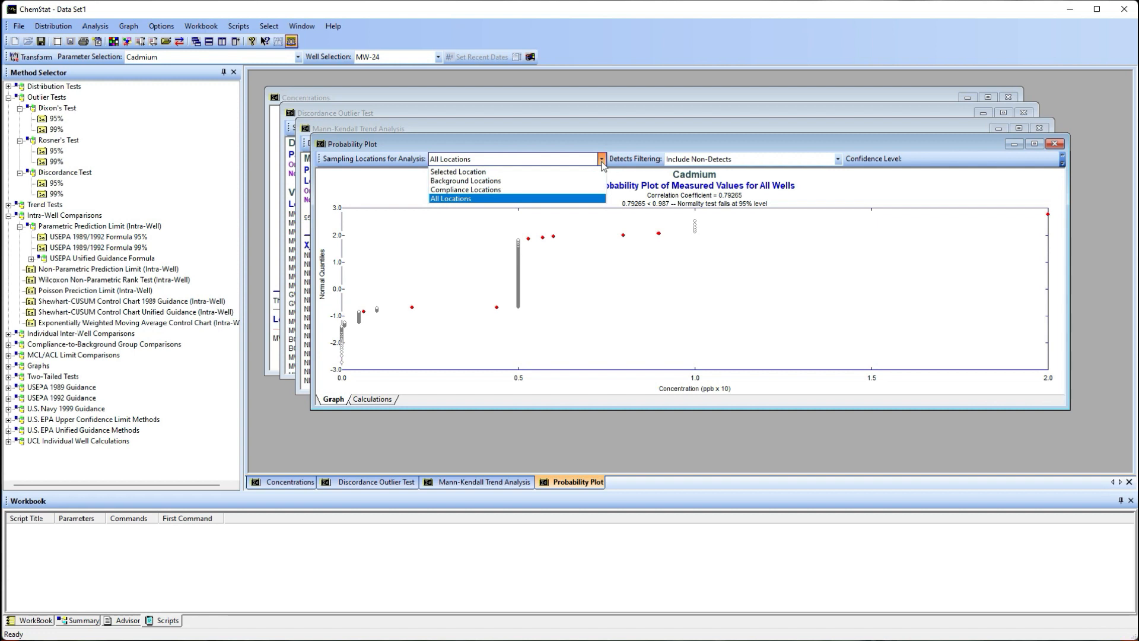
left_click(466, 180)
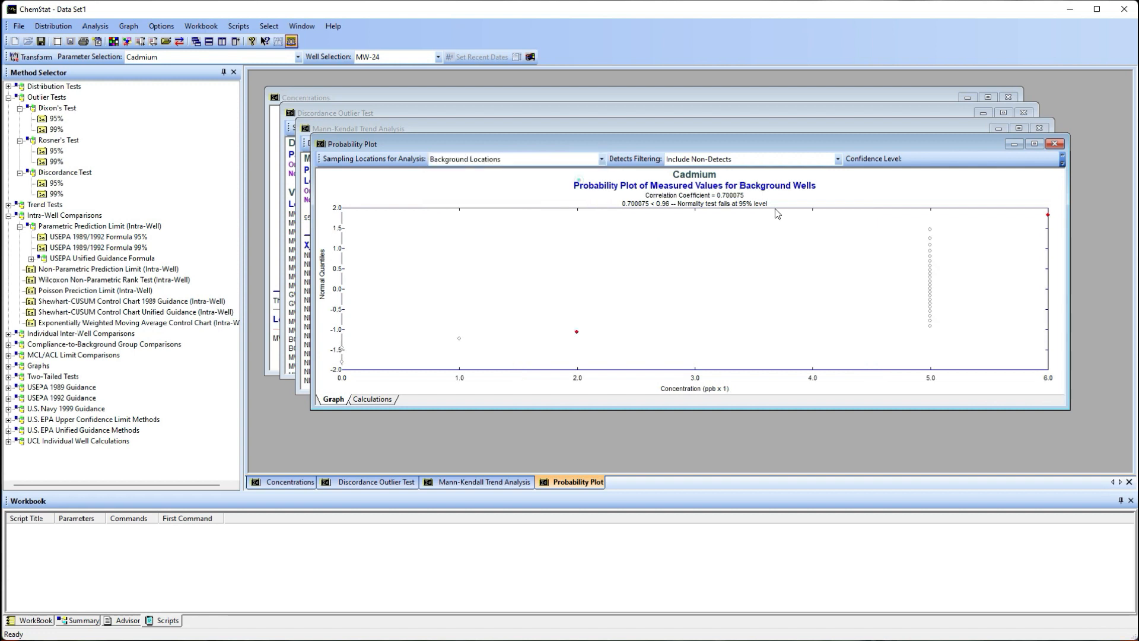
left_click(752, 158)
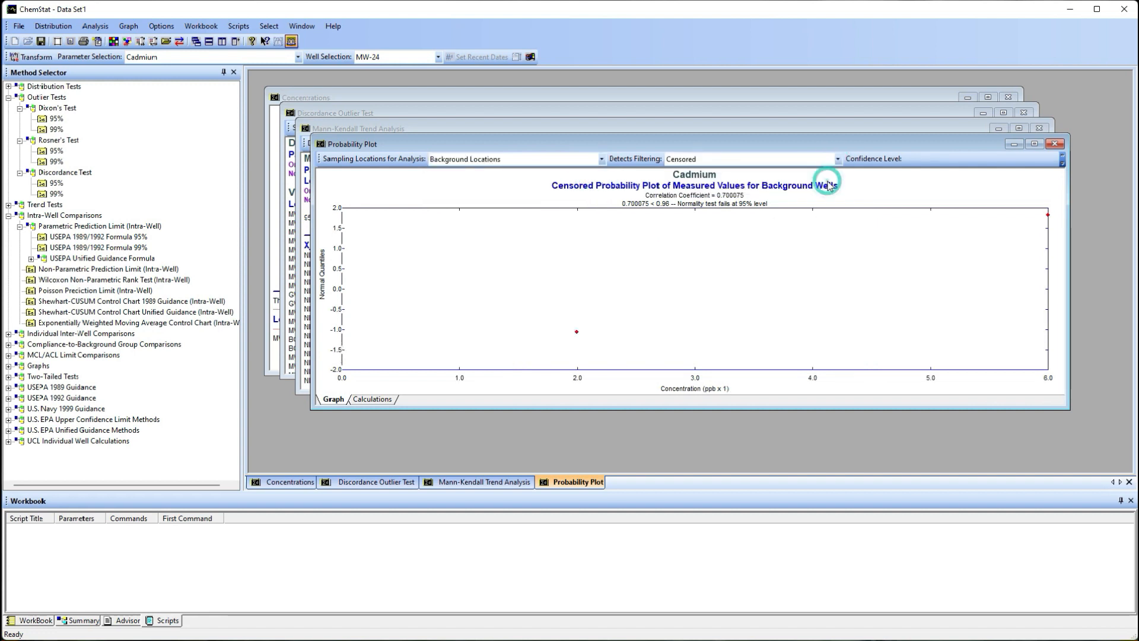
left_click(201, 24)
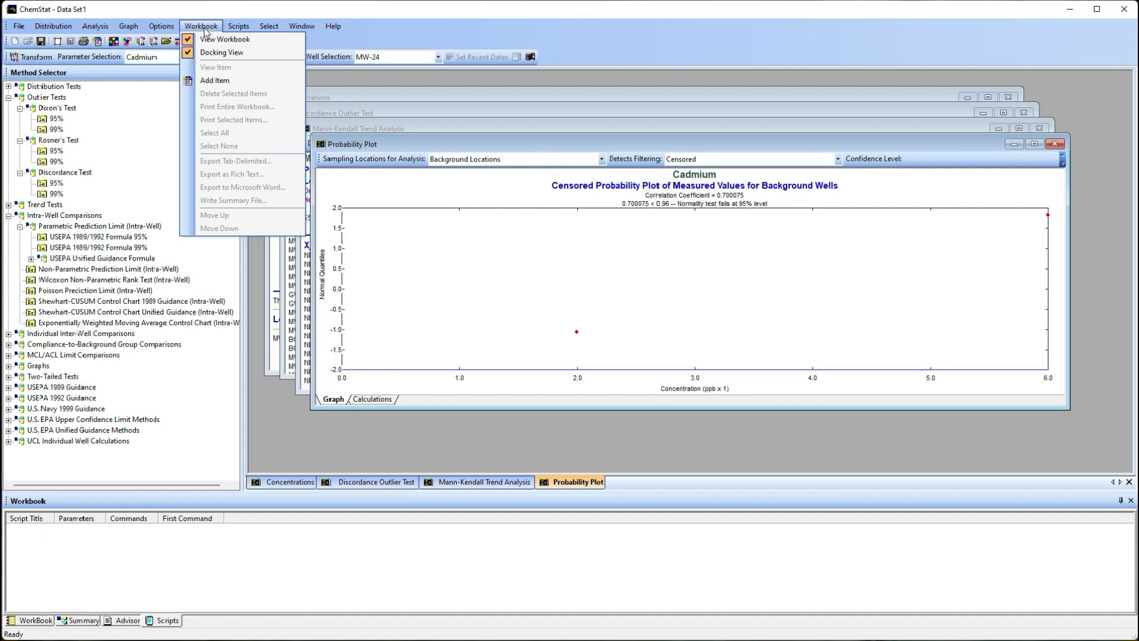
left_click(237, 25)
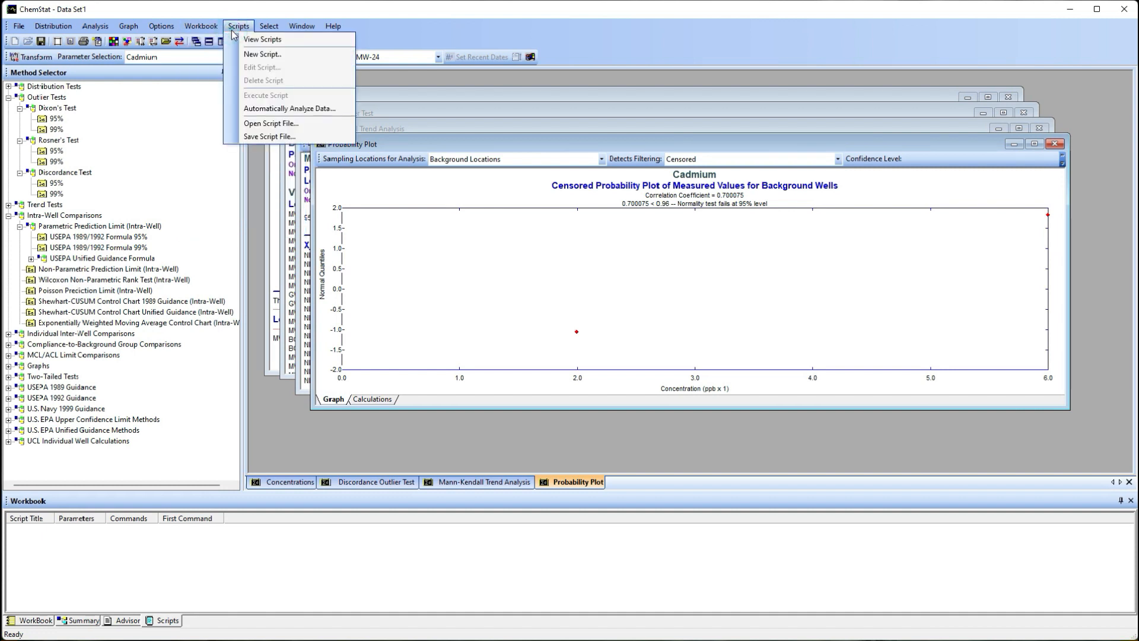
left_click(269, 25)
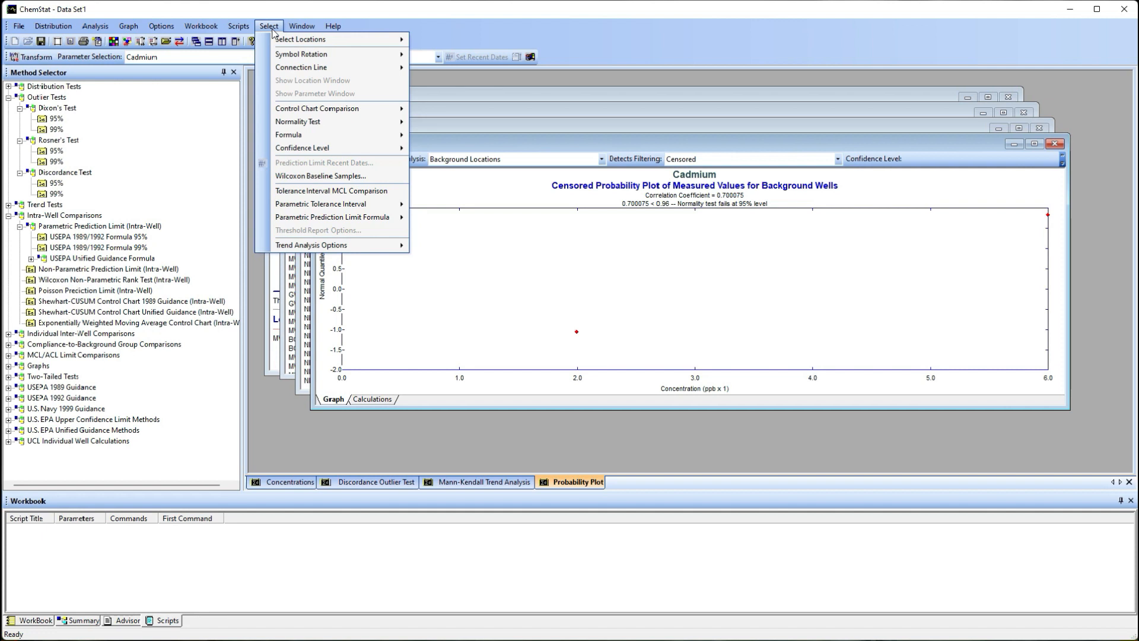
right_click(448, 233)
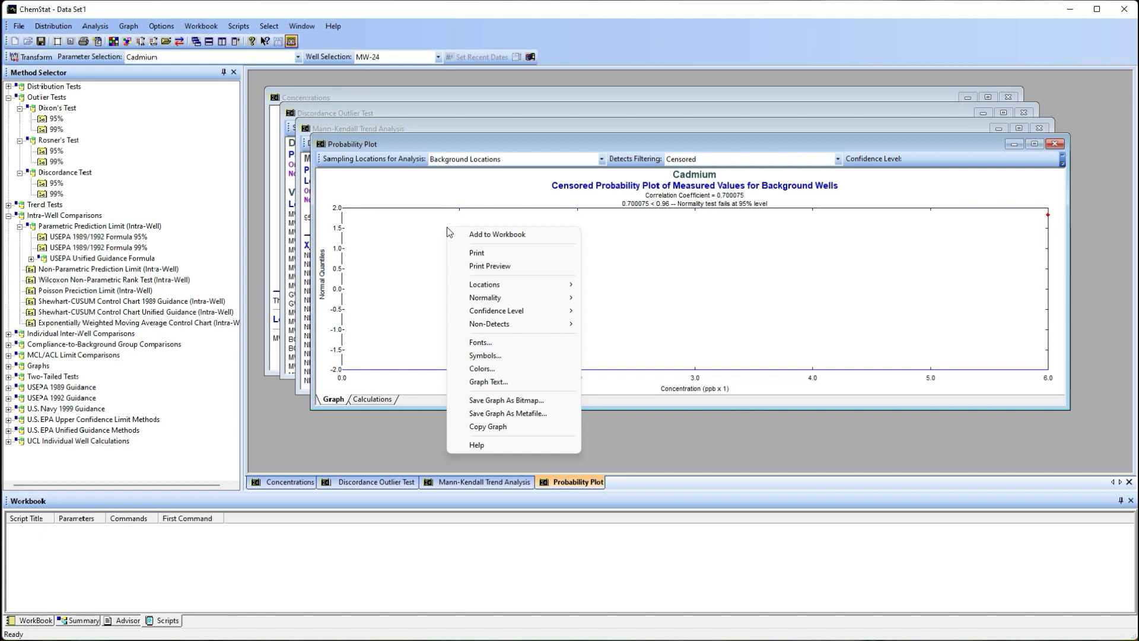
left_click(429, 215)
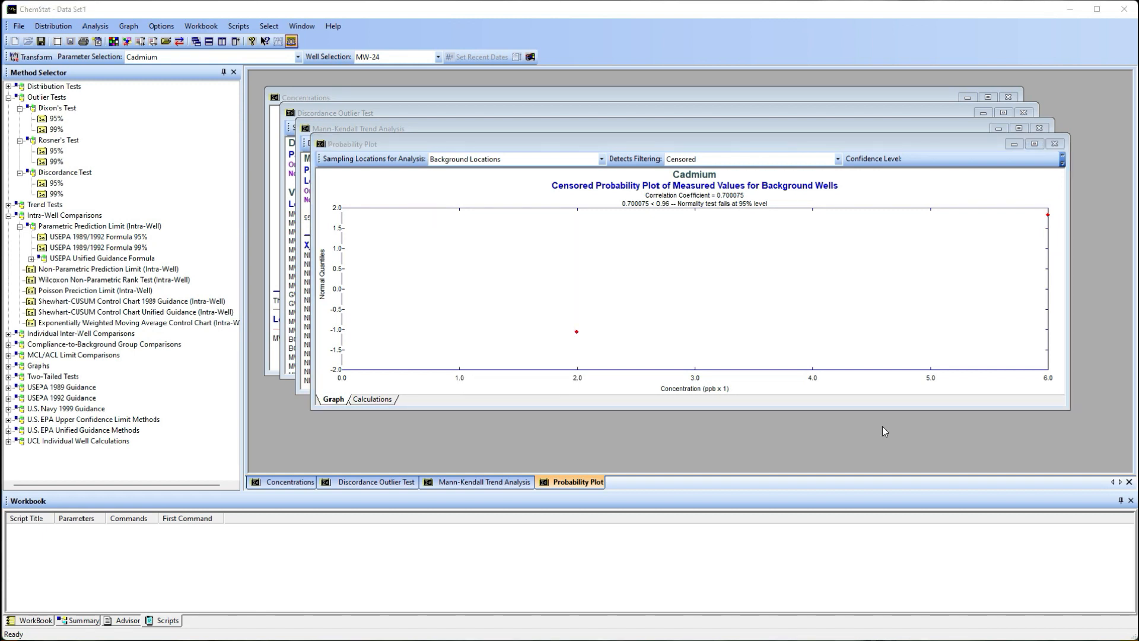
mouse_move(798, 428)
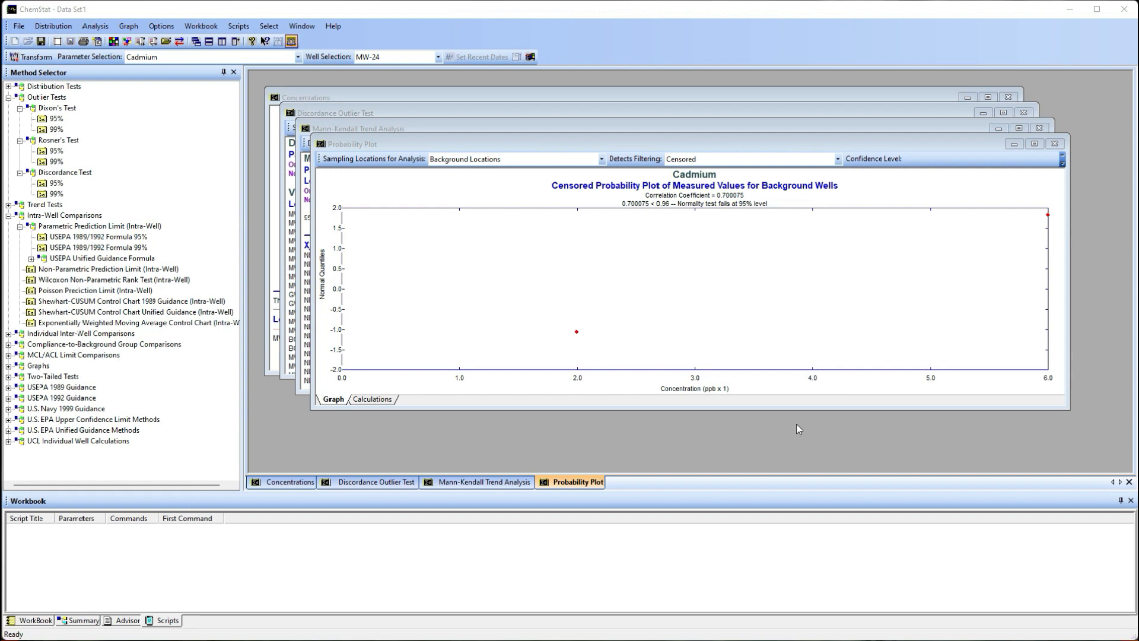
Add the Mann-Kendall and Discordance Outlier Test cadmium reports for MW-24 to the Workbook.
left_click(34, 619)
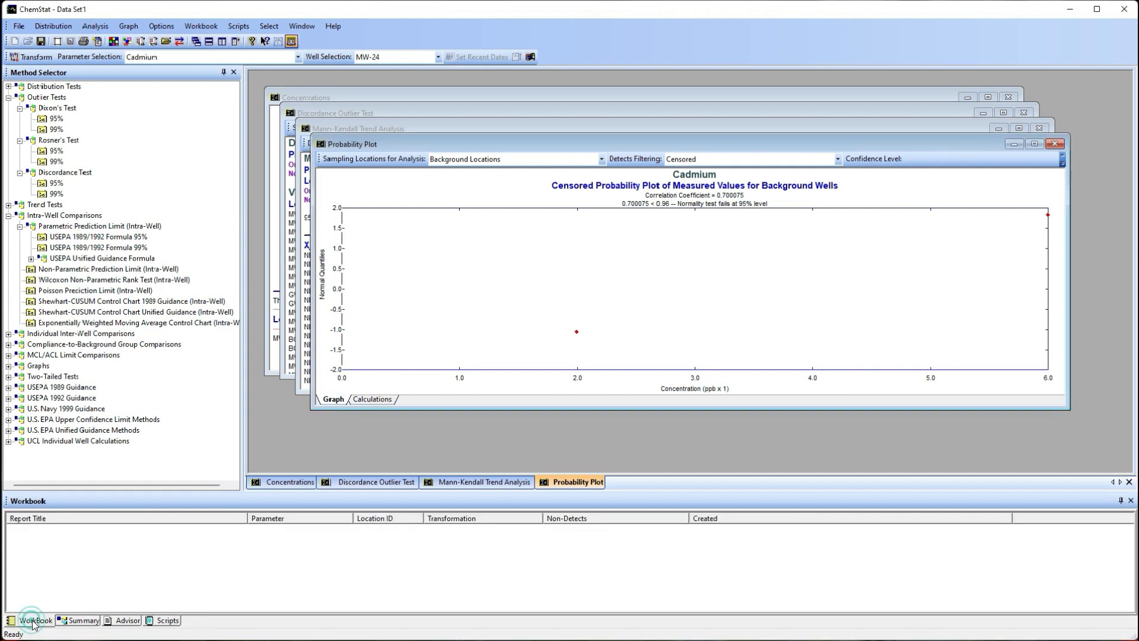
mouse_move(446, 204)
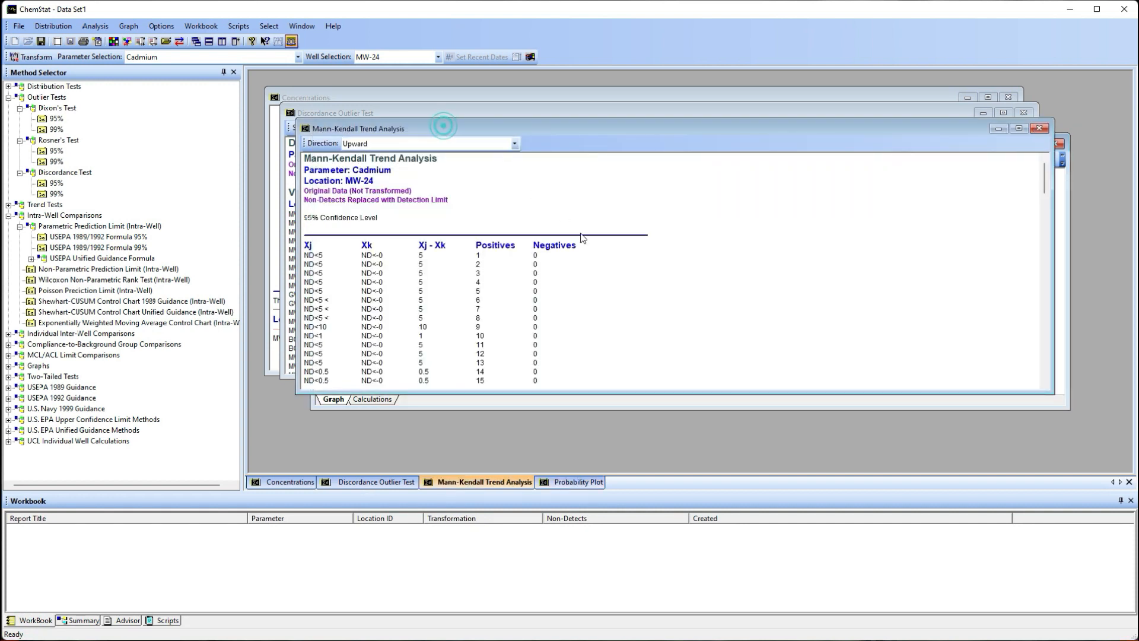
right_click(581, 237)
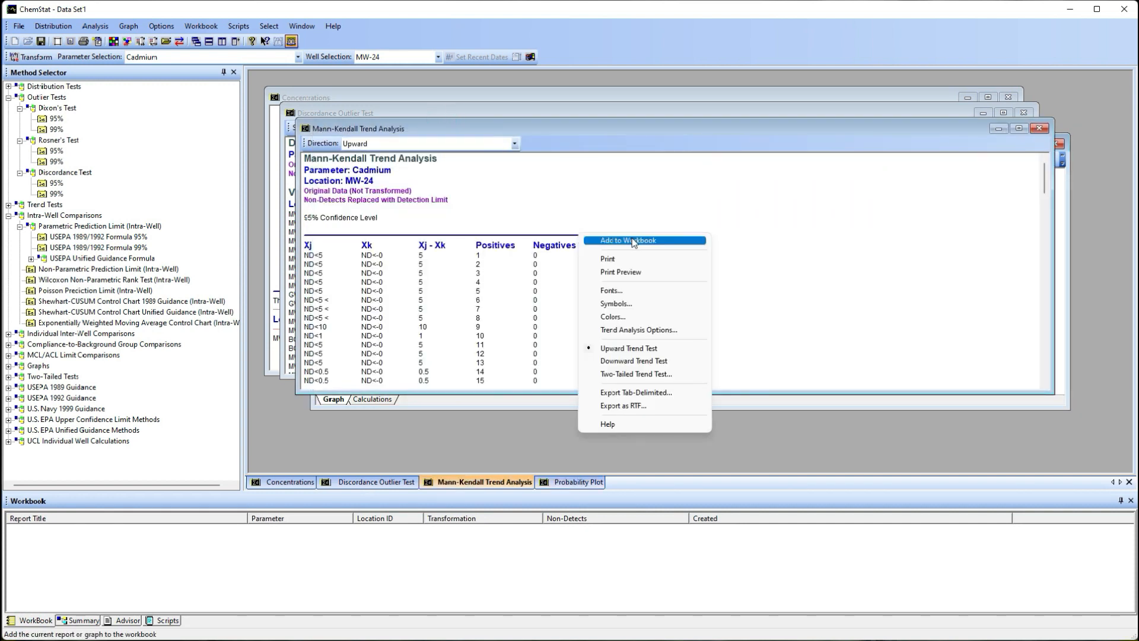
left_click(626, 240)
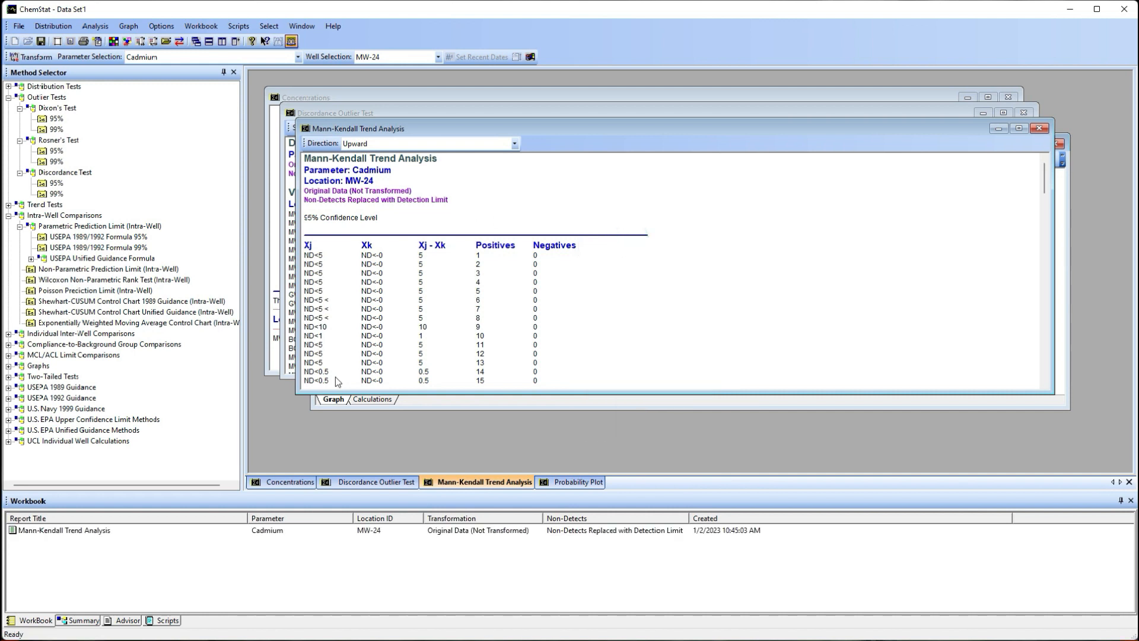
mouse_move(231, 501)
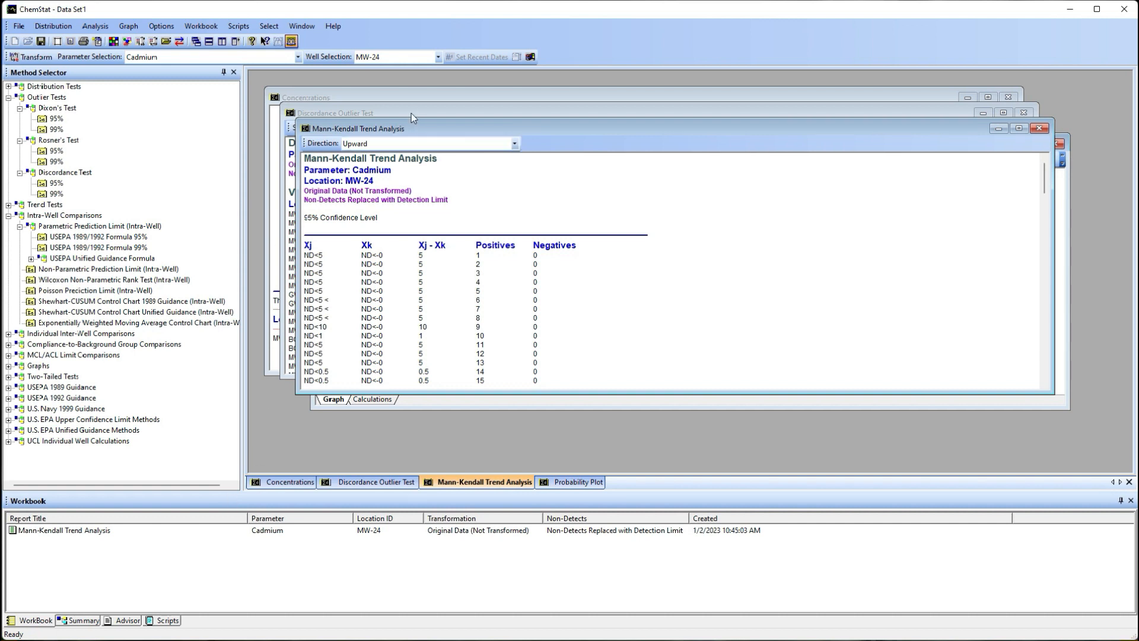
left_click(375, 482)
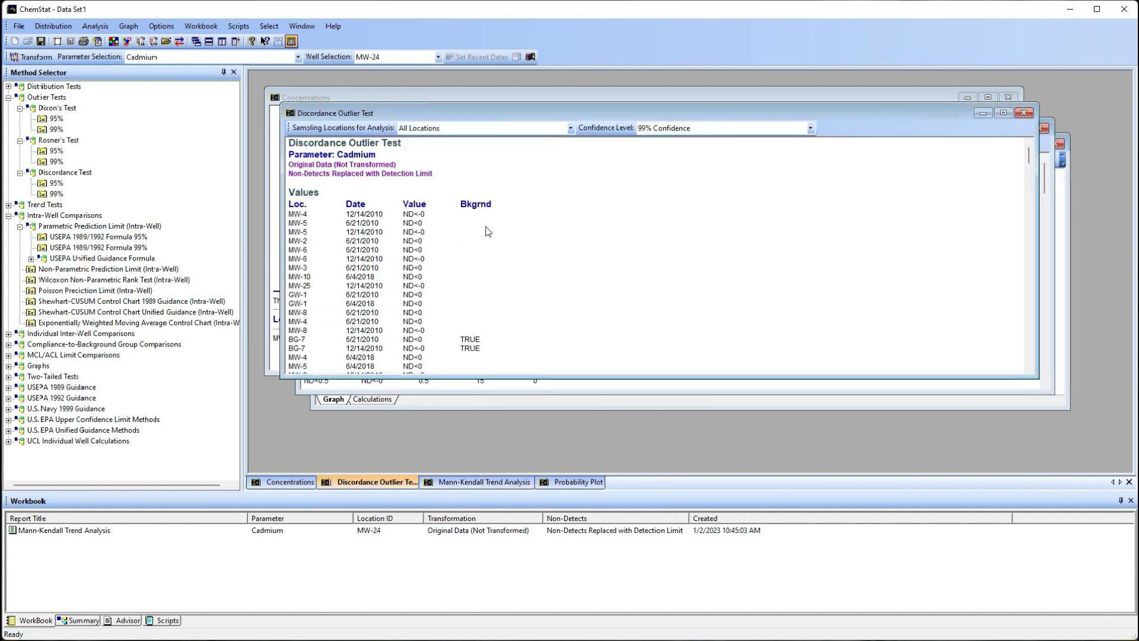
left_click(517, 234)
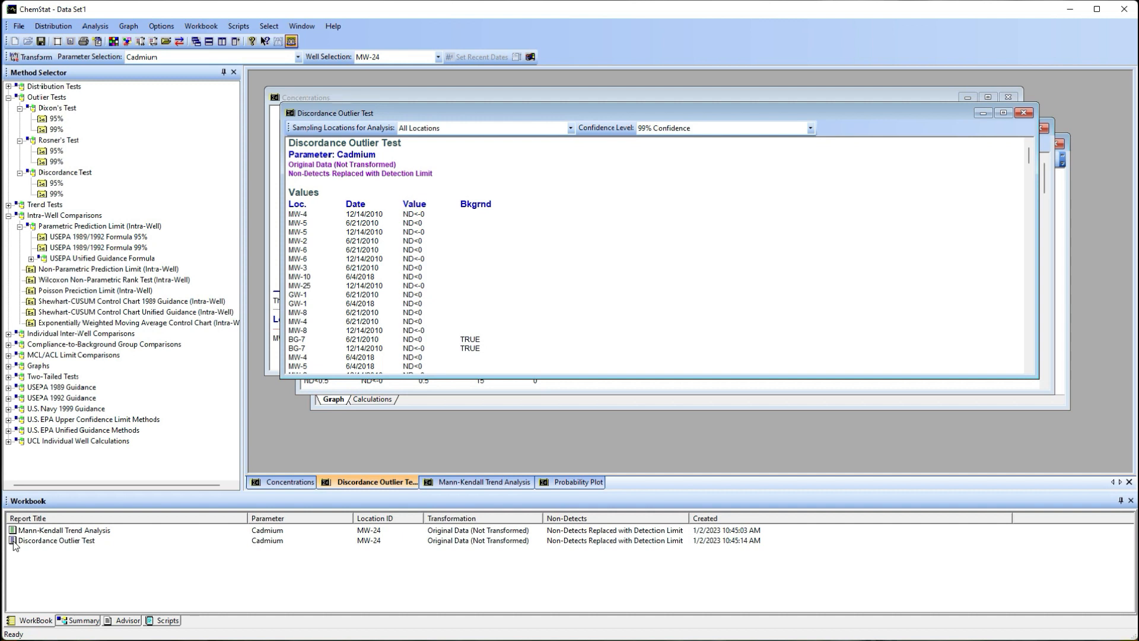
mouse_move(27, 559)
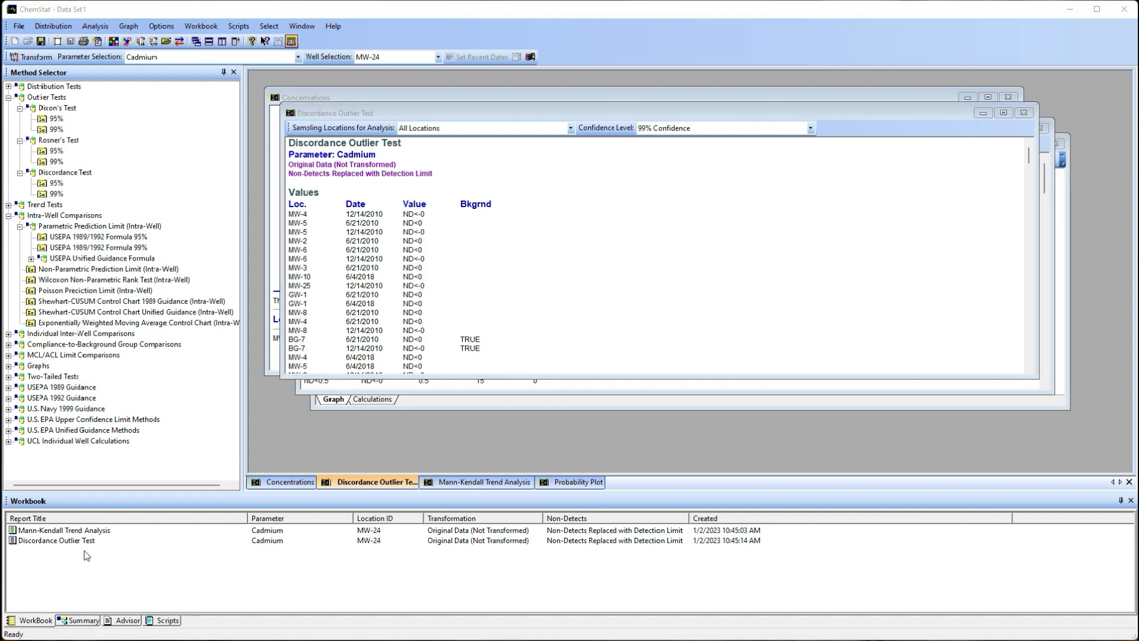
left_click(62, 529)
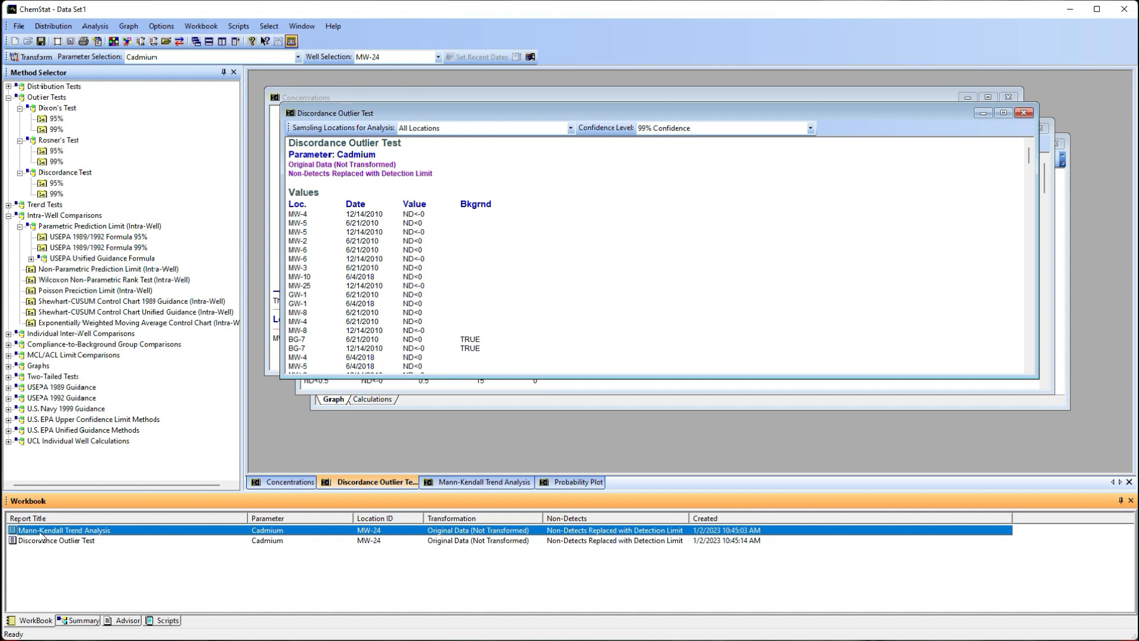
double_click(63, 529)
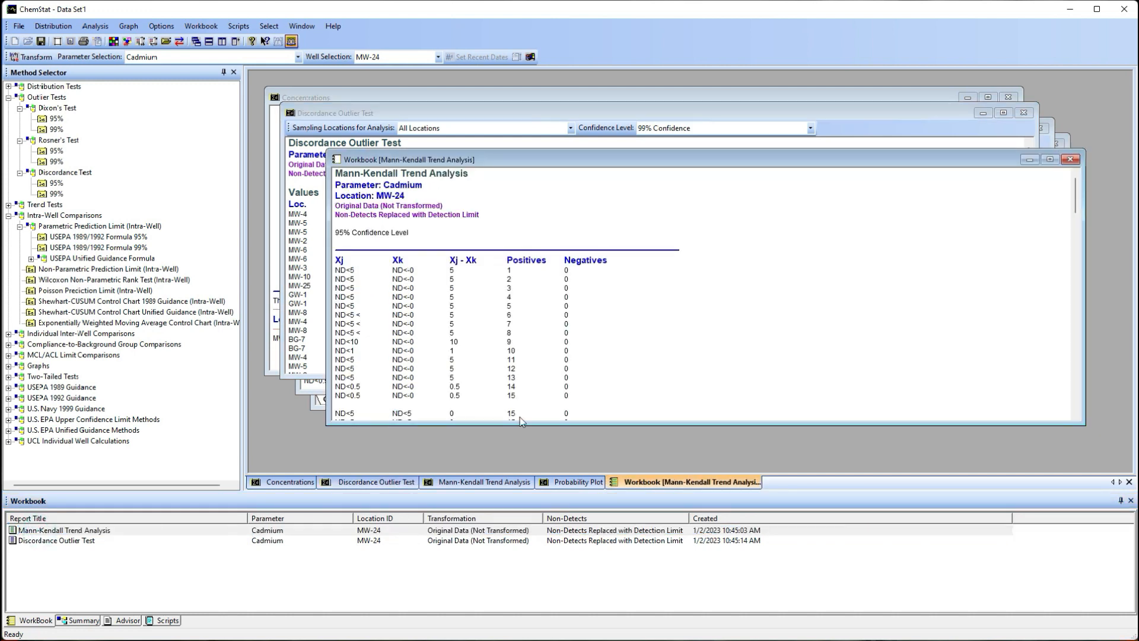
scroll("down", 3)
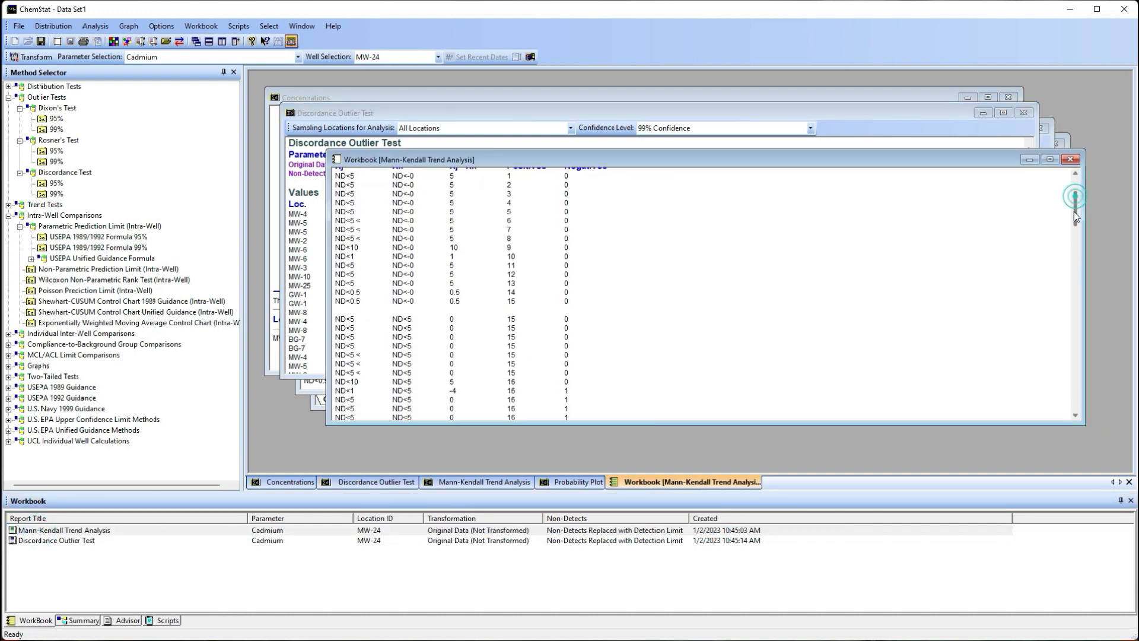
scroll("down", 3)
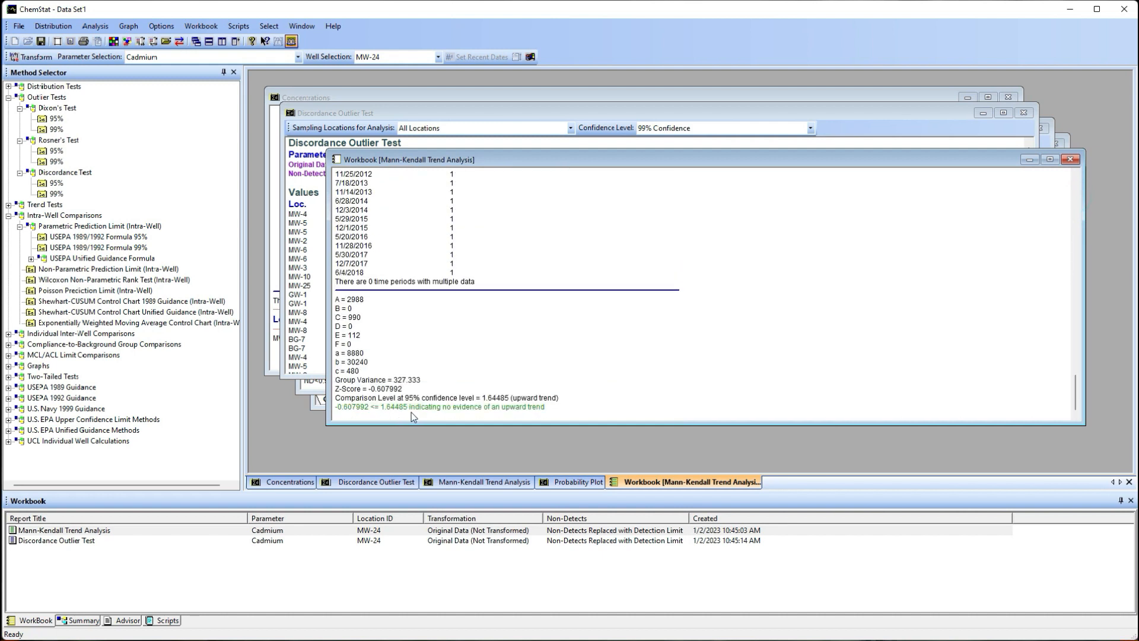
mouse_move(1021, 186)
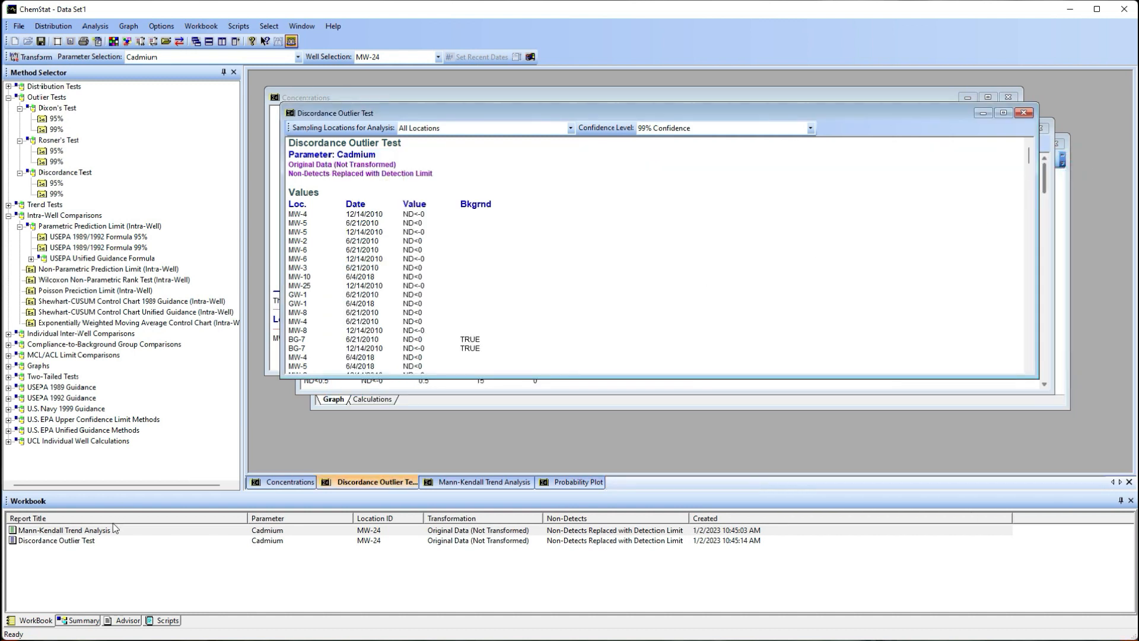
left_click(82, 620)
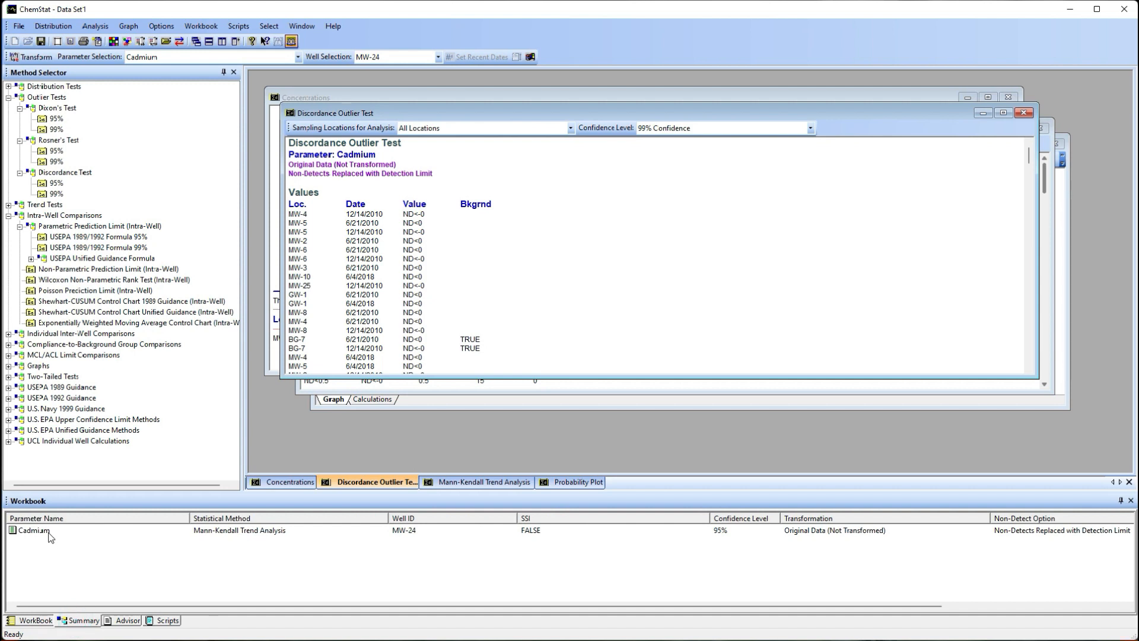
left_click(33, 529)
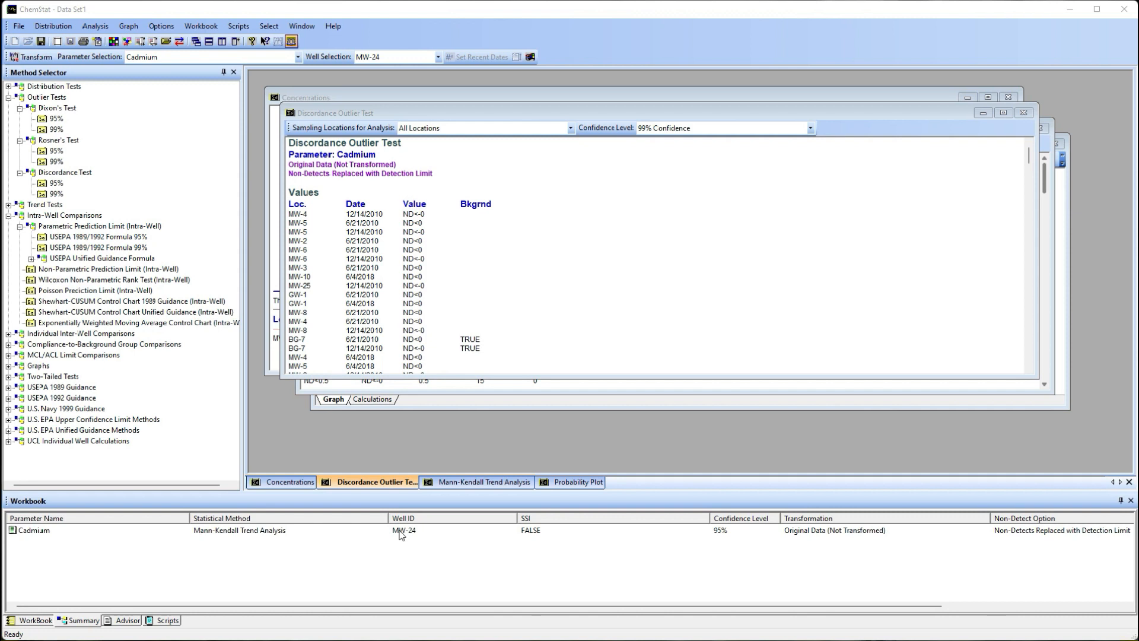
left_click(201, 24)
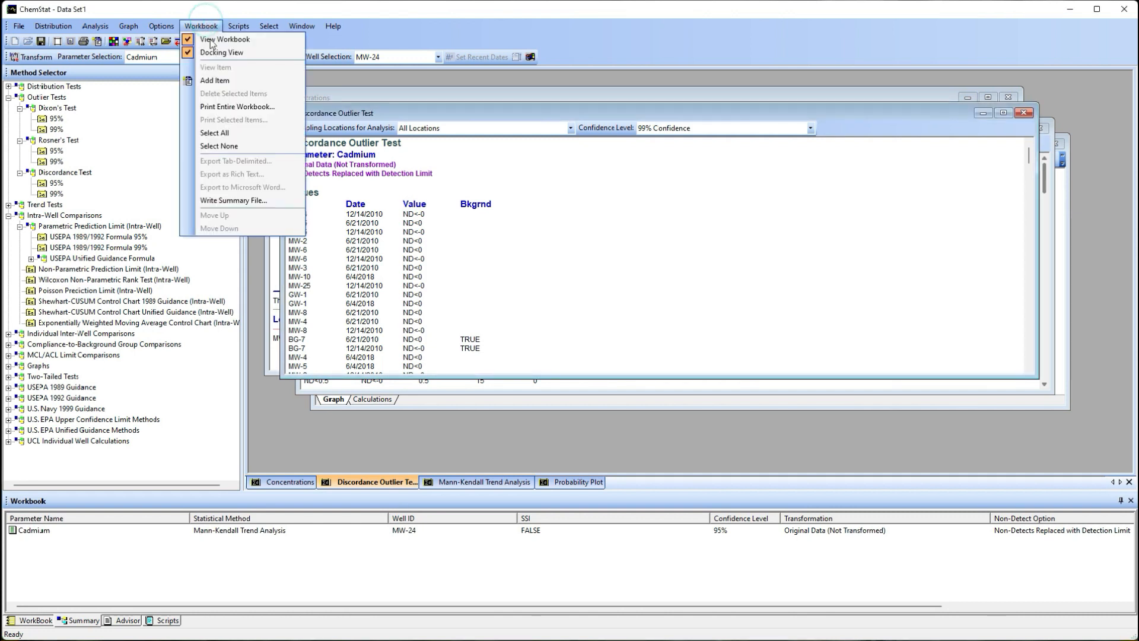
mouse_move(229, 202)
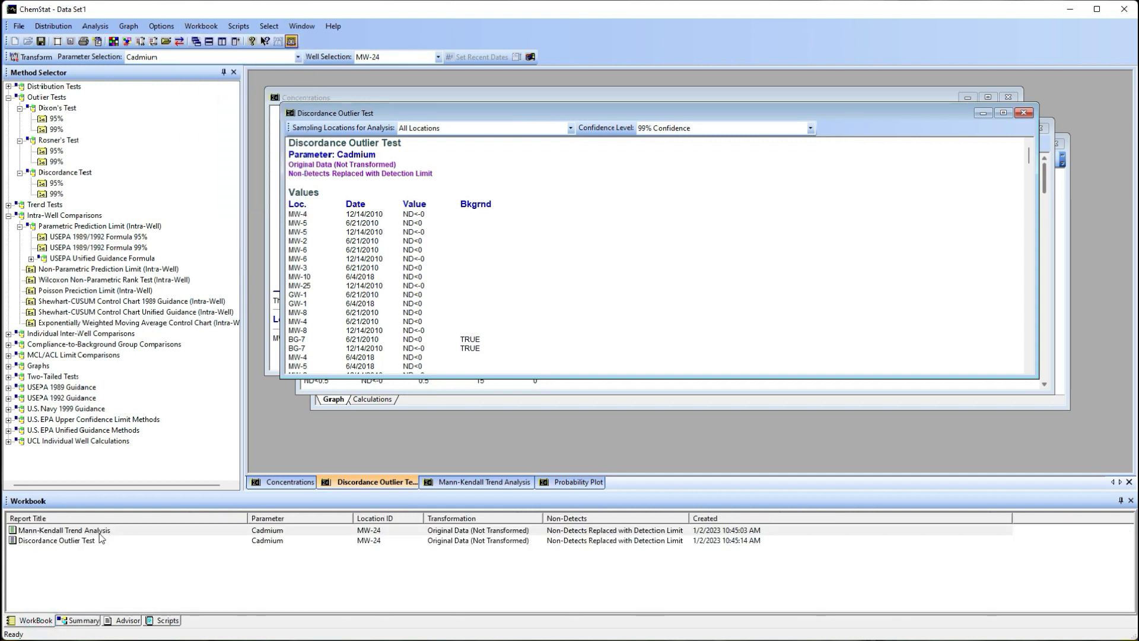
right_click(62, 529)
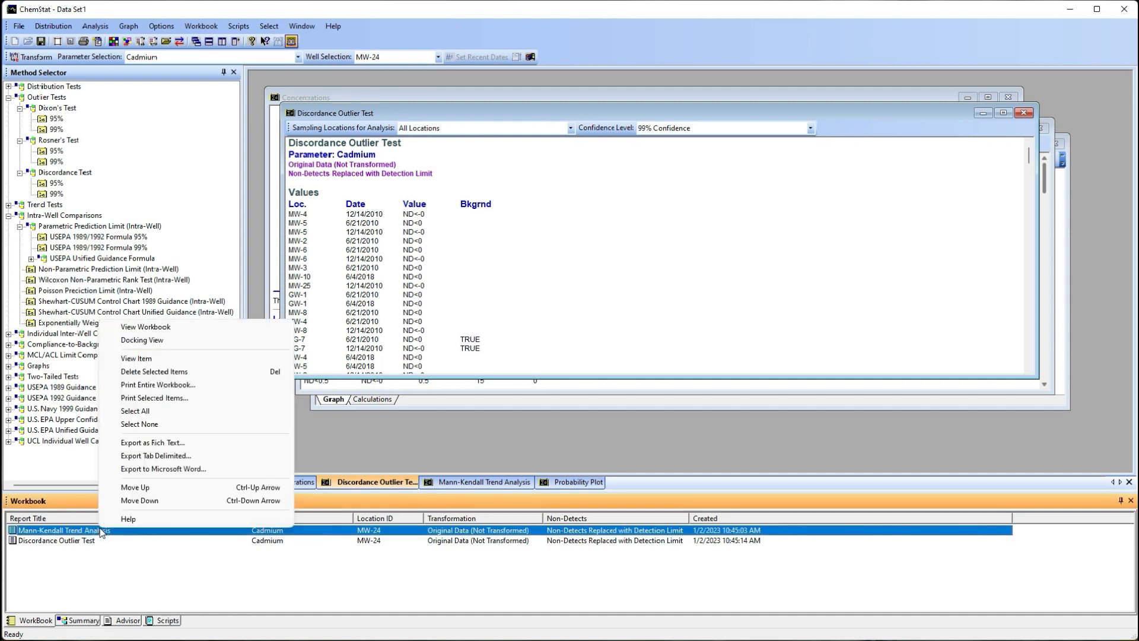
mouse_move(158, 384)
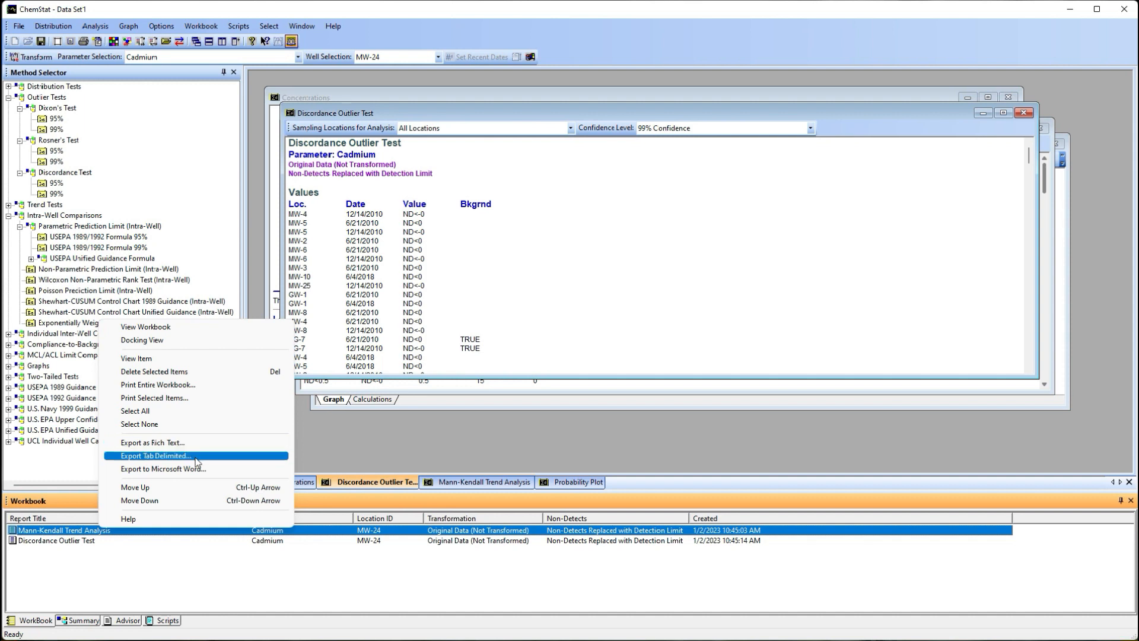
mouse_move(195, 469)
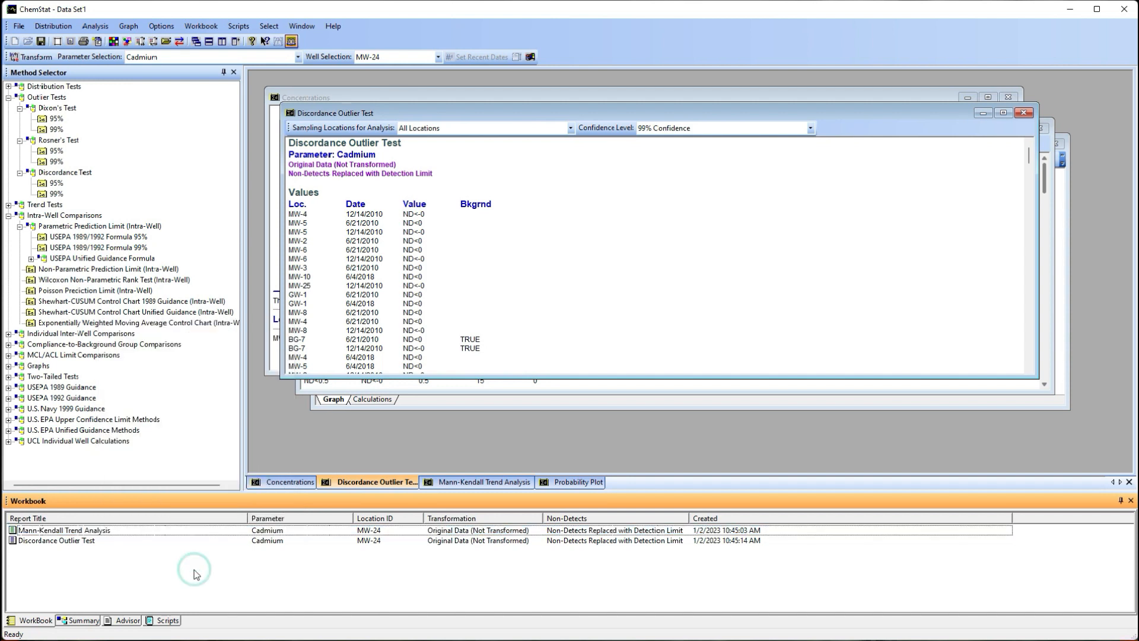
Show the probability plot's Calculations table and scroll through the plotted data points.
left_click(577, 482)
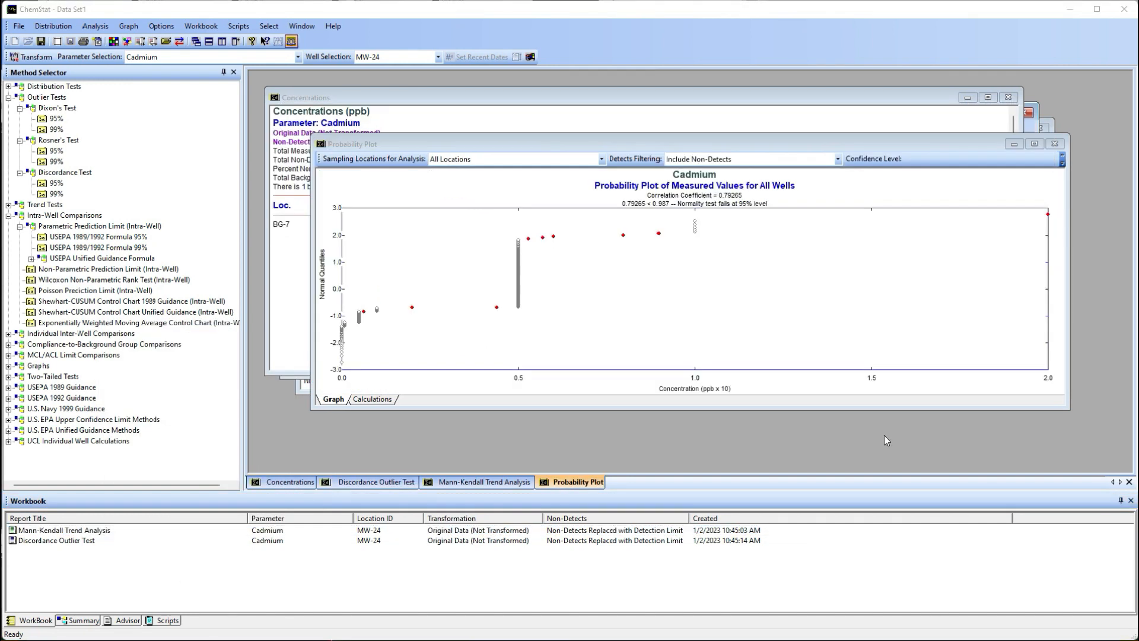
mouse_move(717, 424)
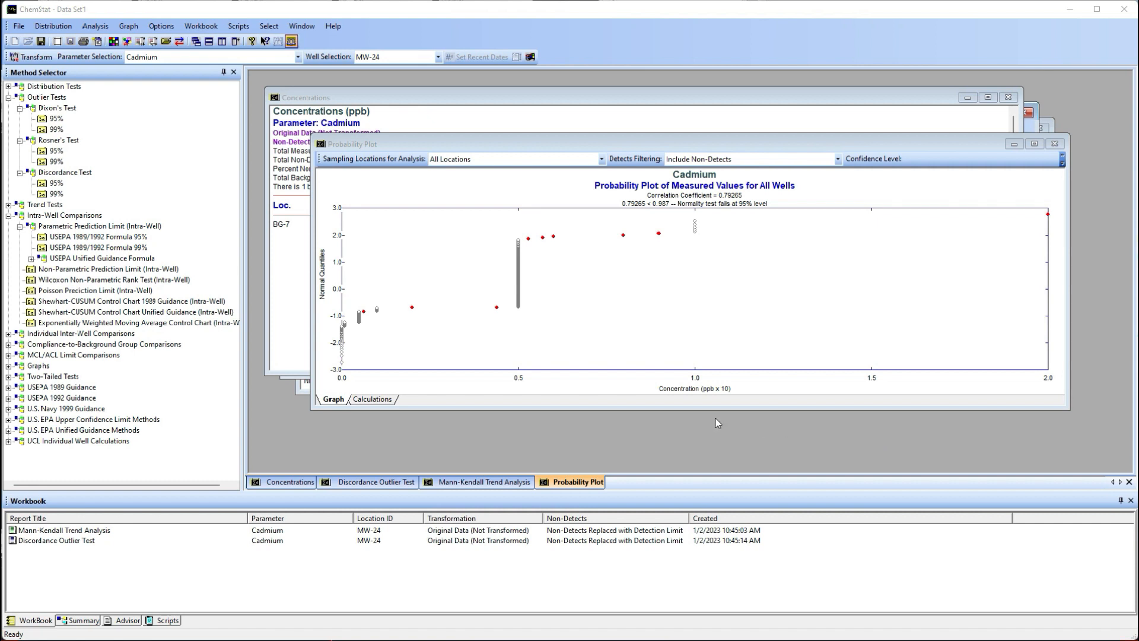
mouse_move(358, 405)
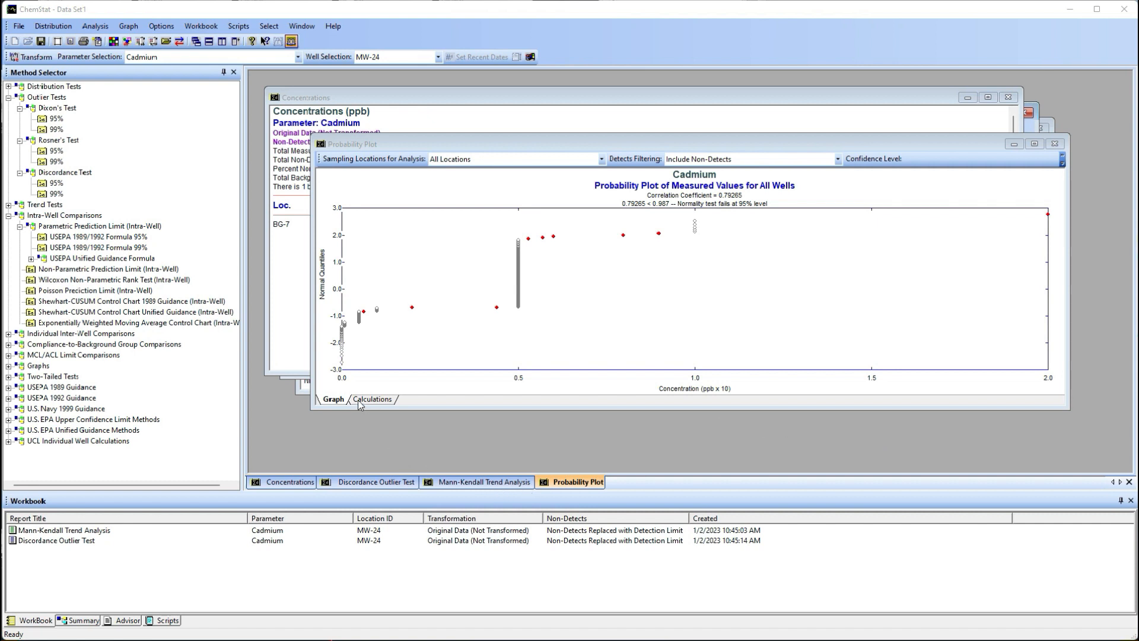
left_click(372, 399)
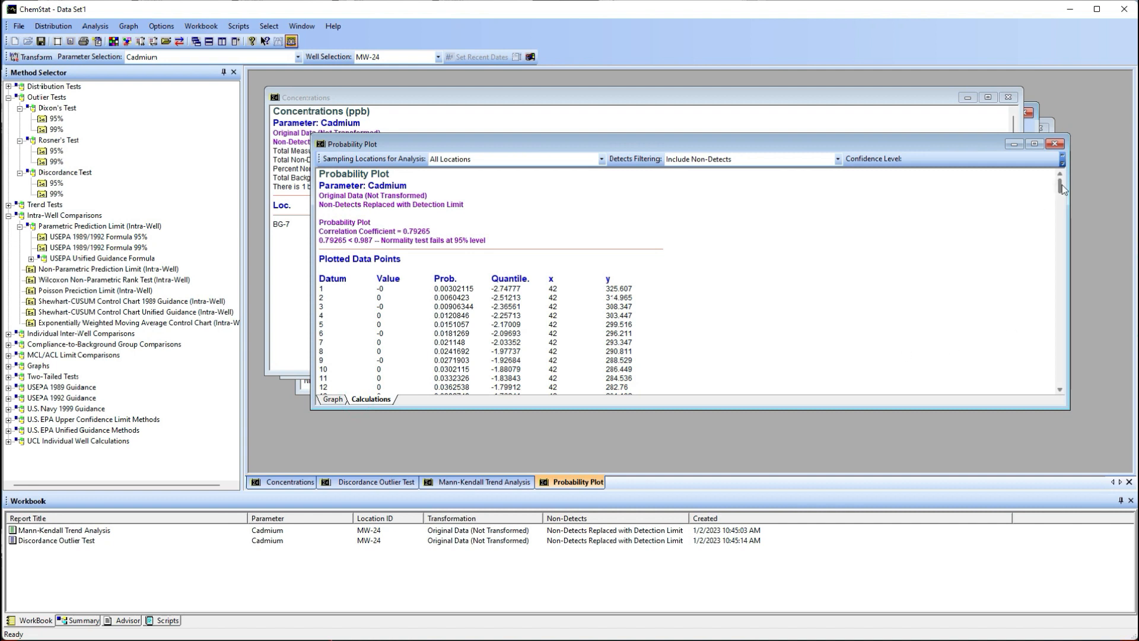
scroll("down", 3)
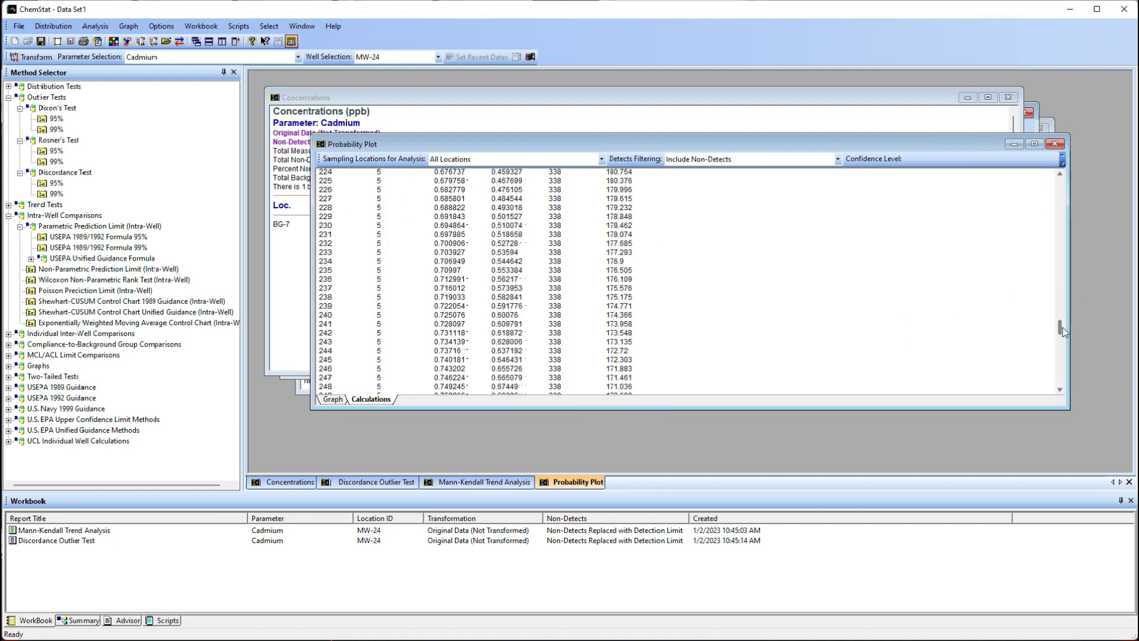
scroll("down", 3)
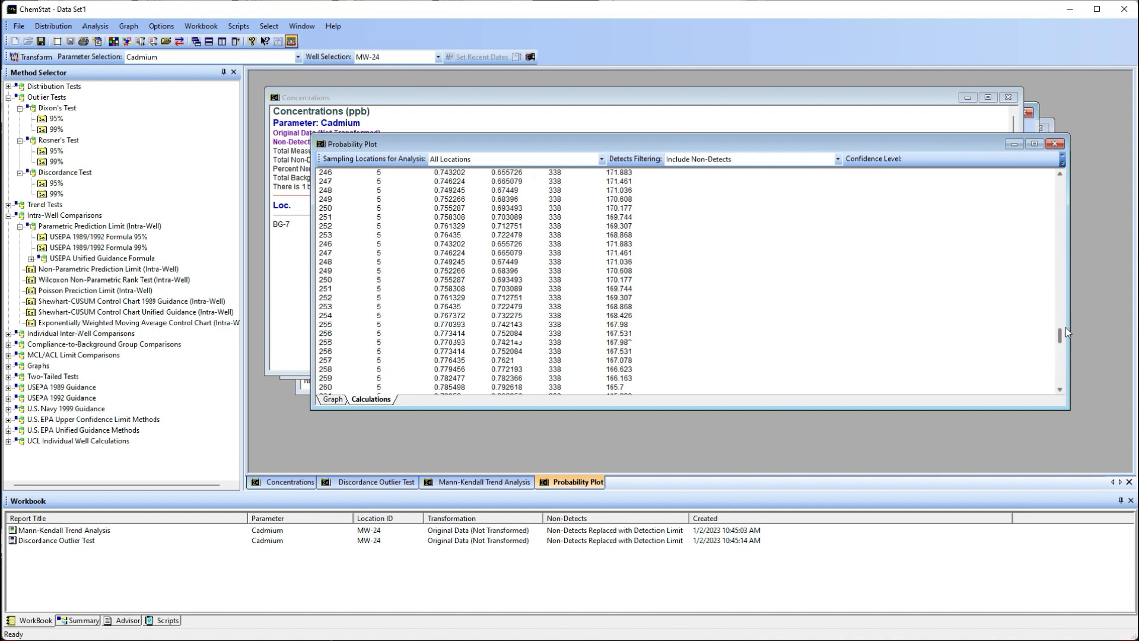
scroll("up", 3)
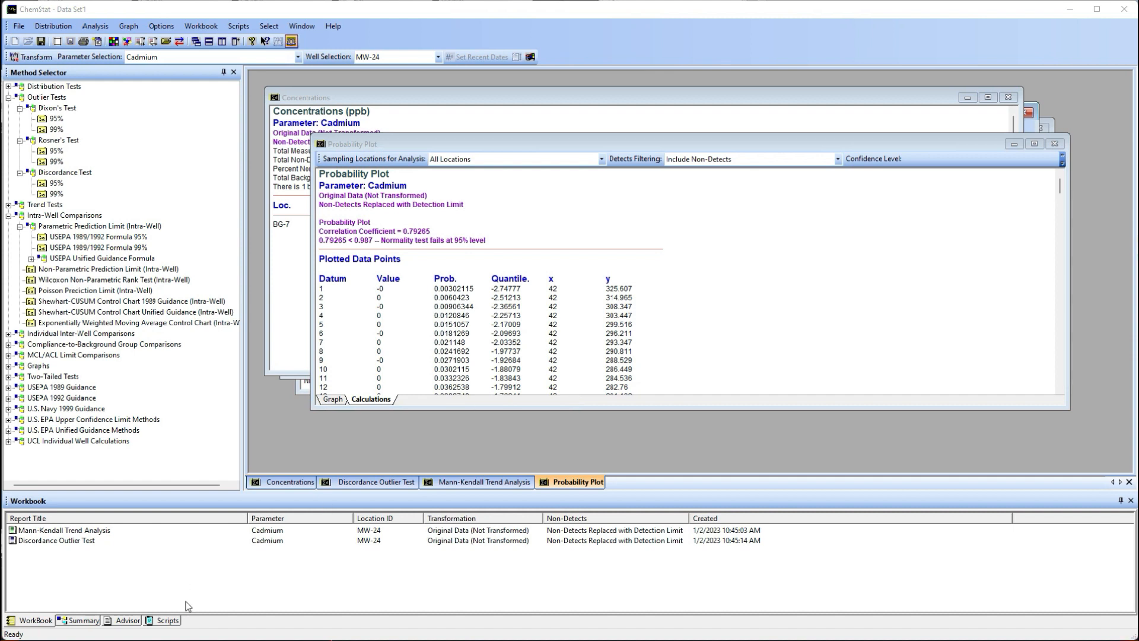
mouse_move(190, 608)
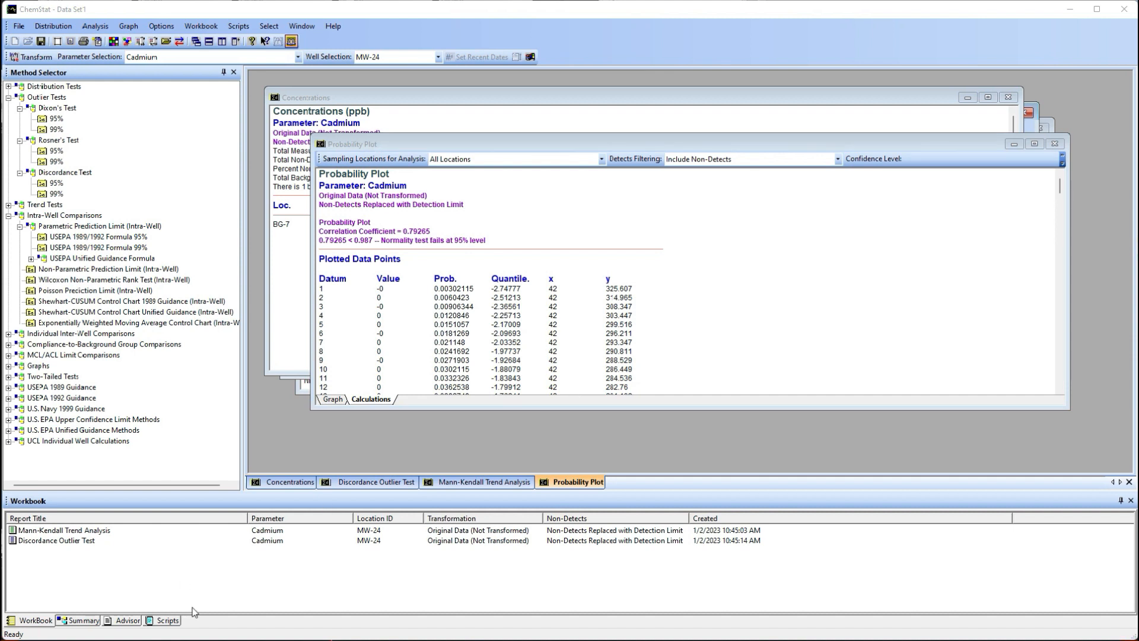
mouse_move(174, 625)
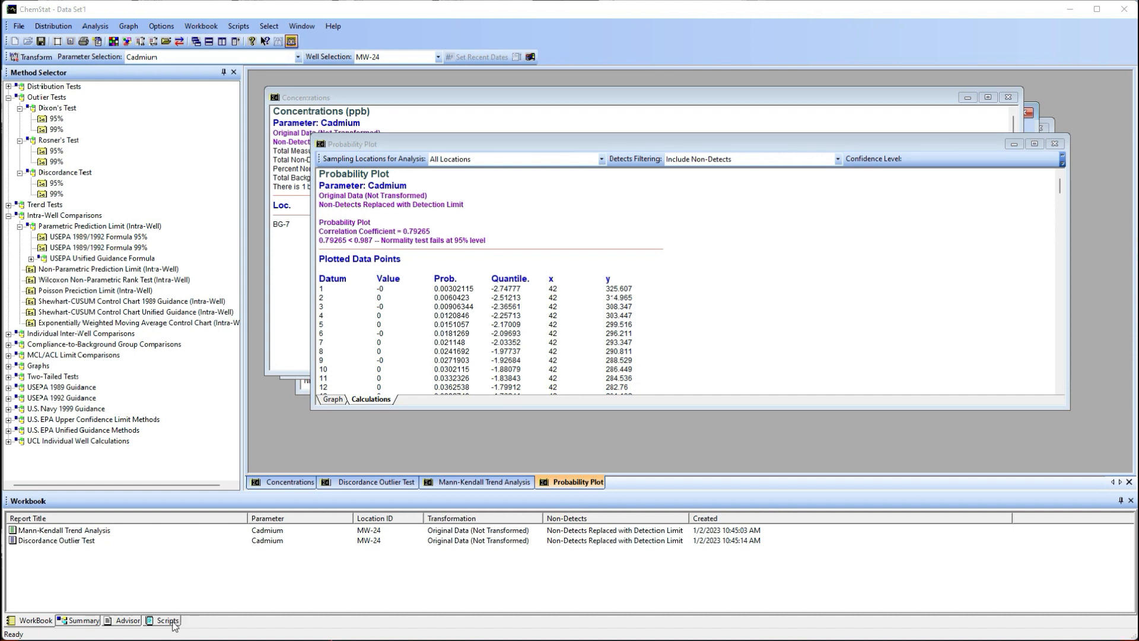
Start a new script from the Scripts list, keeping the default title.
left_click(167, 620)
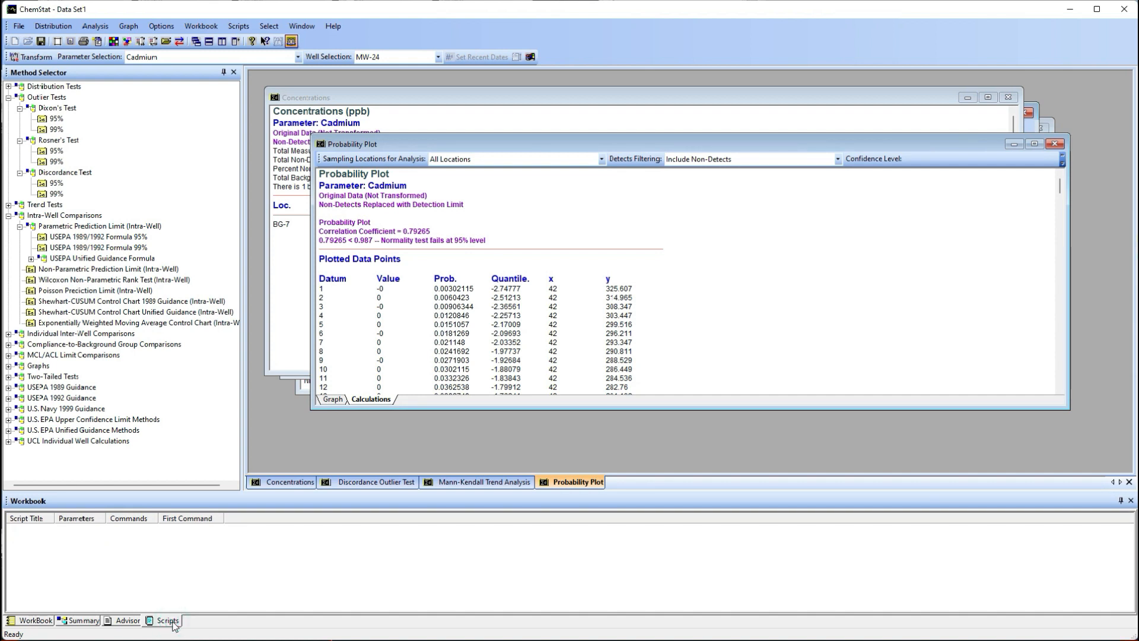
left_click(166, 619)
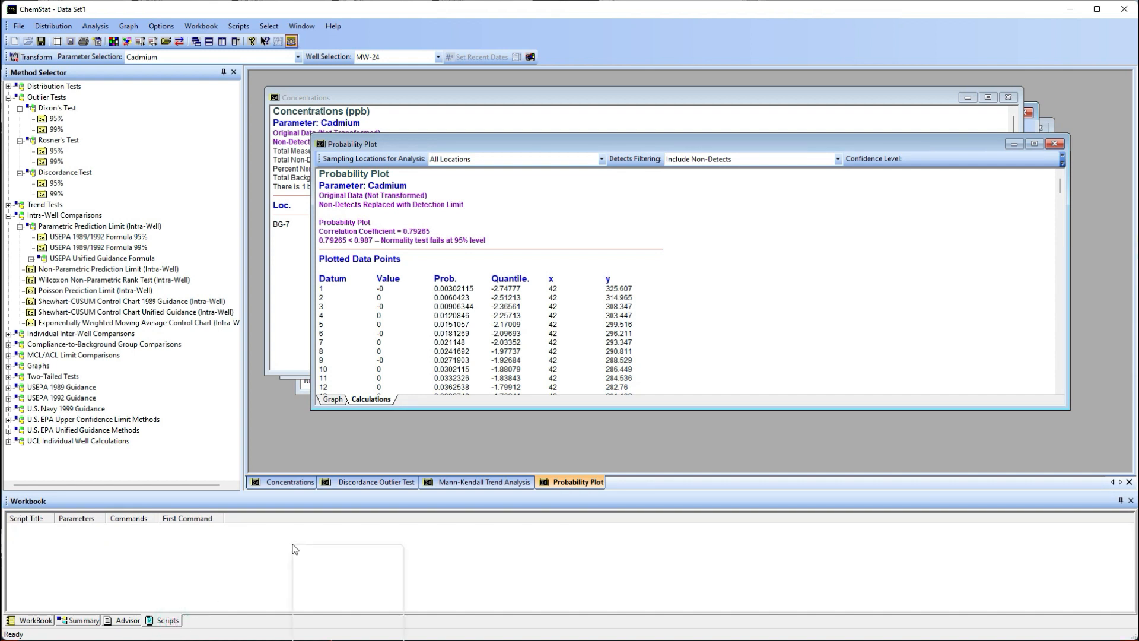
right_click(294, 548)
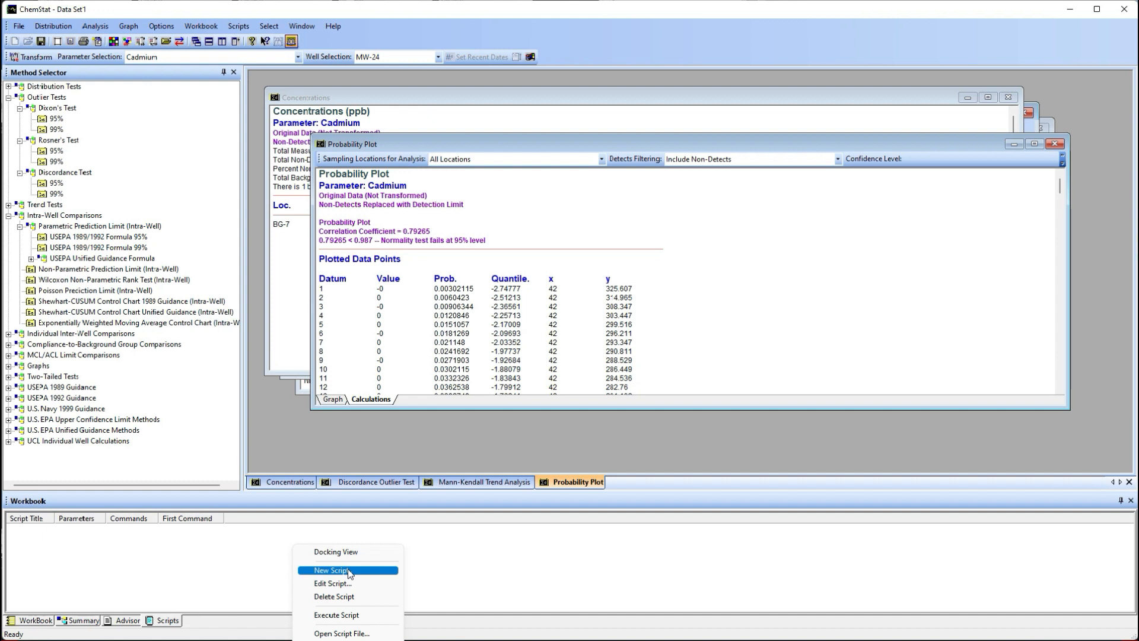
left_click(332, 569)
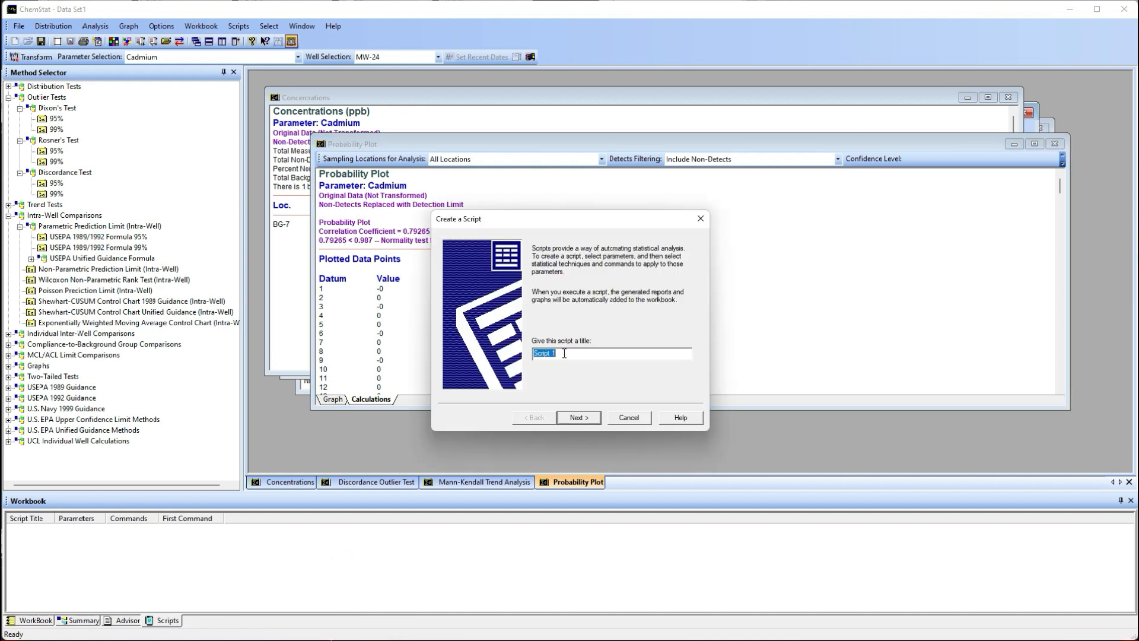
left_click(578, 417)
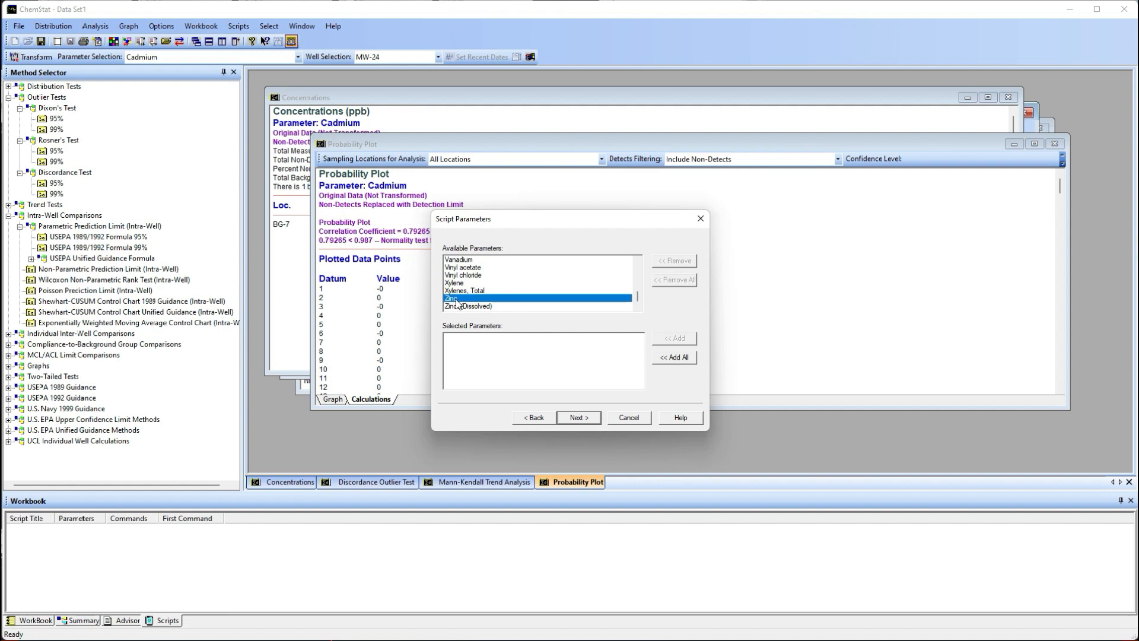
Add dissolved and total zinc as parameters and Basic Statistics Report as the command, then finish.
left_click(673, 339)
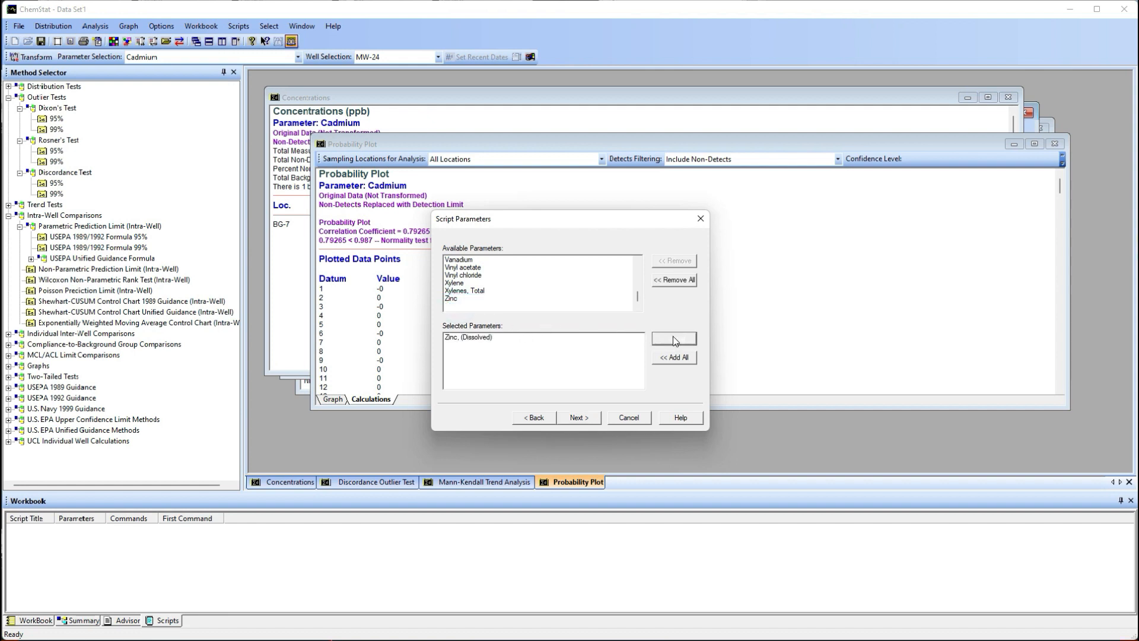
left_click(674, 339)
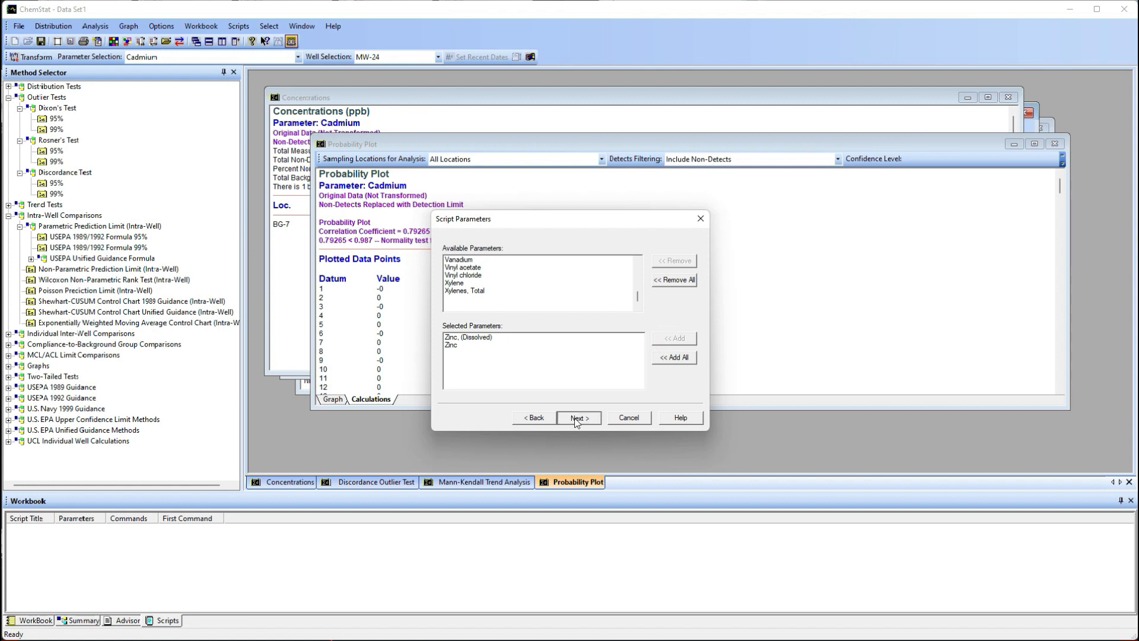
left_click(578, 418)
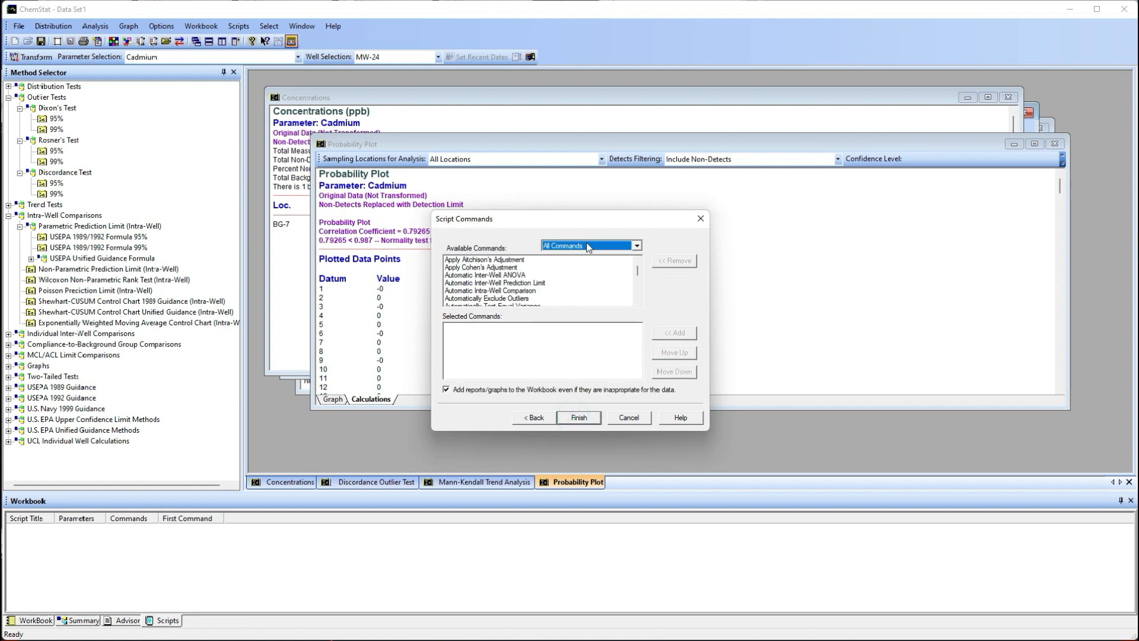
left_click(636, 245)
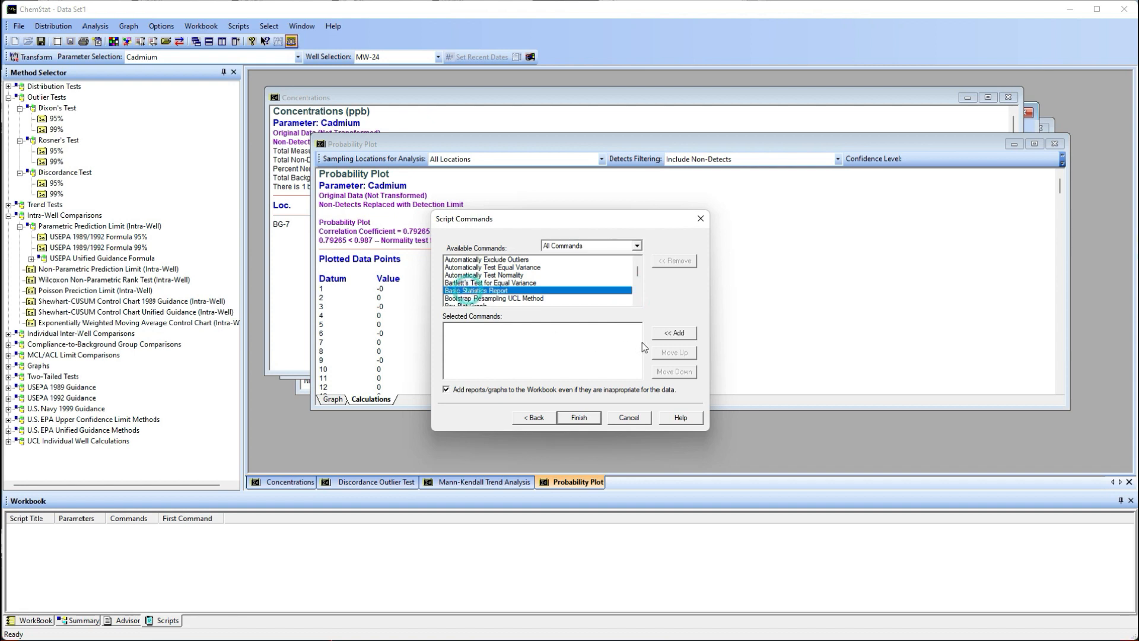
left_click(673, 332)
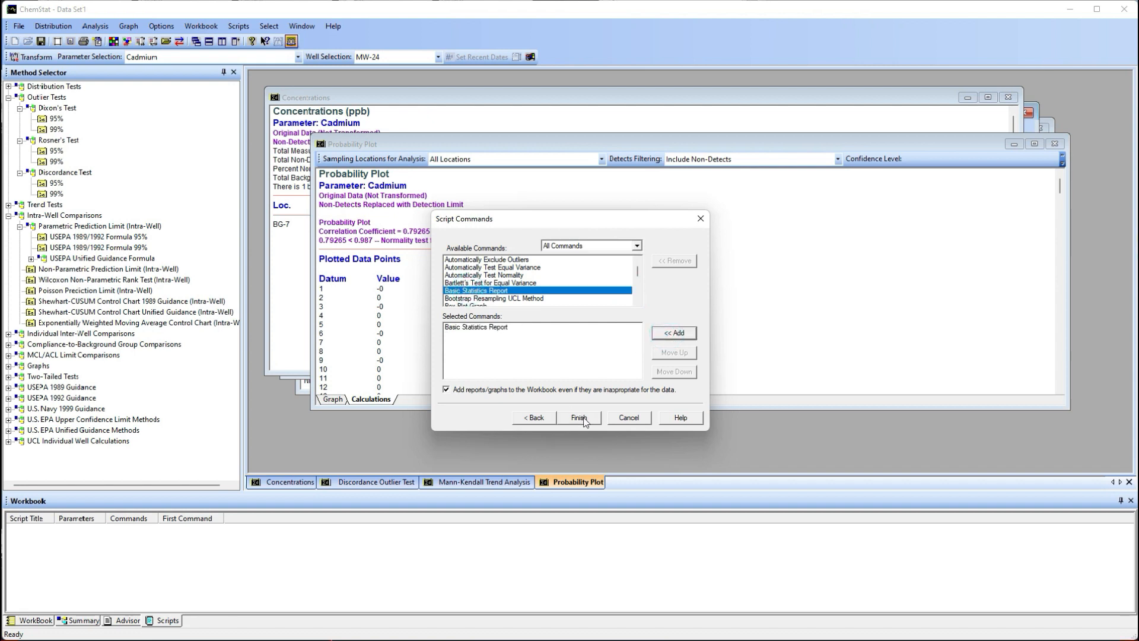
left_click(578, 417)
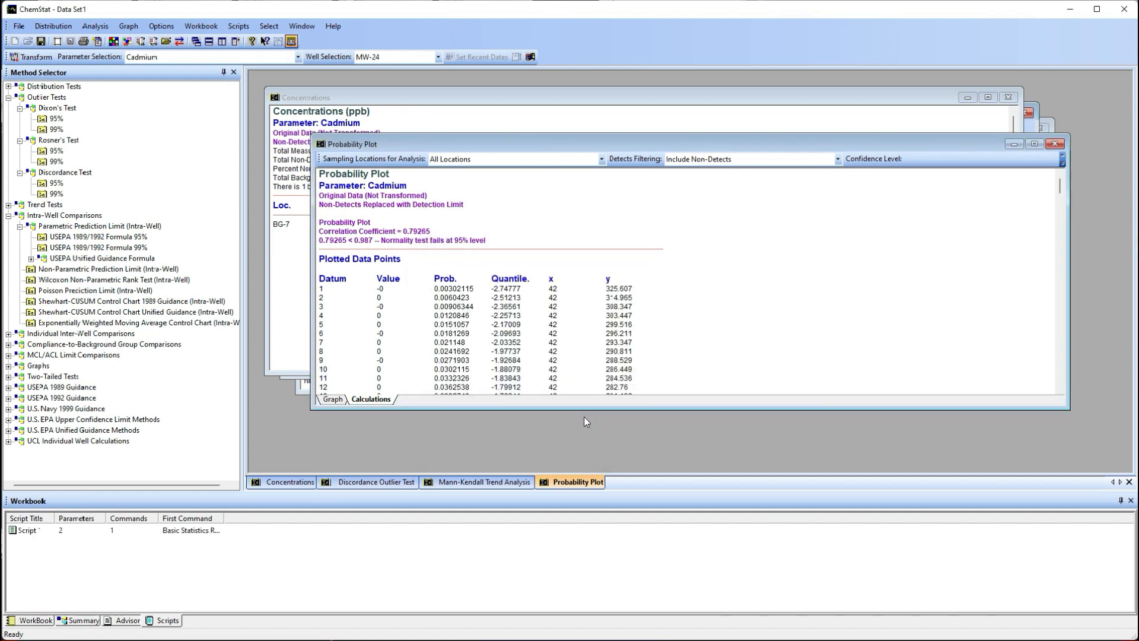
Execute the zinc script and open the dissolved zinc Basic Statistics report from the Workbook.
right_click(25, 529)
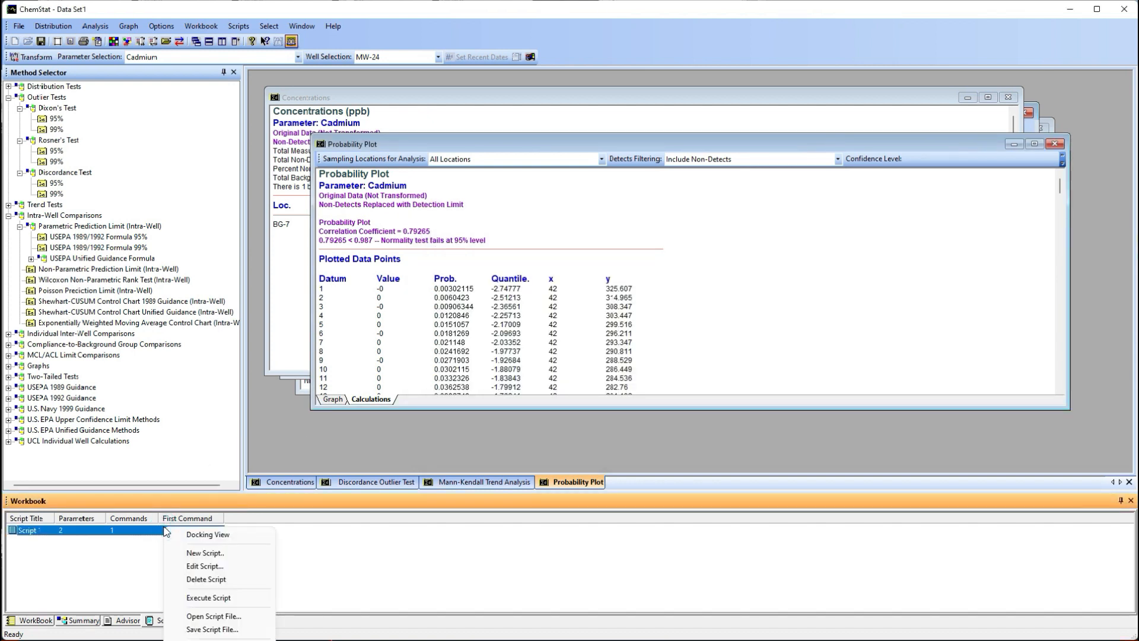
mouse_move(208, 597)
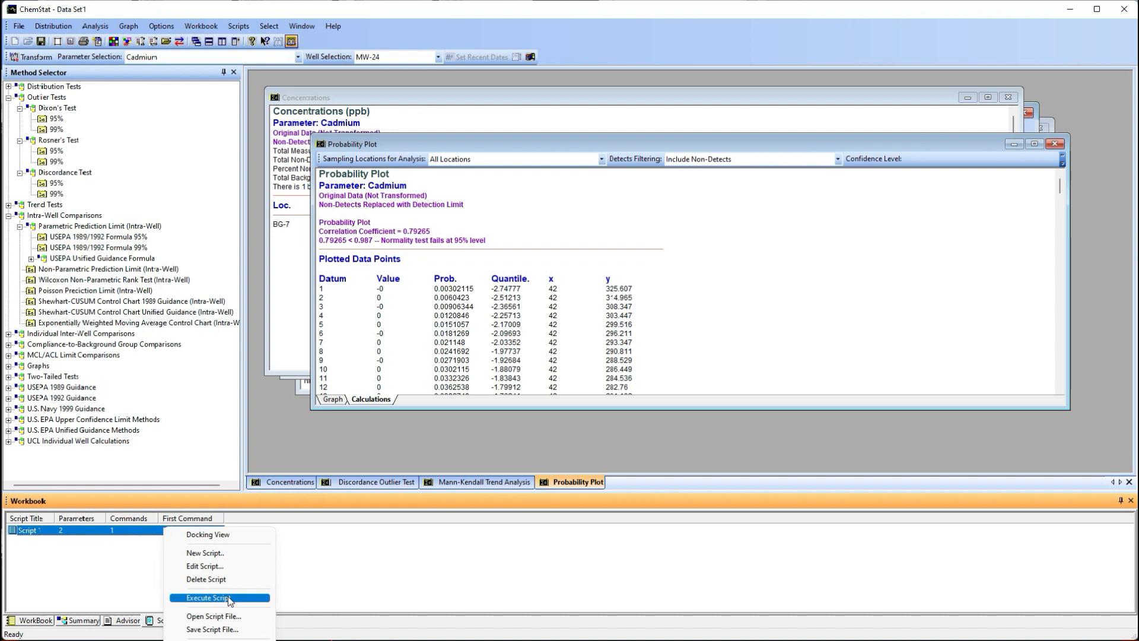
left_click(209, 597)
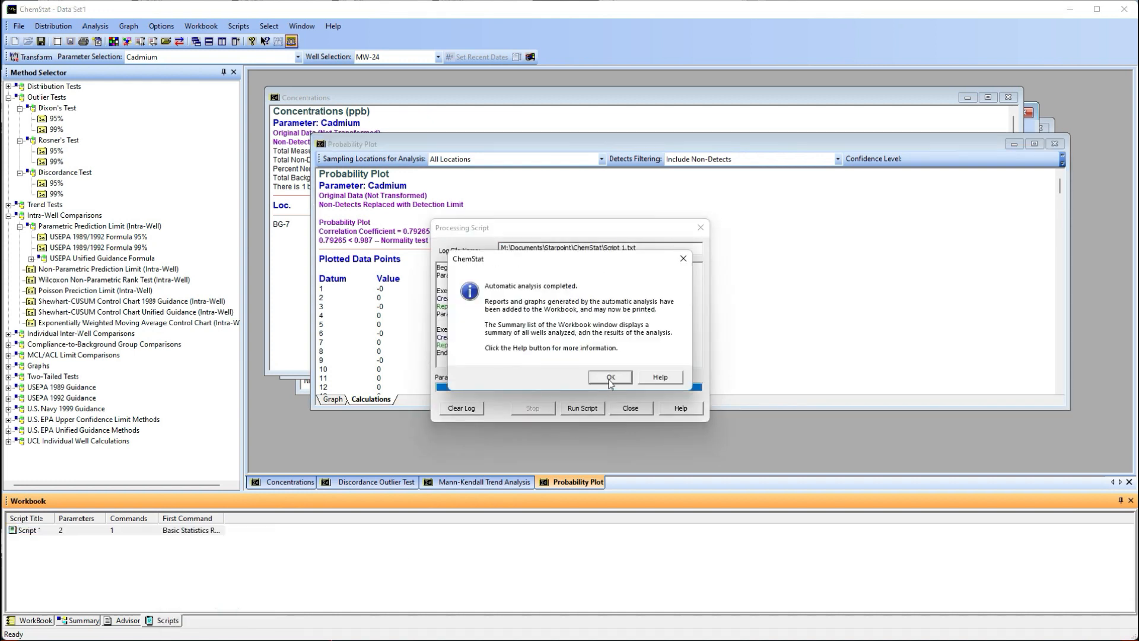
left_click(609, 376)
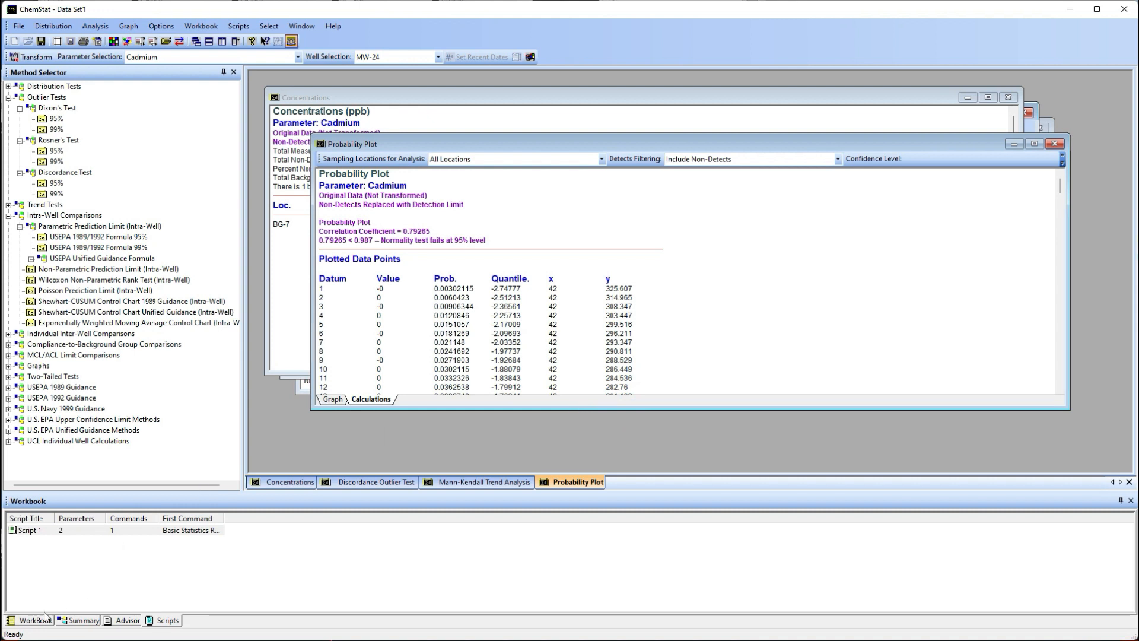
left_click(80, 623)
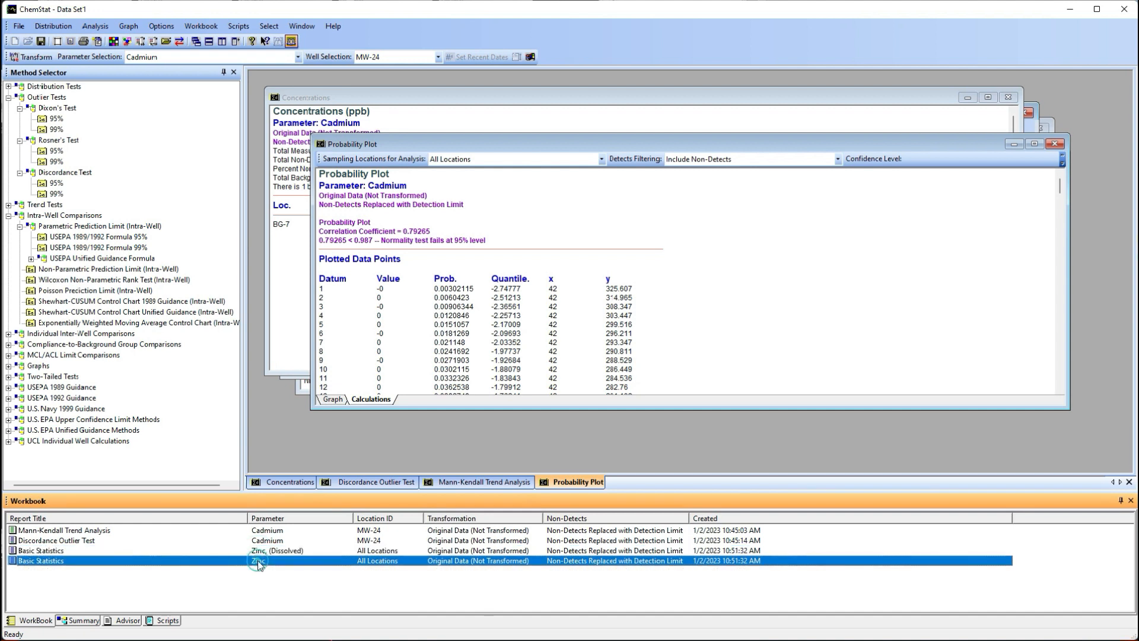
double_click(41, 560)
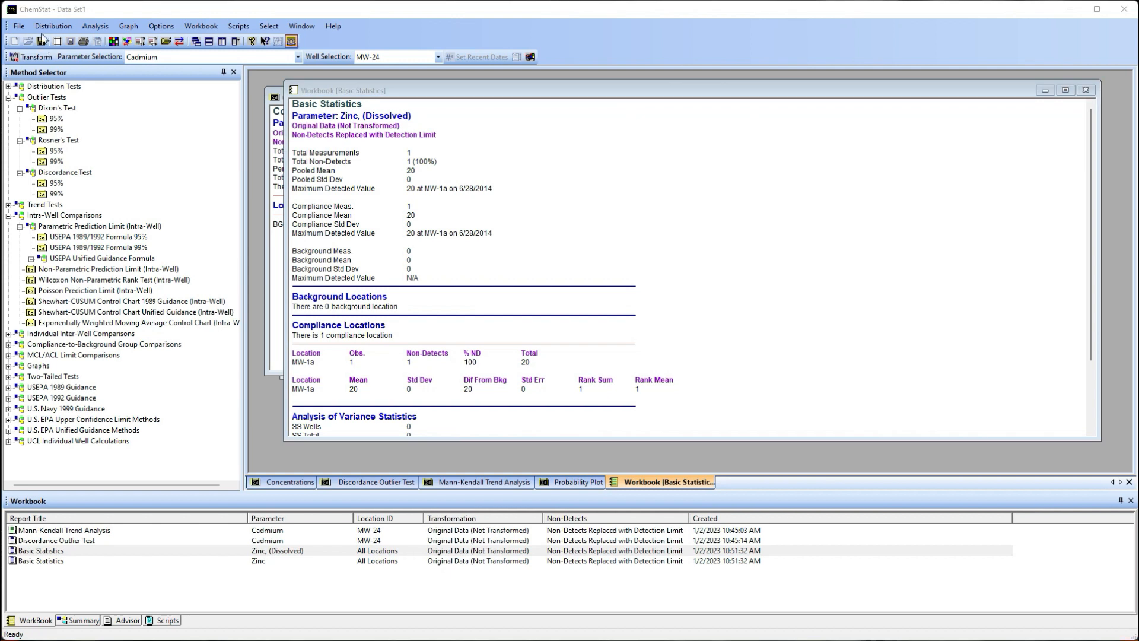
Save the project as Sample.csd via File > Save.
left_click(18, 26)
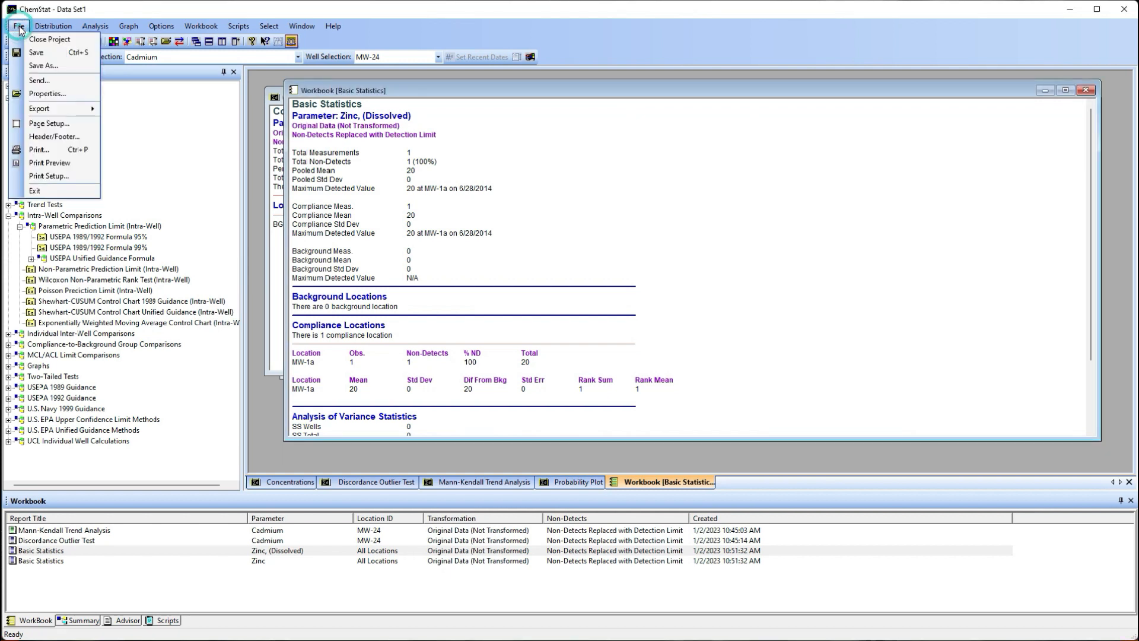
left_click(44, 65)
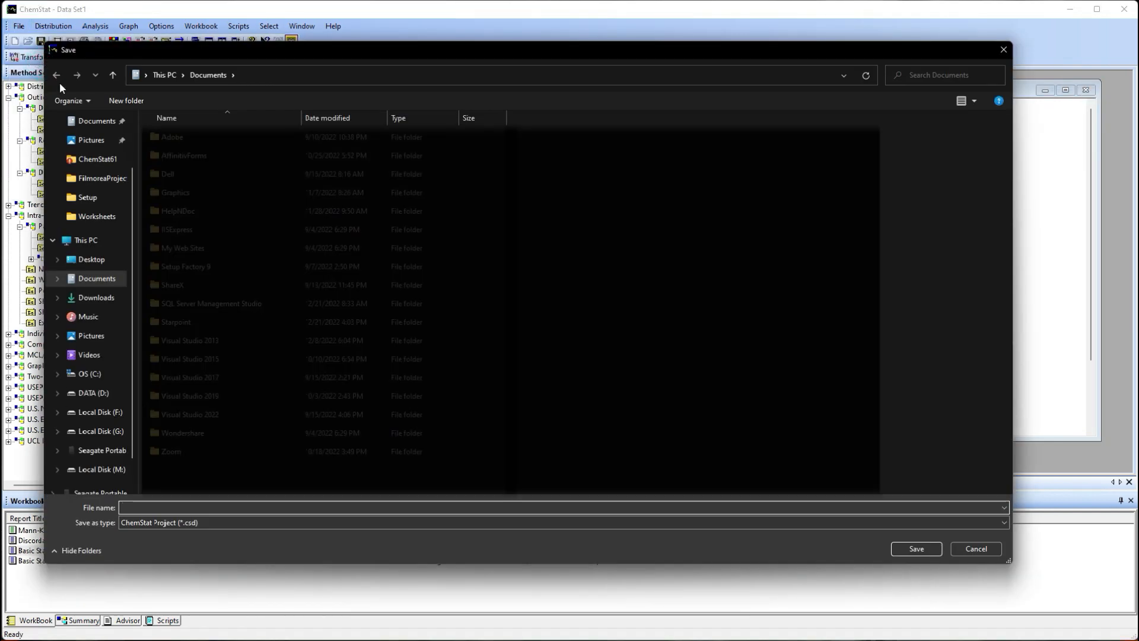
type("Sa")
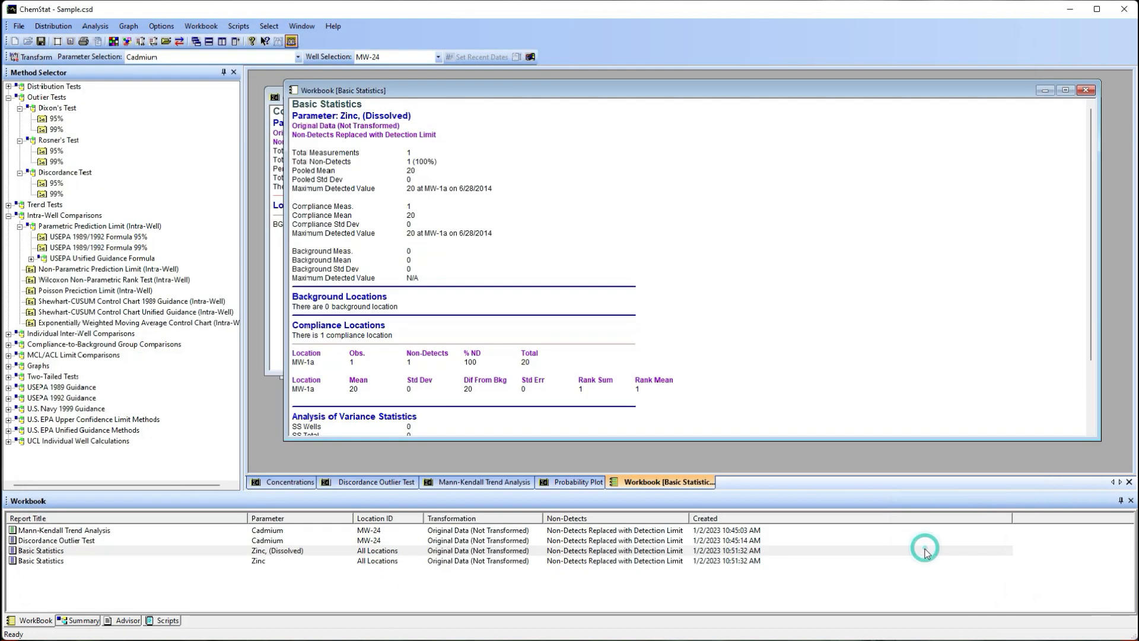
mouse_move(538, 532)
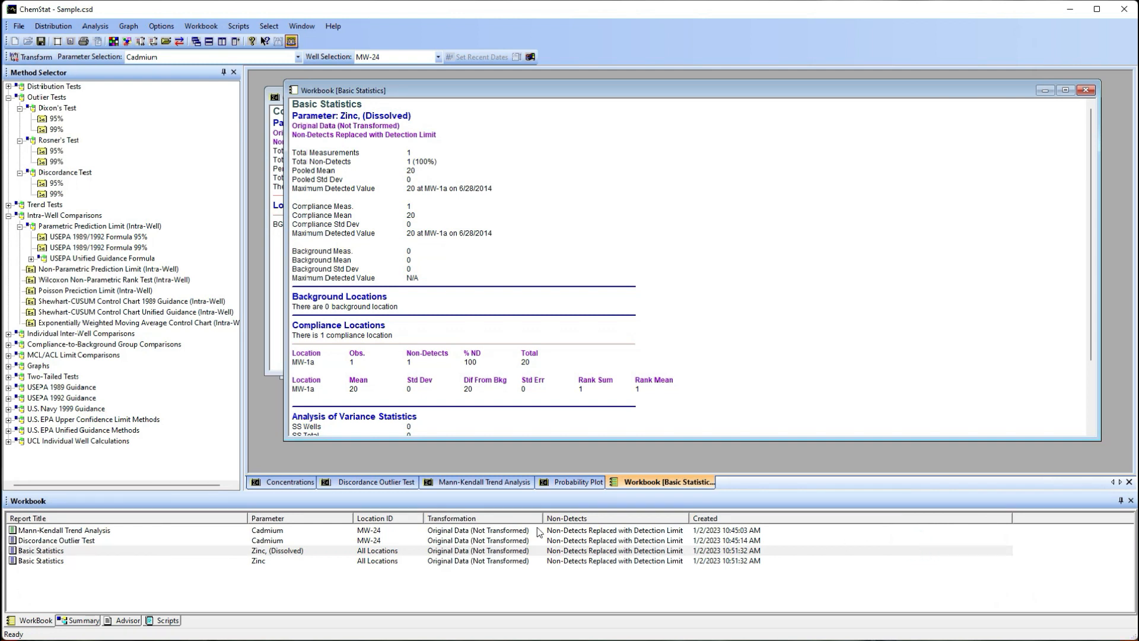
mouse_move(299, 563)
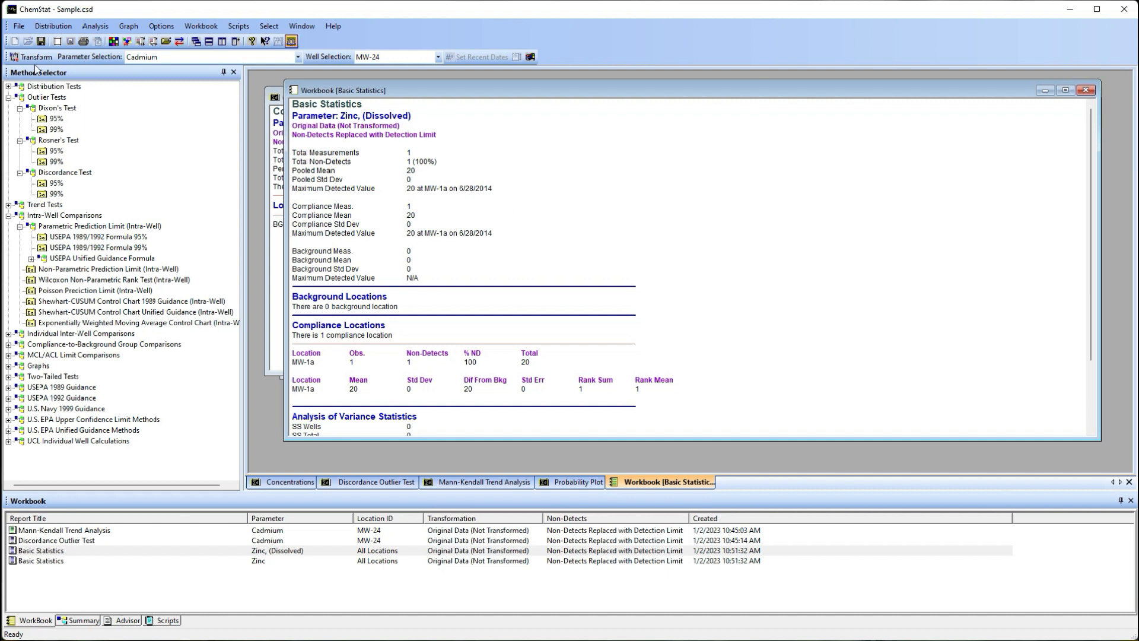
Apply a natural logarithm transformation to the open reports.
left_click(31, 57)
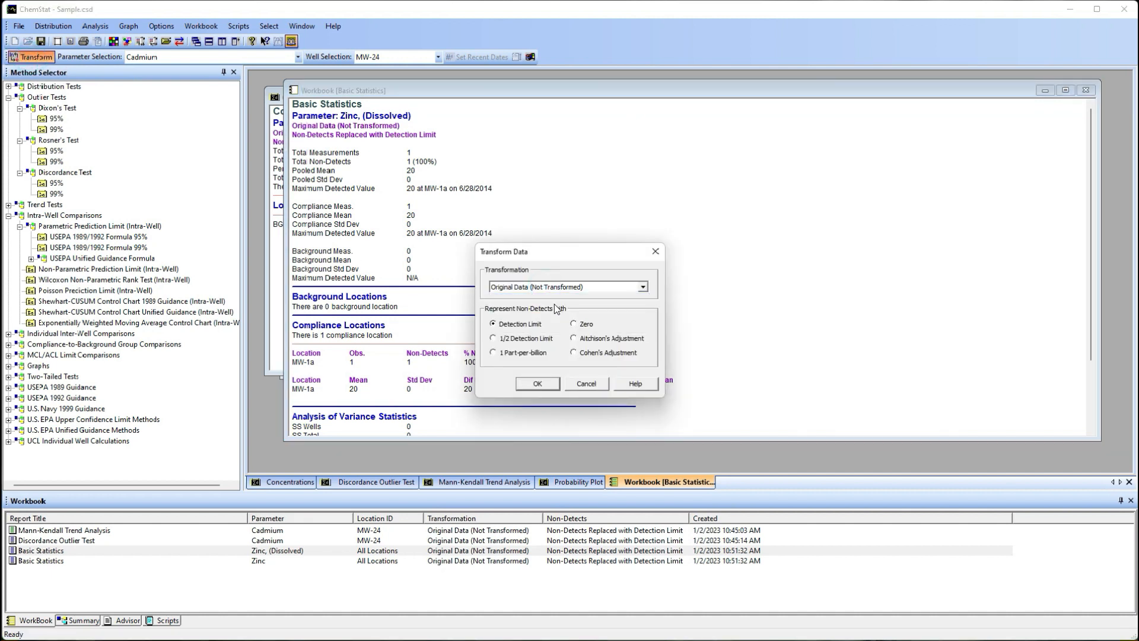
left_click(536, 383)
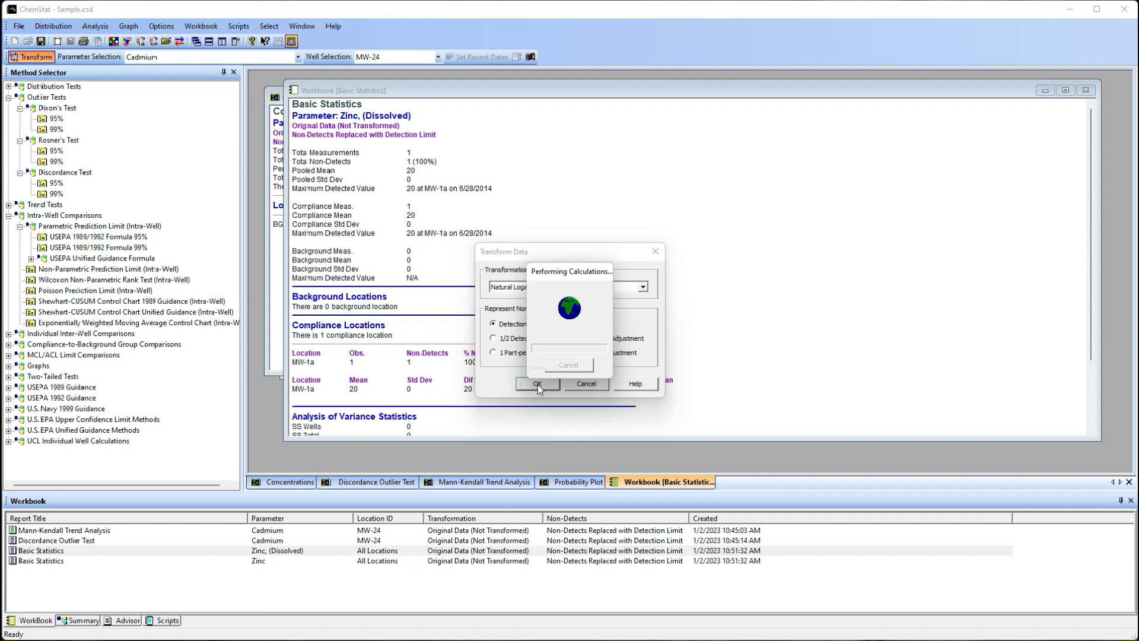
left_click(536, 383)
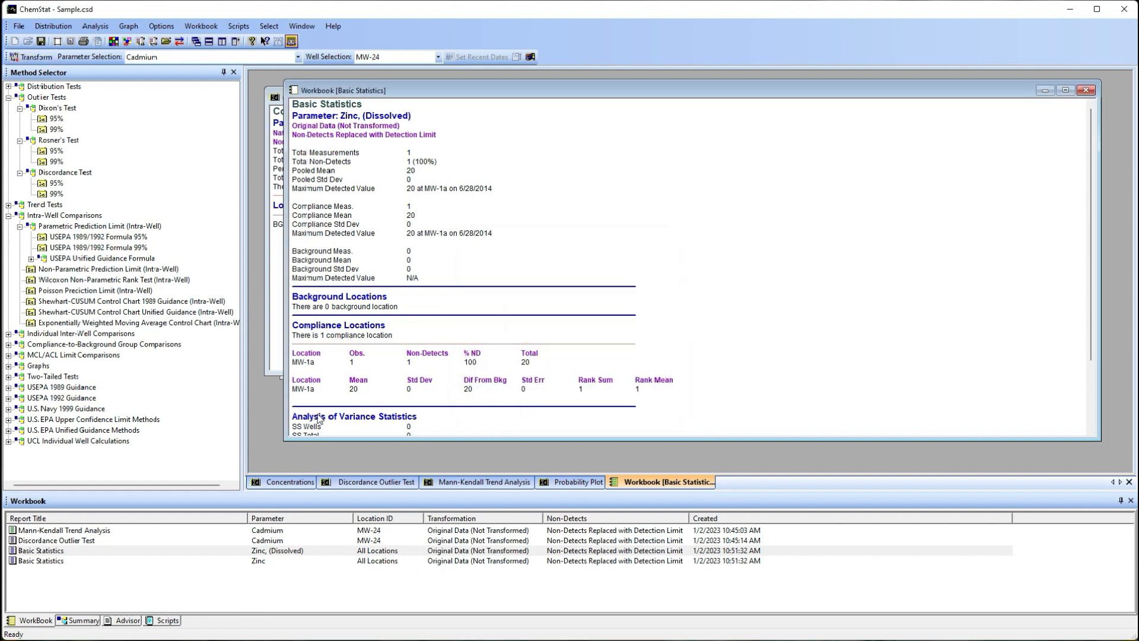
Open the Zinc (Dissolved) Basic Statistics workbook report, then close both report windows.
left_click(42, 549)
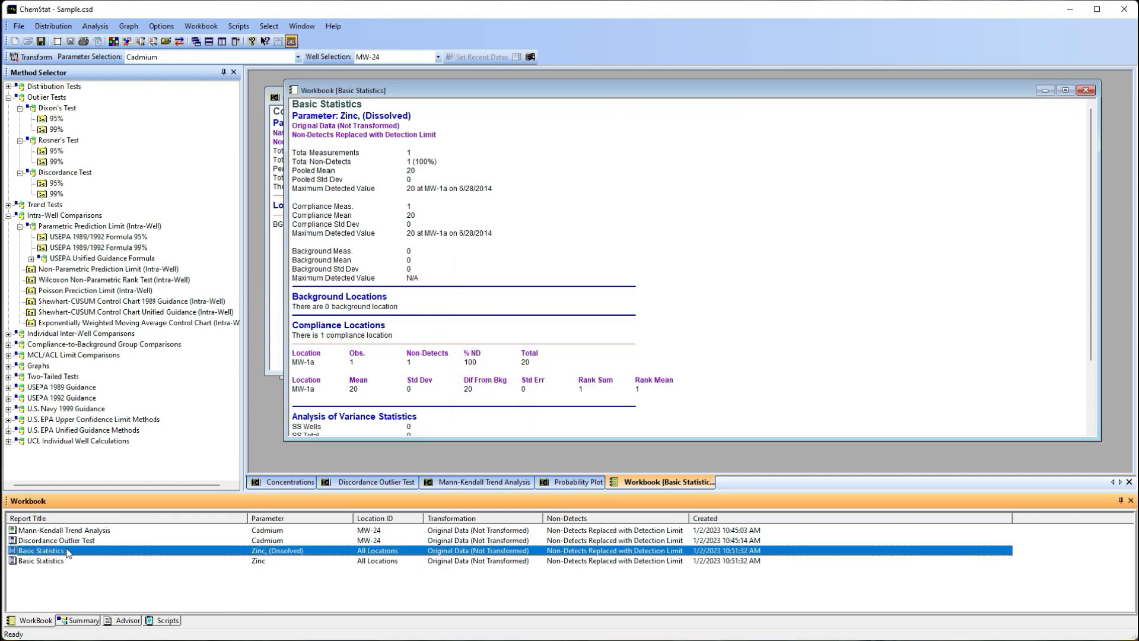
double_click(41, 549)
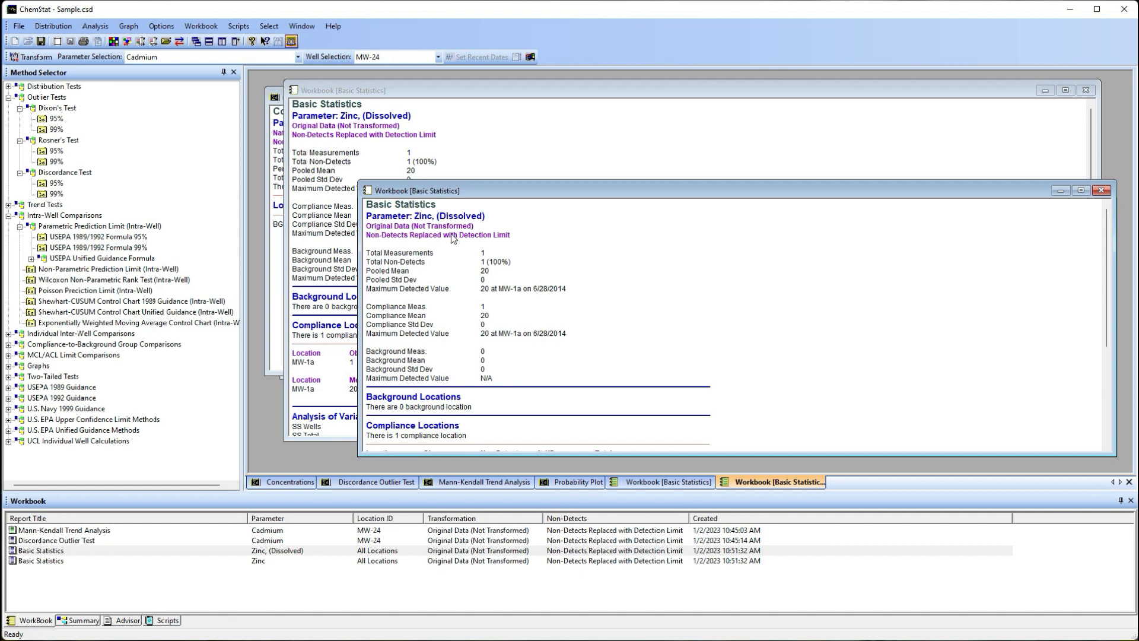
mouse_move(1102, 190)
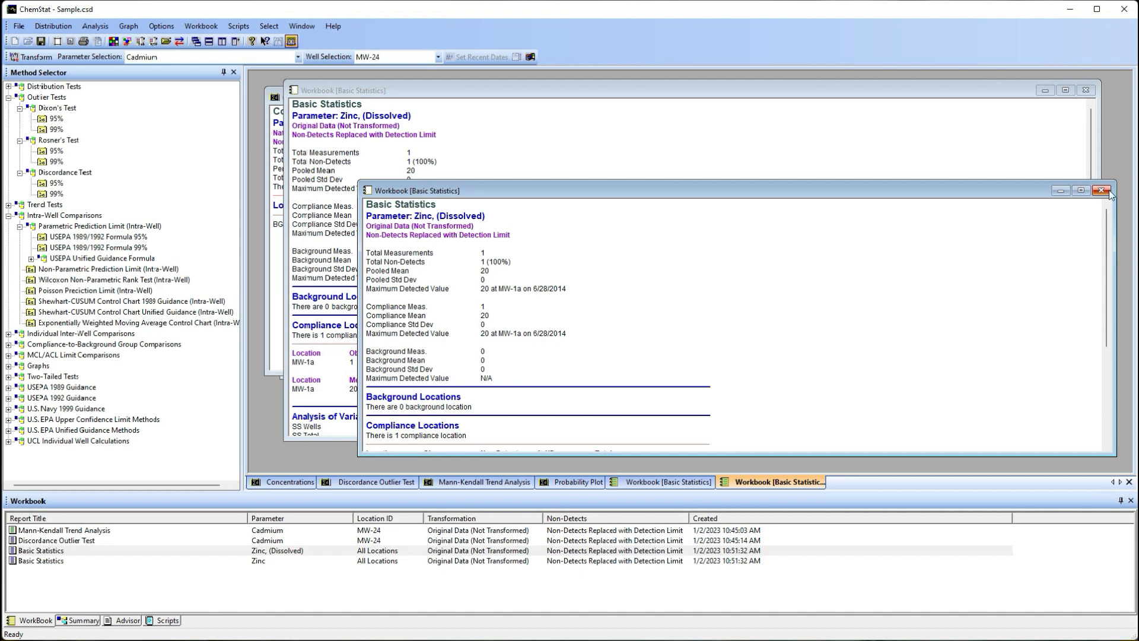
left_click(1108, 190)
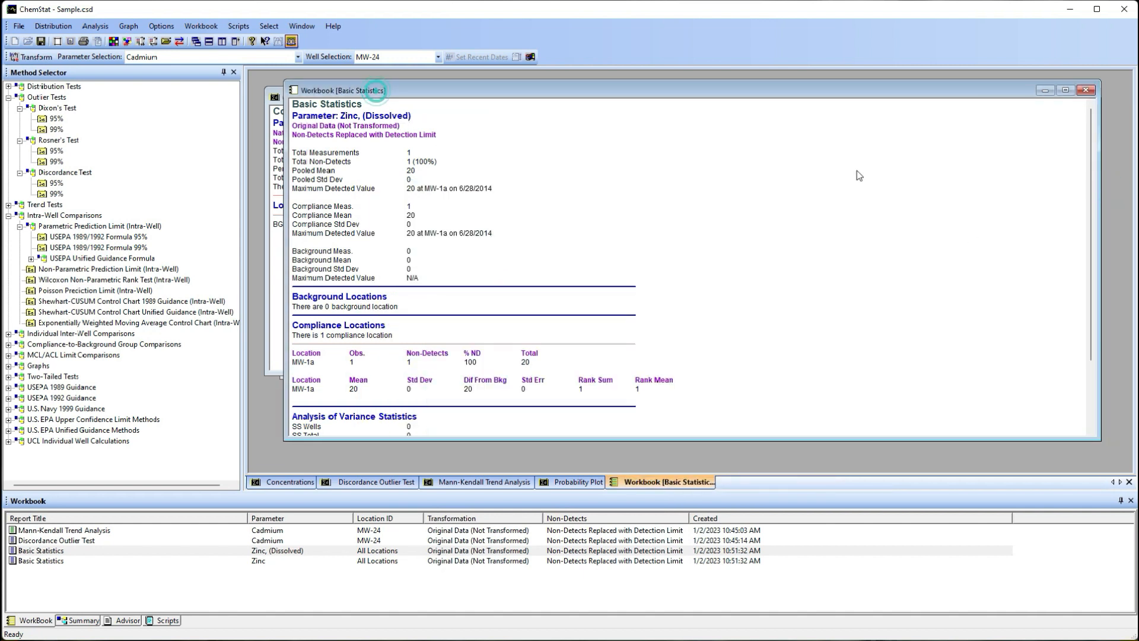
left_click(577, 482)
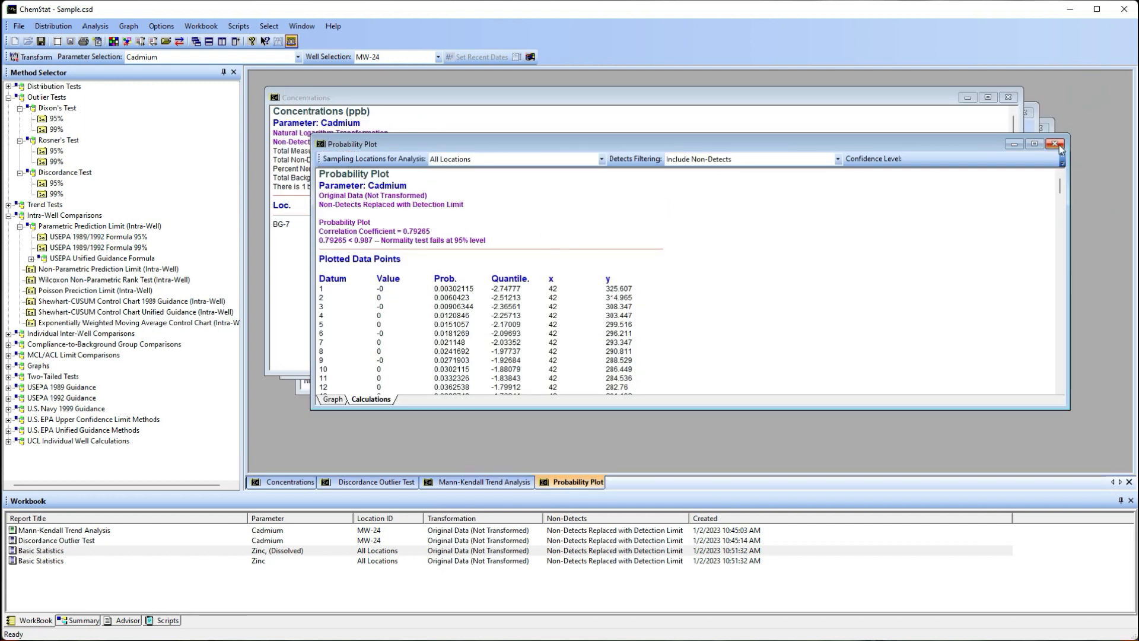
Close the Probability Plot, bring Mann-Kendall forward and switch to a square root transformation.
left_click(1058, 149)
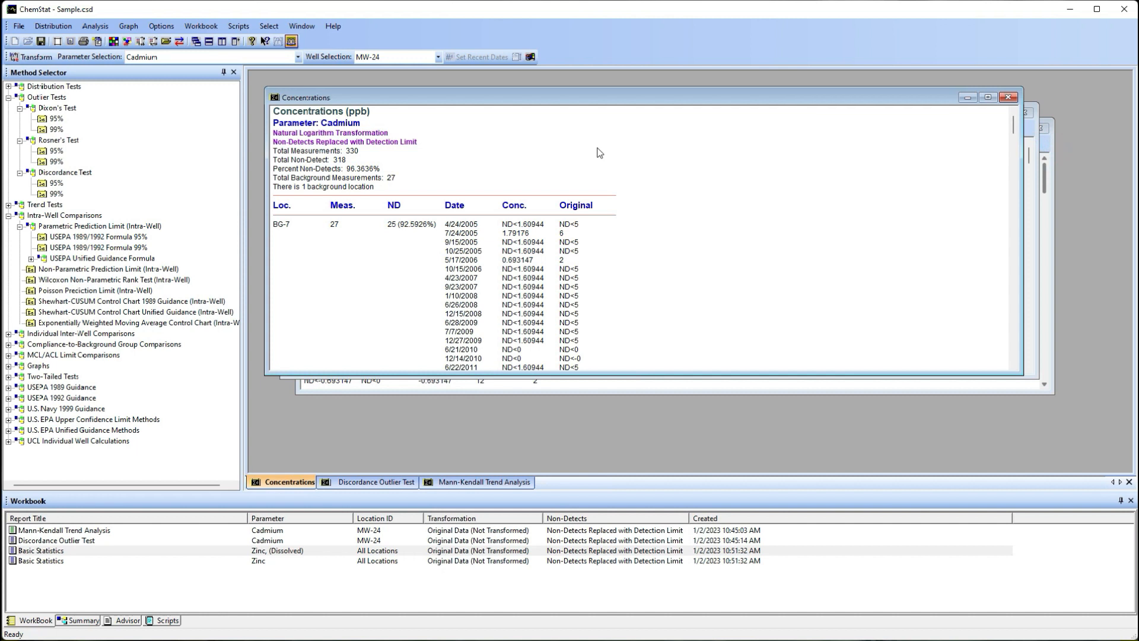
mouse_move(296, 148)
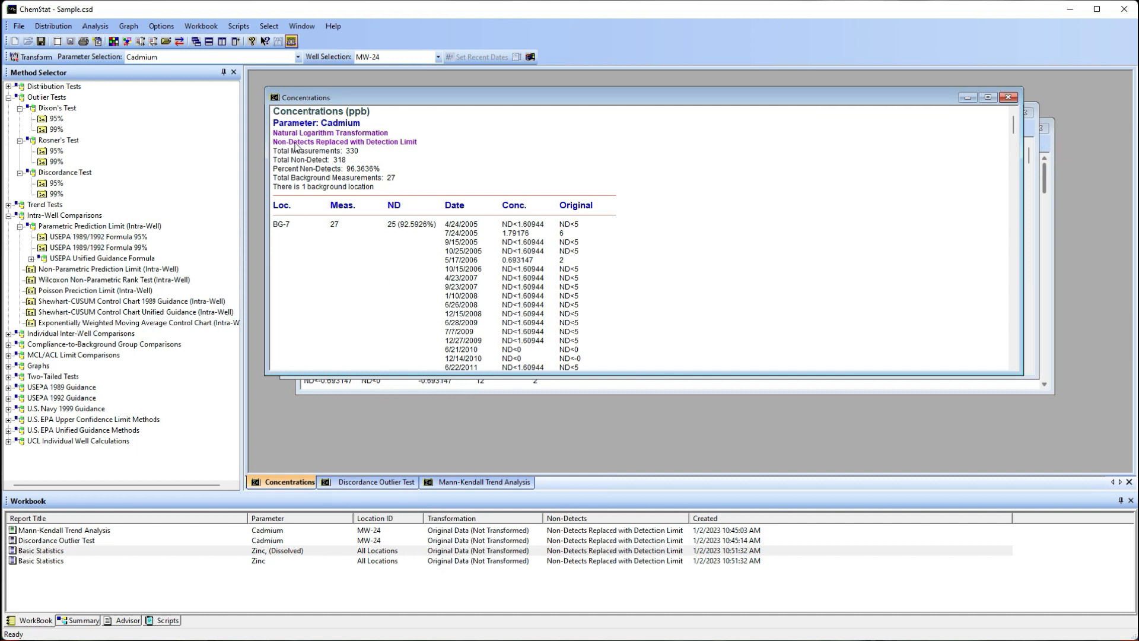
mouse_move(397, 190)
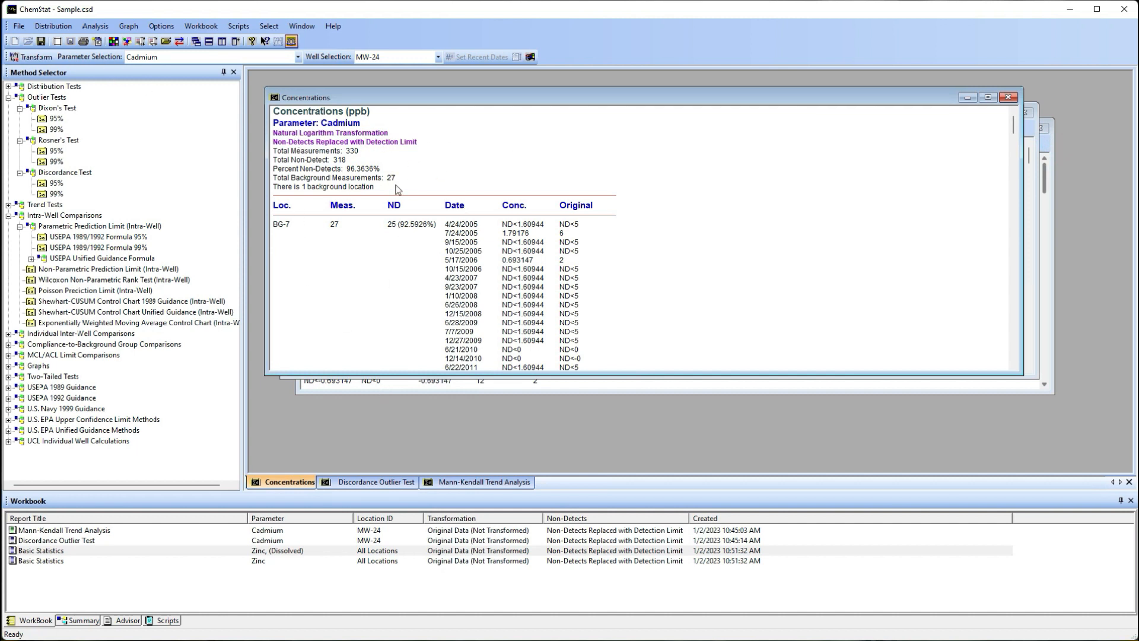
mouse_move(363, 142)
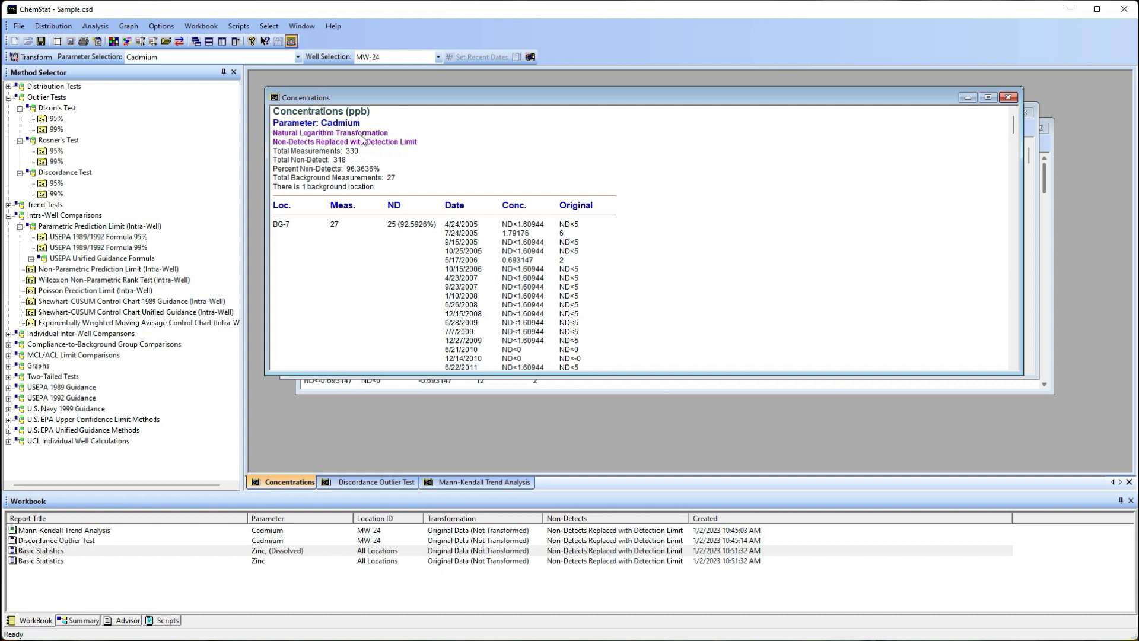
mouse_move(514, 193)
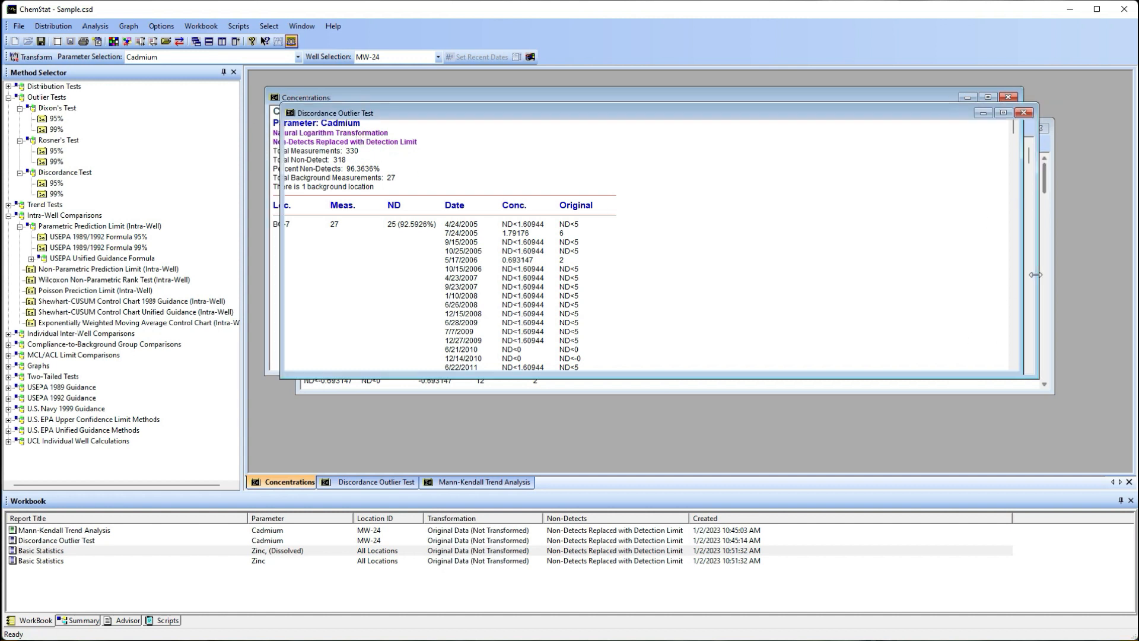
left_click(483, 481)
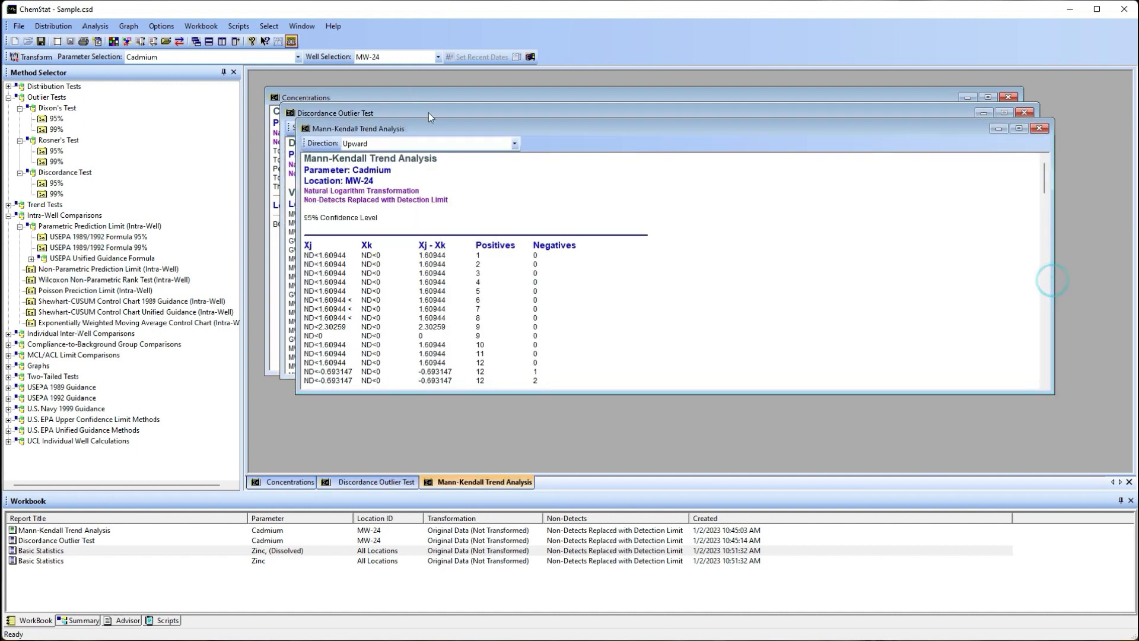
left_click(34, 57)
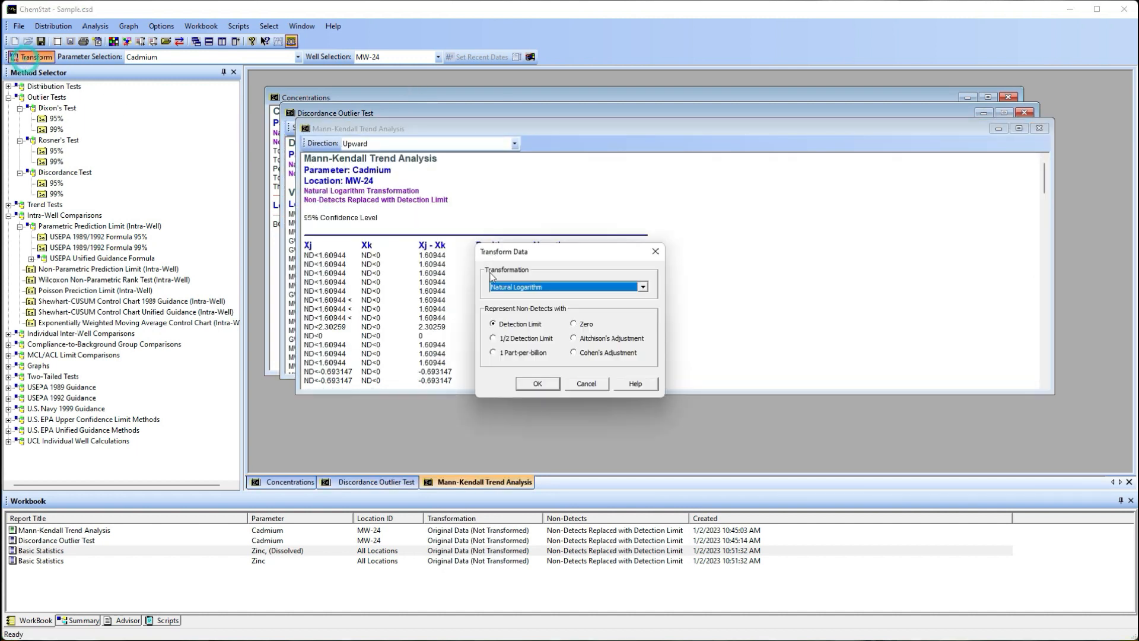
left_click(642, 286)
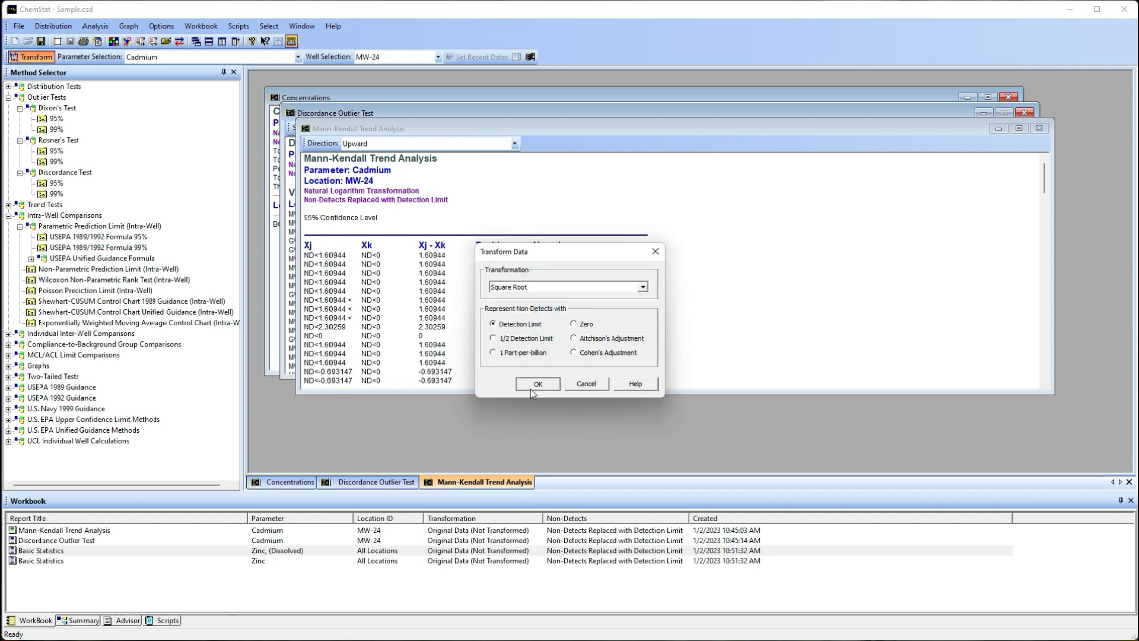
left_click(537, 383)
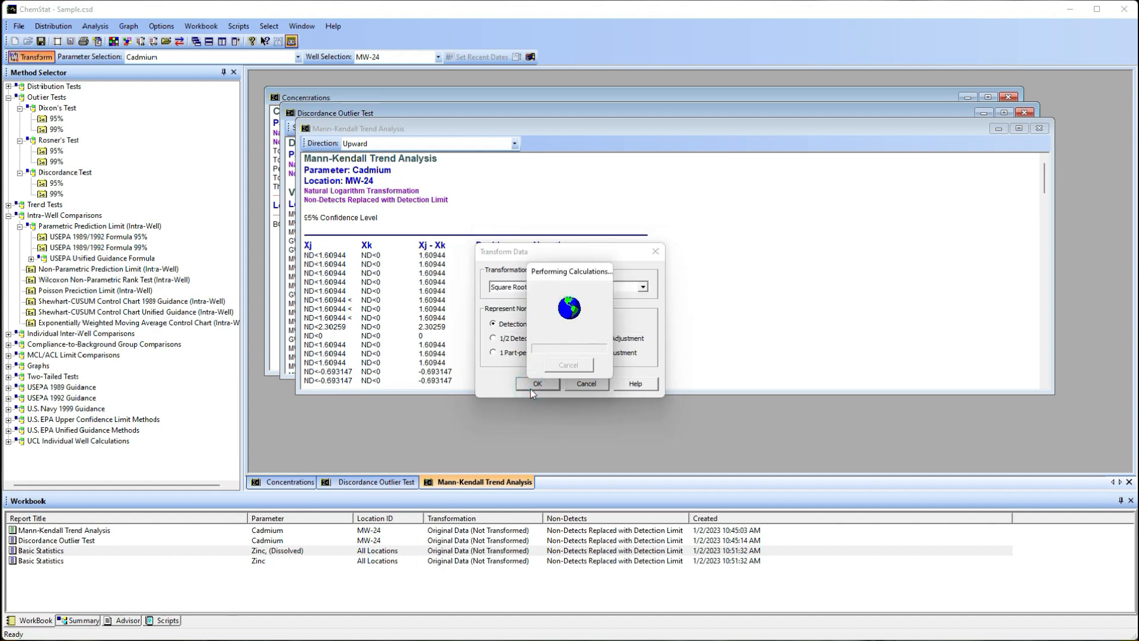
left_click(536, 384)
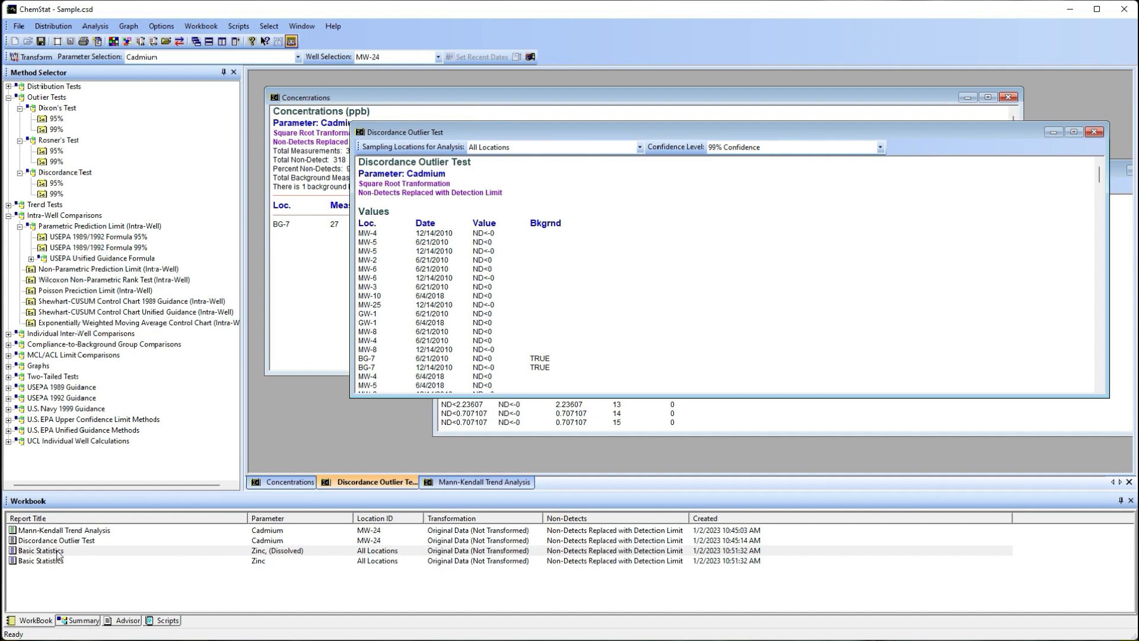
Reopen the Zinc (Dissolved) Basic Statistics report from the Workbook pane.
double_click(40, 549)
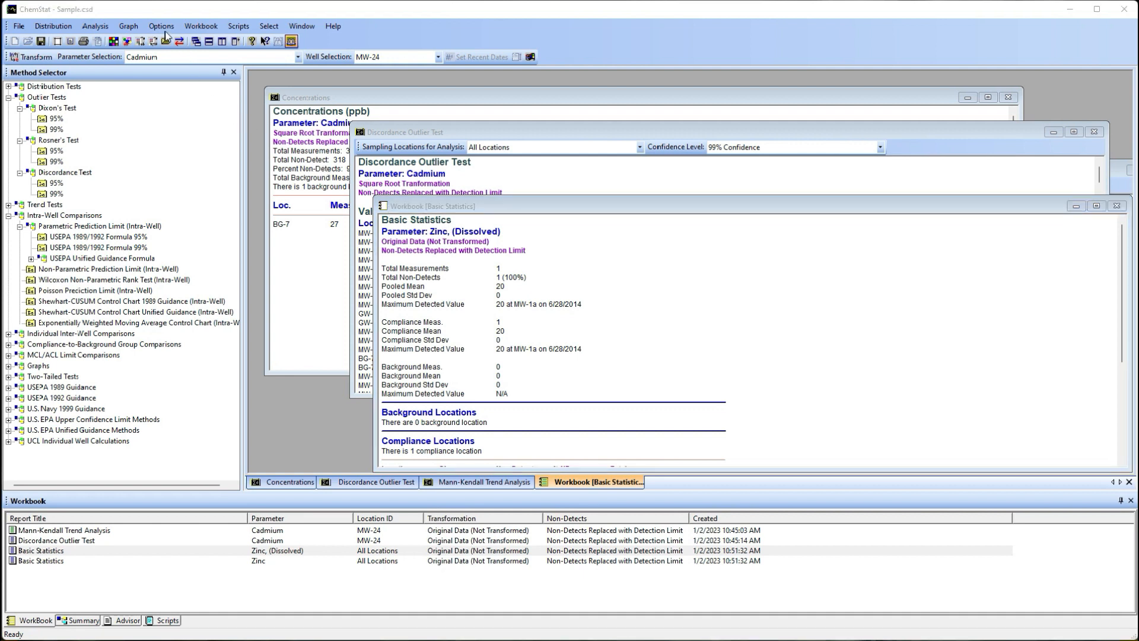
Review Change Well Gradients assignments and accept them, leaving BG-7 chosen.
left_click(160, 25)
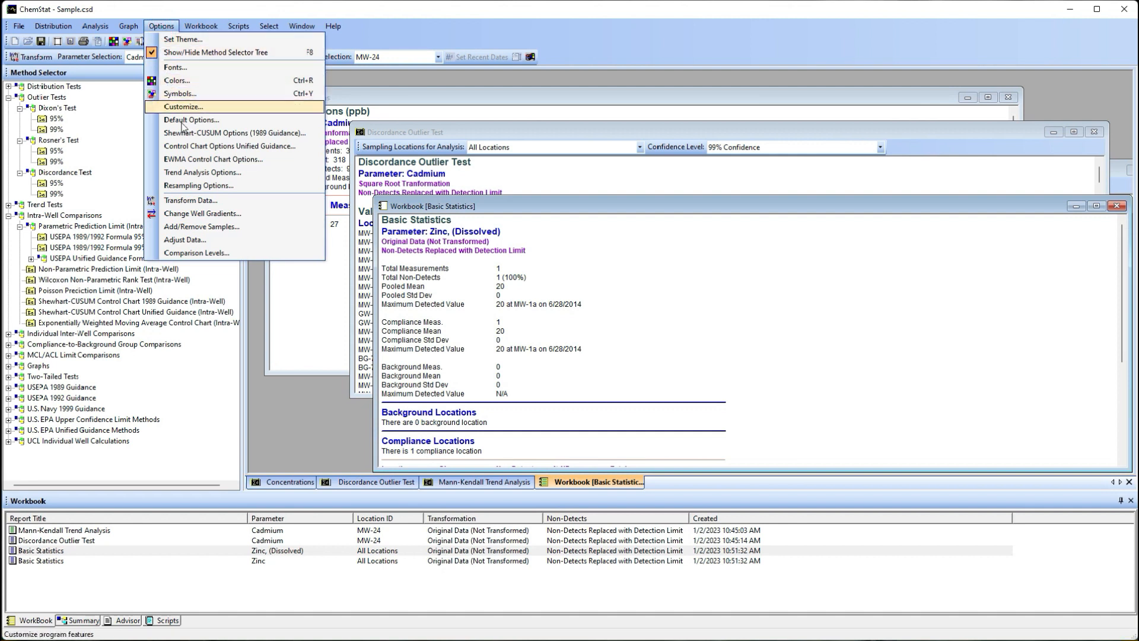
left_click(202, 212)
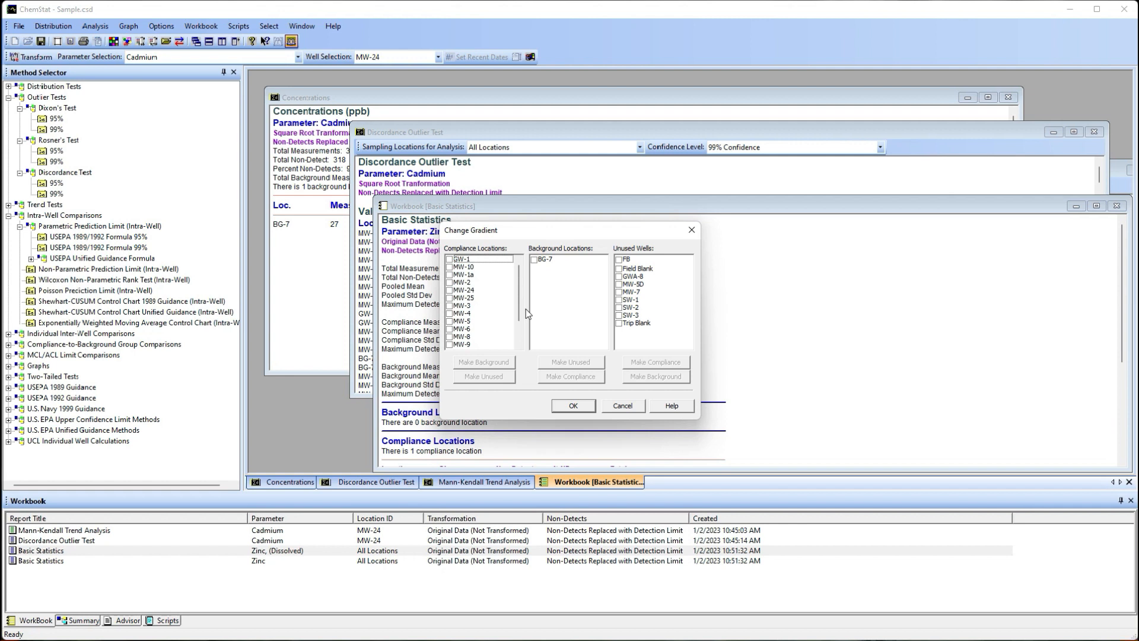
left_click(572, 406)
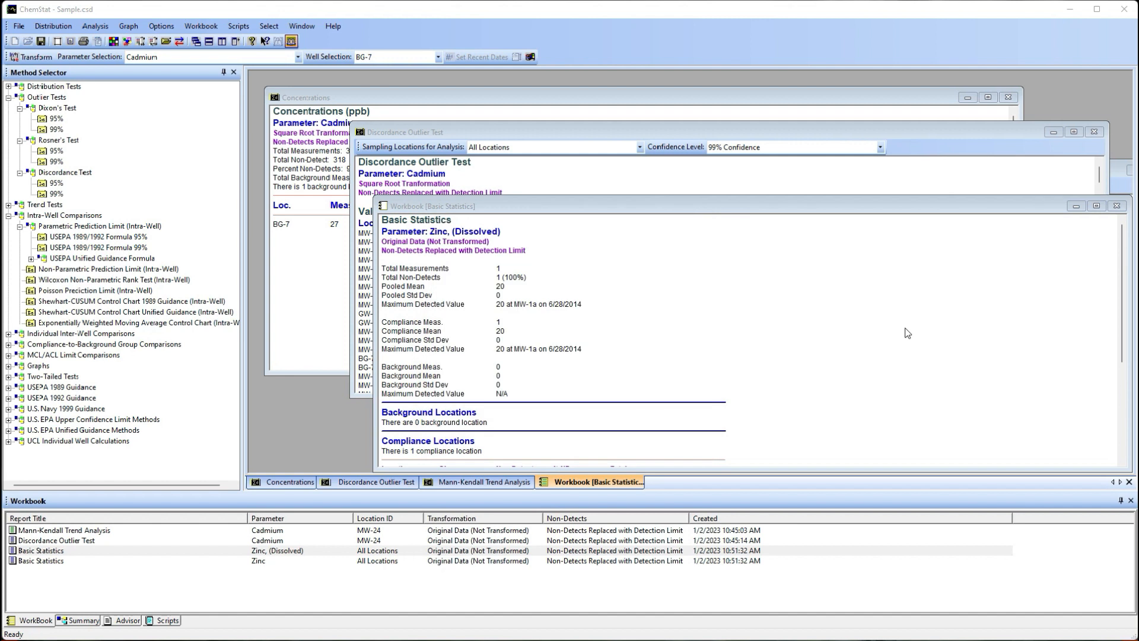